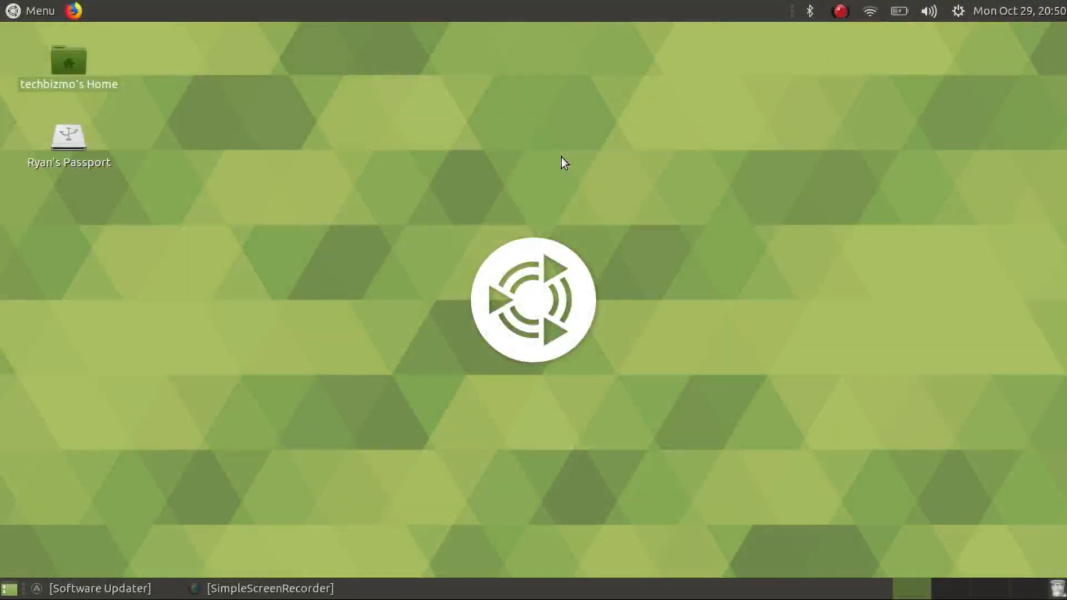
mouse_move(542, 236)
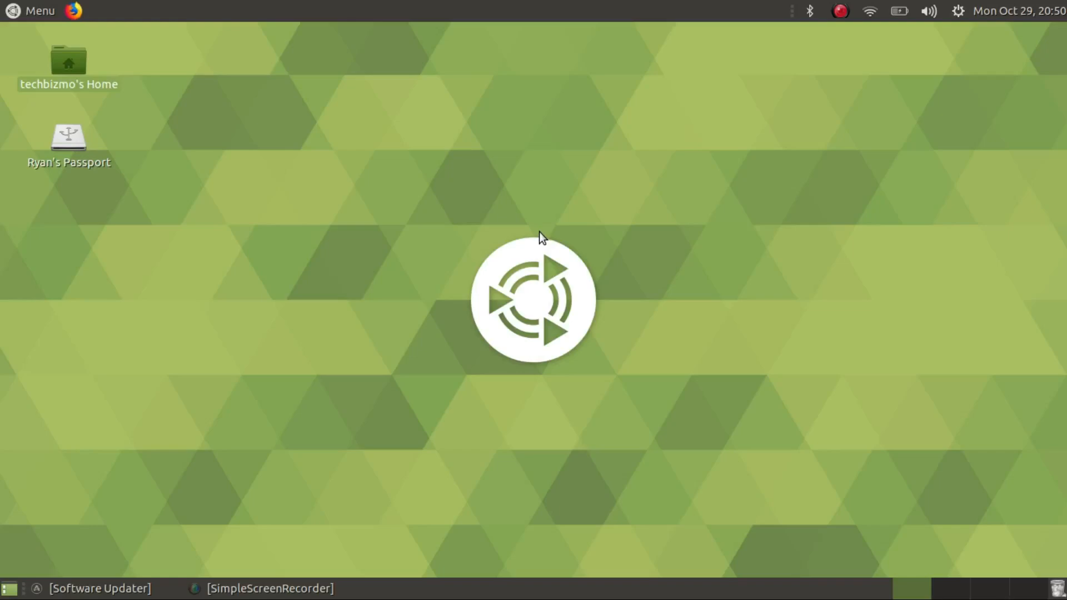
mouse_move(250, 281)
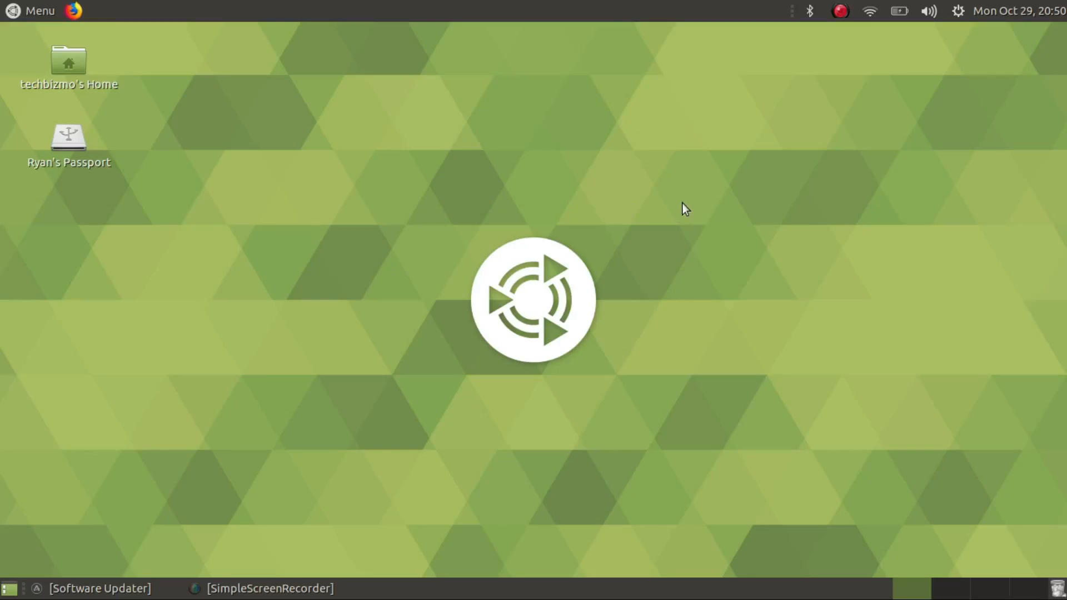
mouse_move(588, 219)
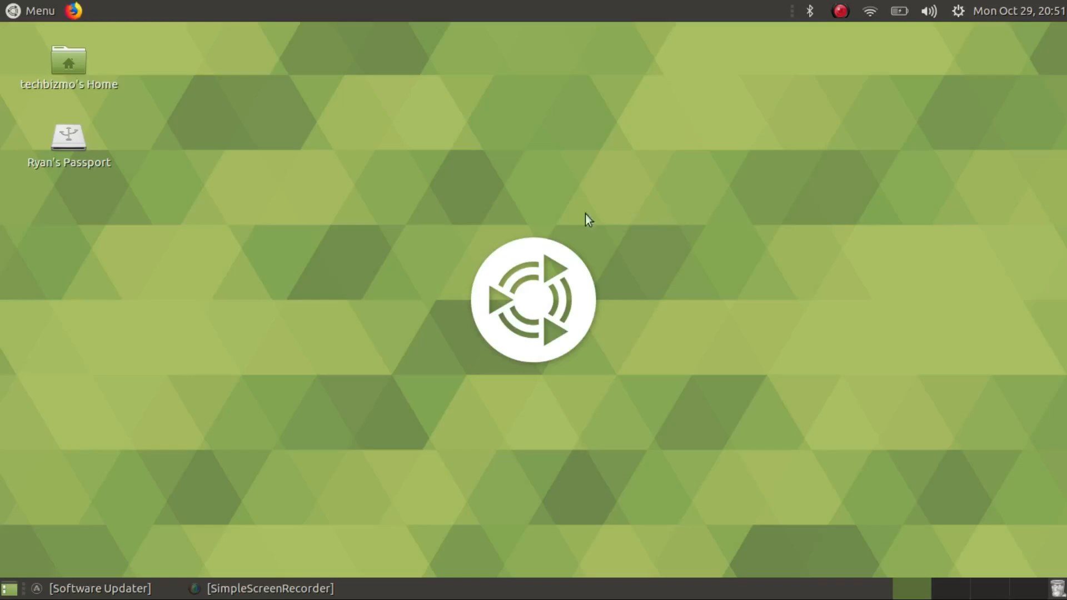
mouse_move(299, 140)
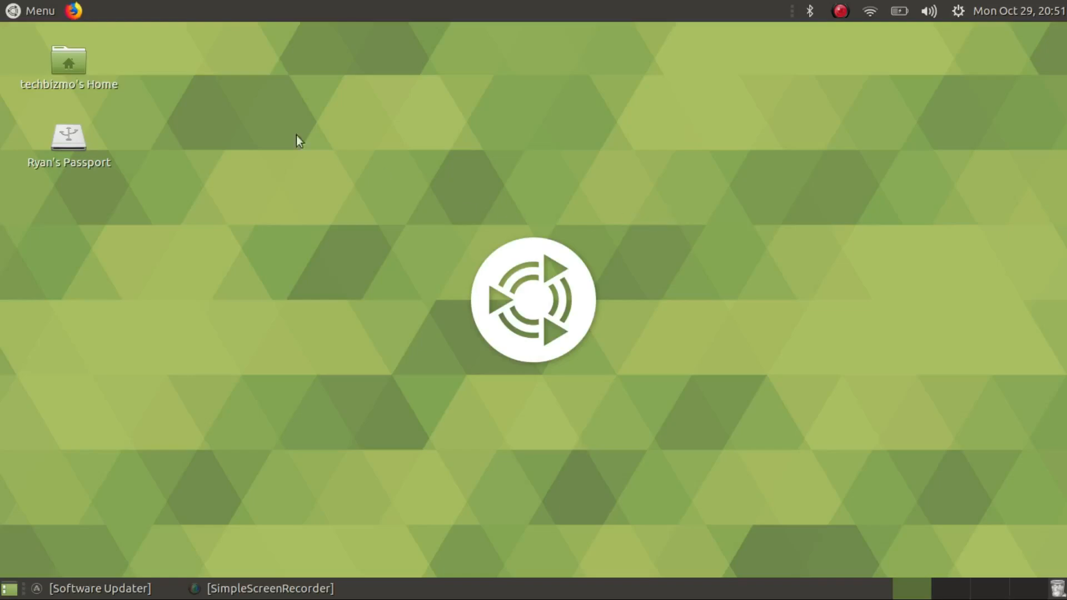
Step: Launch Welcome from the menu via 'wel' search and send the anonymous telemetry
click(32, 11)
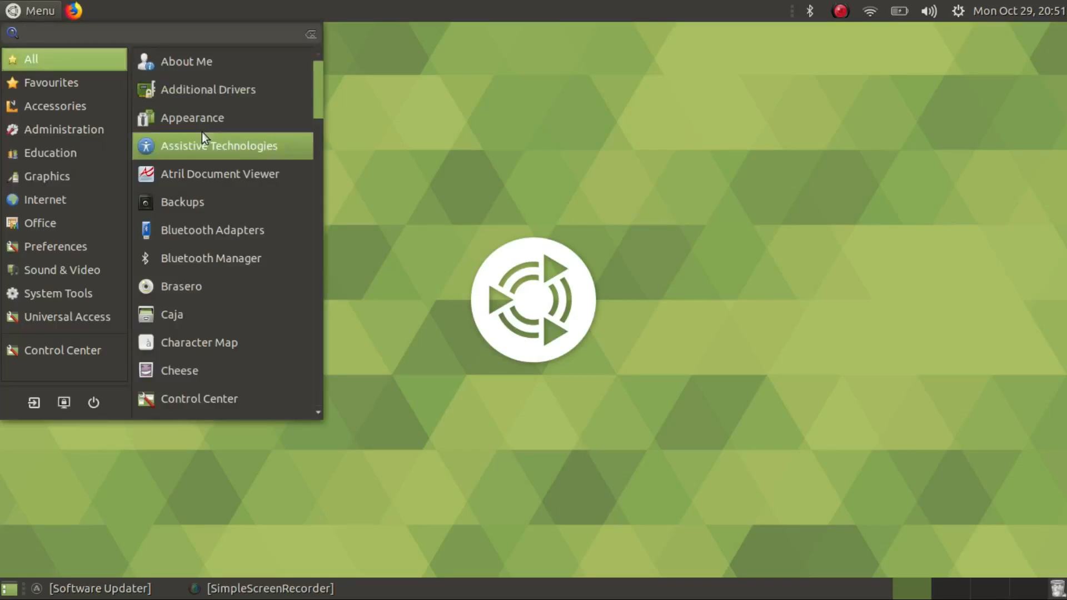
text(wel)
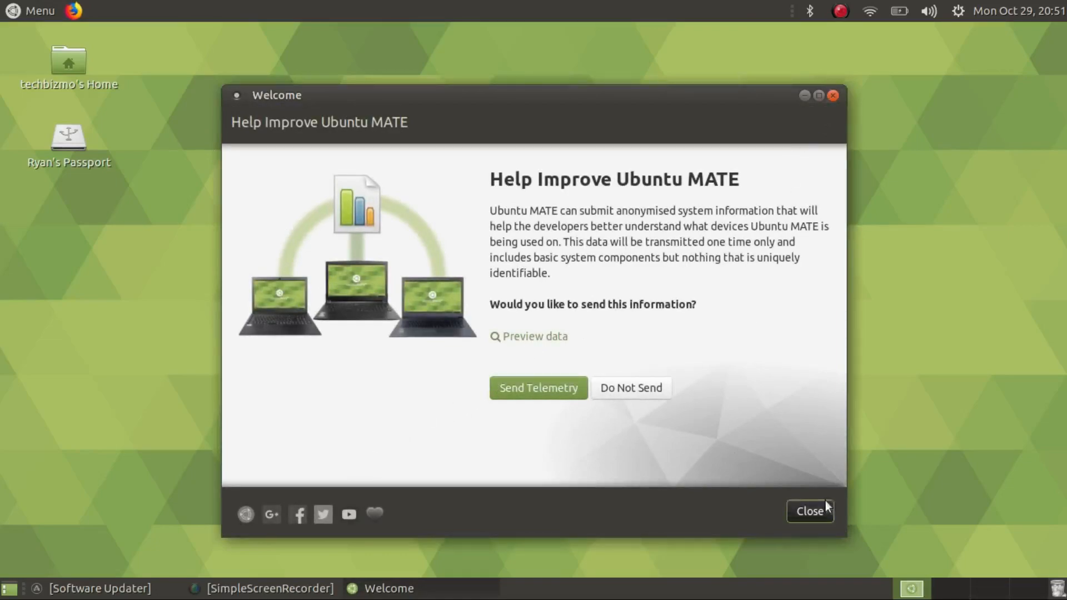
mouse_move(219, 115)
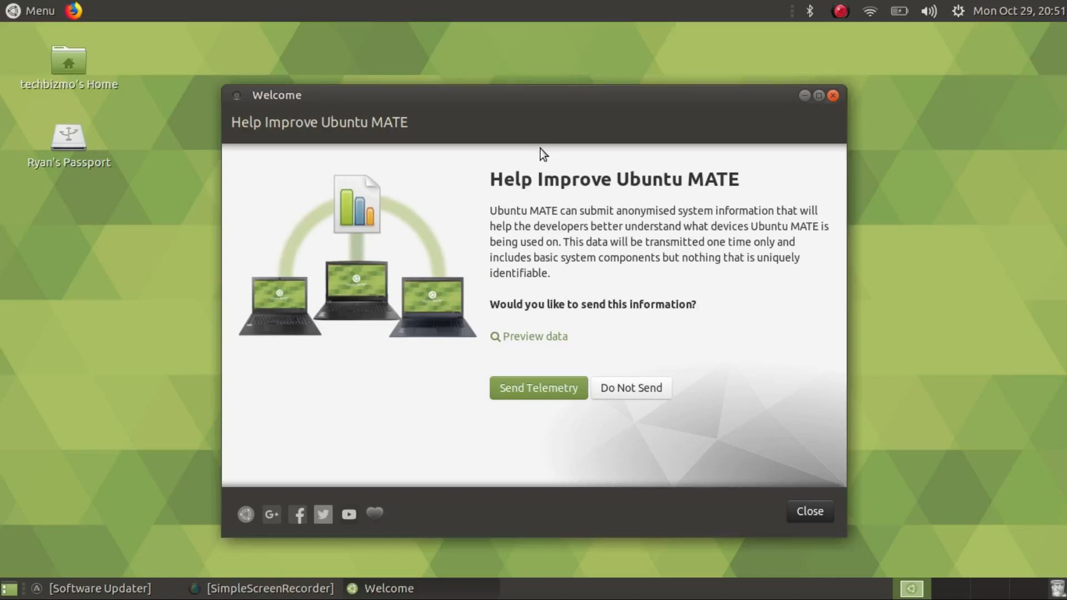
mouse_move(859, 32)
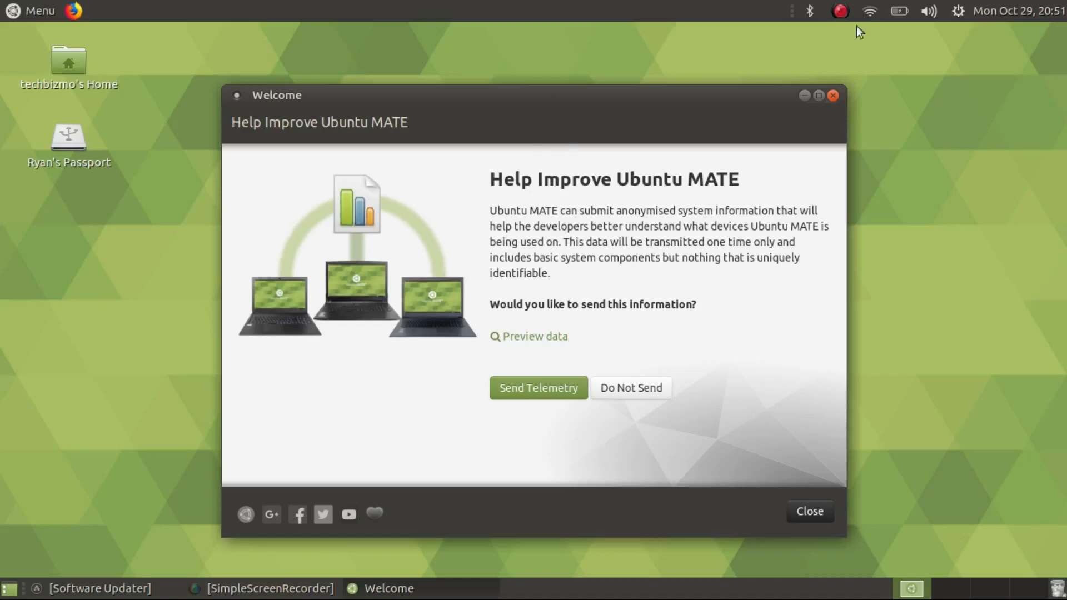
mouse_move(783, 87)
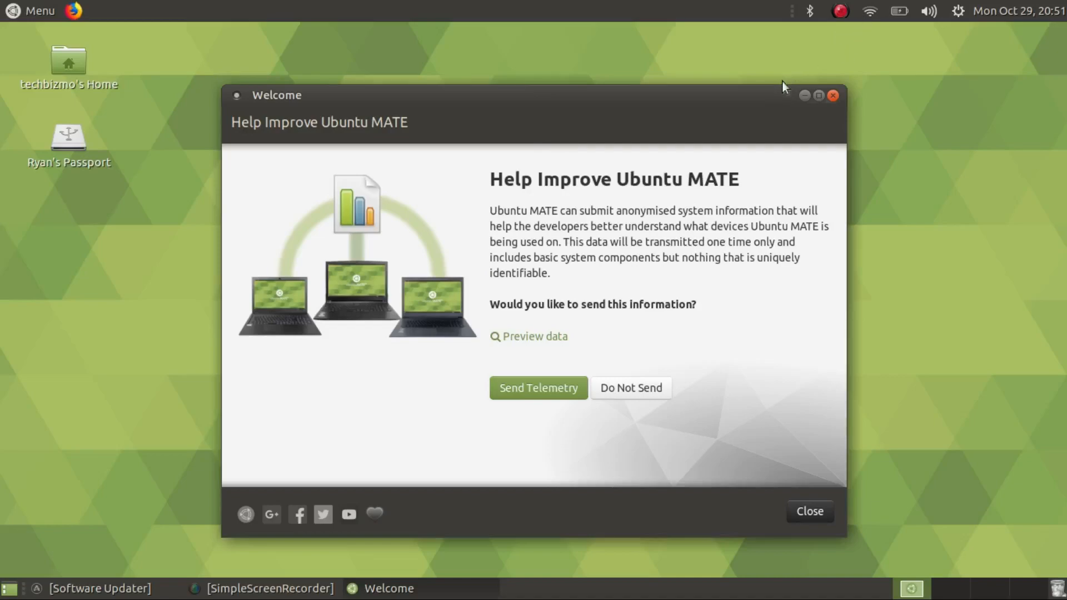
mouse_move(695, 141)
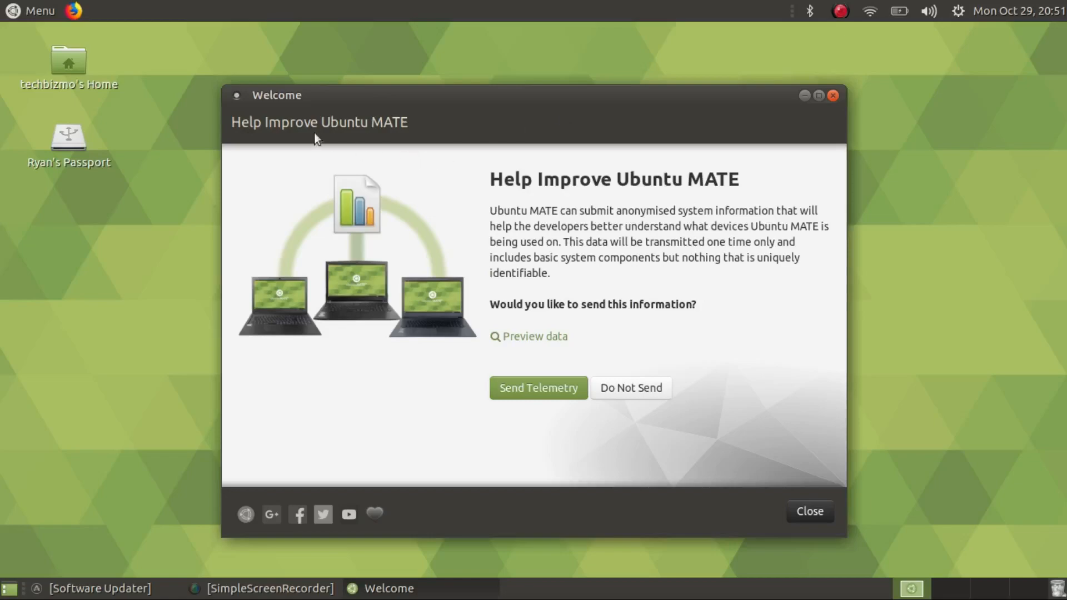
mouse_move(293, 141)
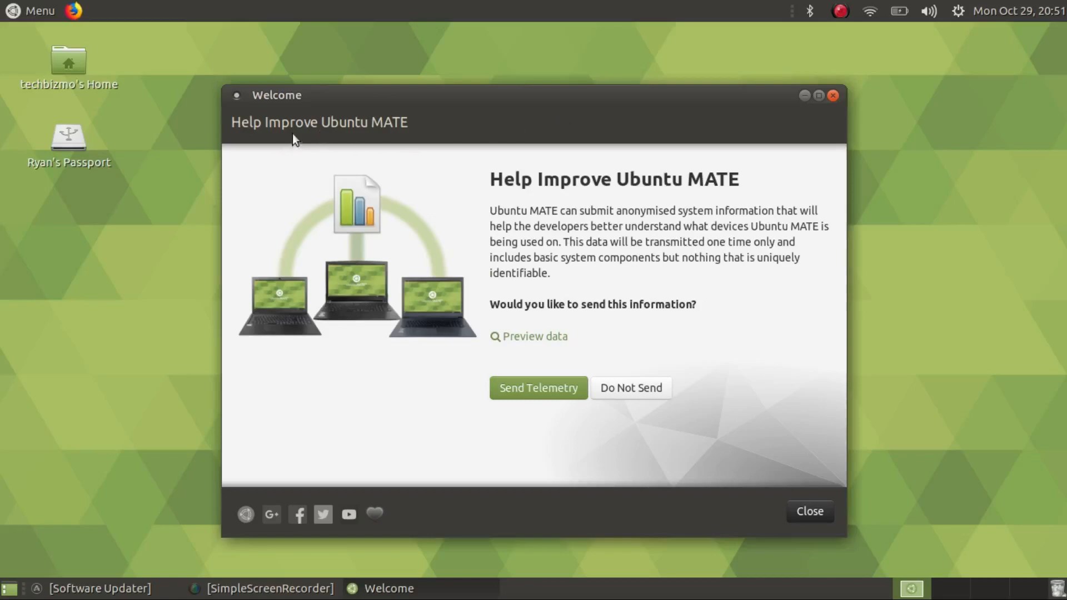
mouse_move(394, 103)
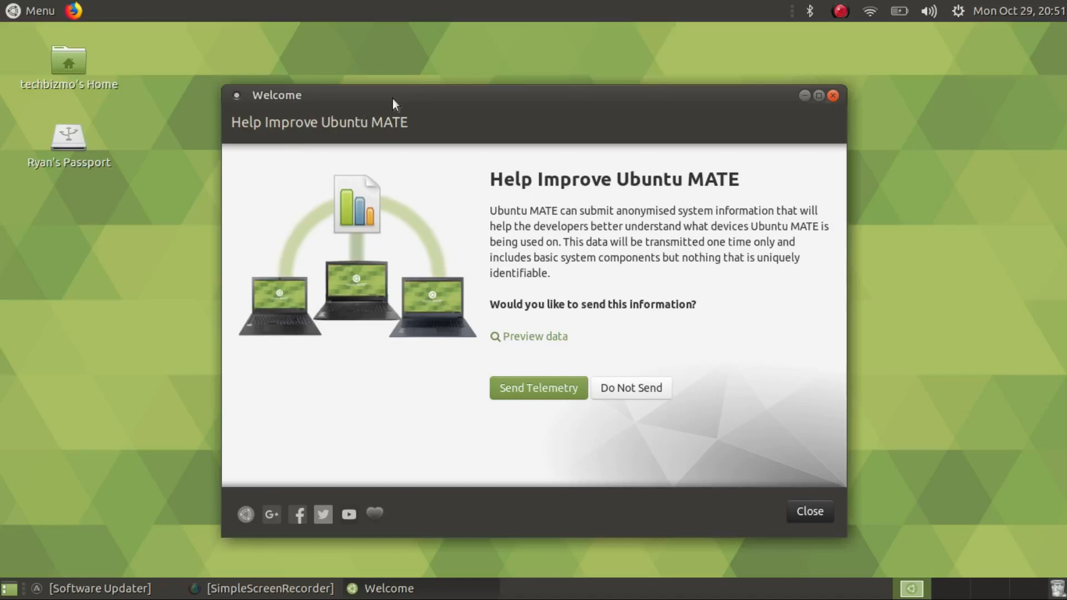
mouse_move(650, 407)
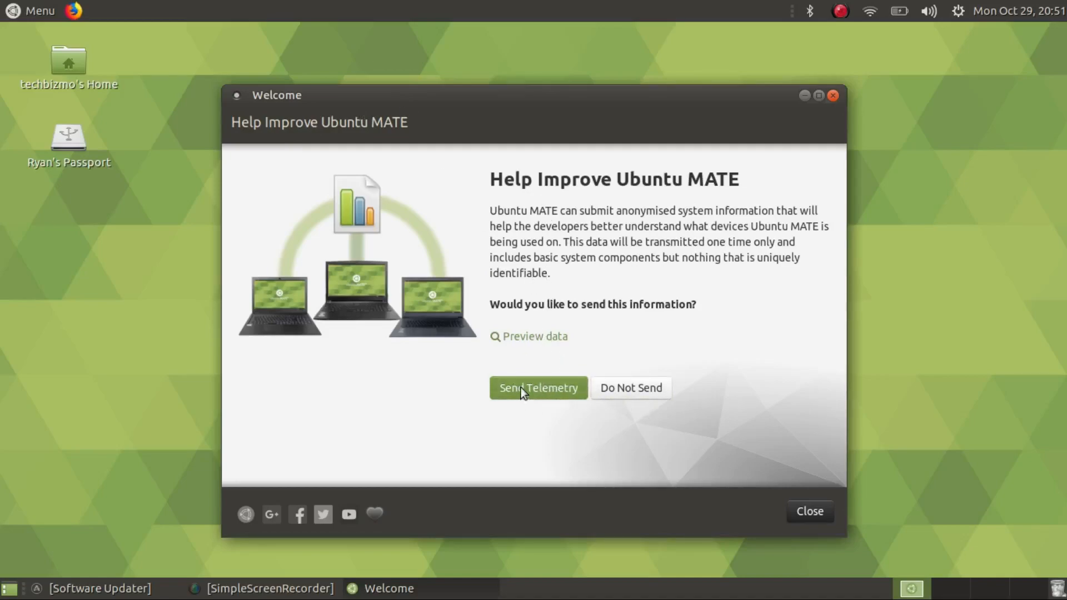
click(538, 388)
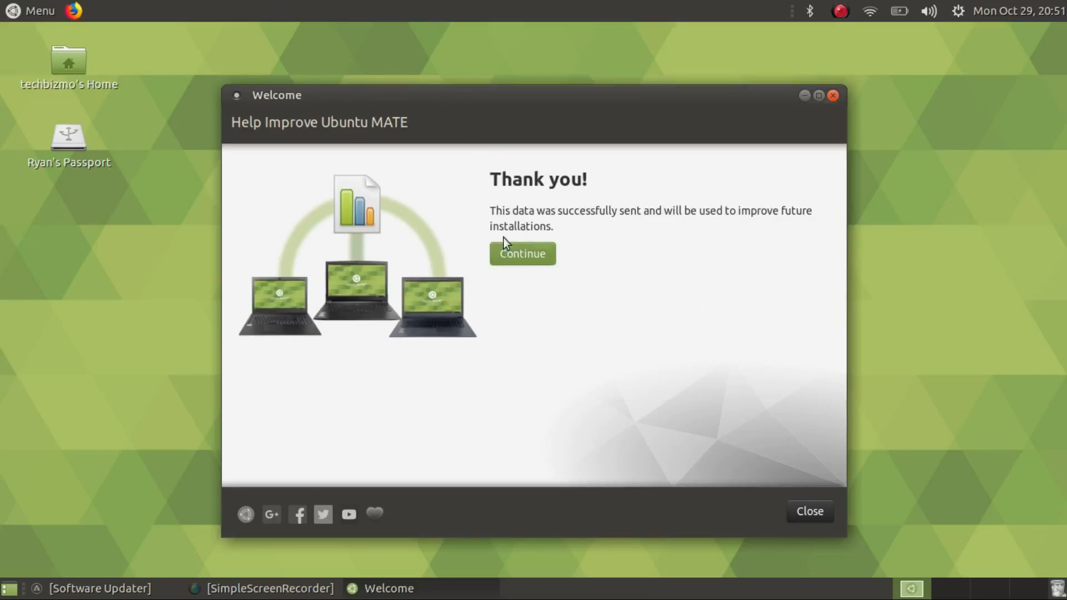
Step: Continue to the Welcome main menu and untick 'Open Welcome when I log on'
click(522, 253)
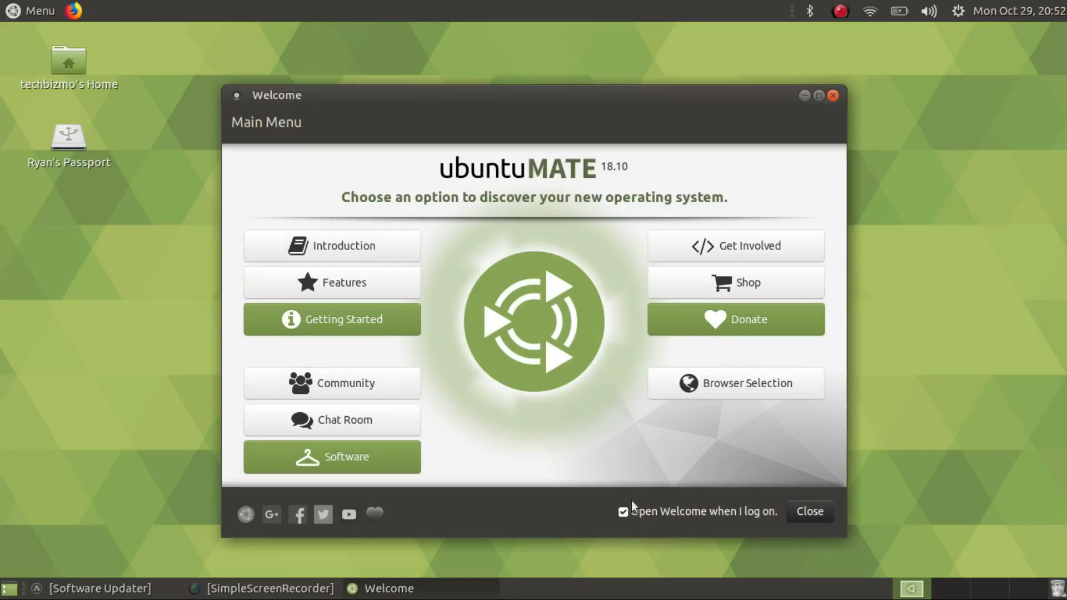
click(622, 512)
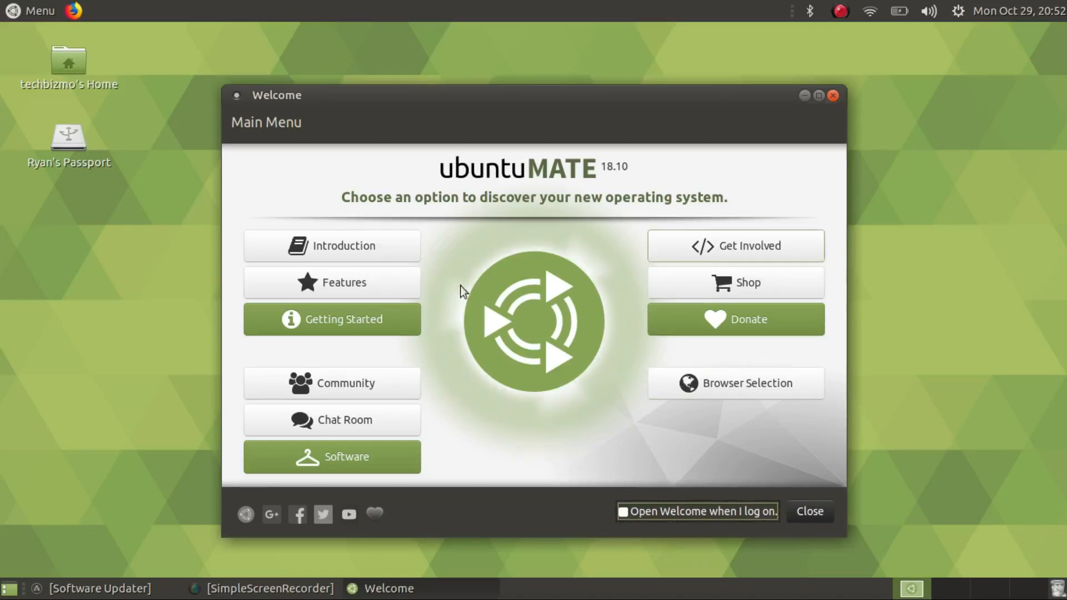
mouse_move(683, 290)
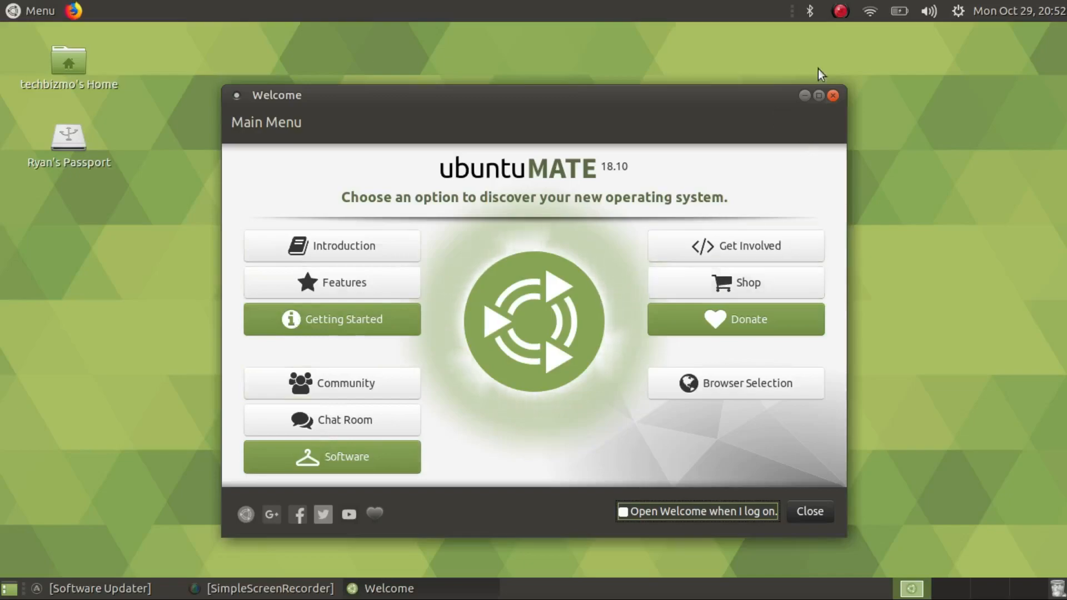
Step: Close the Welcome window, briefly showing and dismissing the applications menu
click(808, 511)
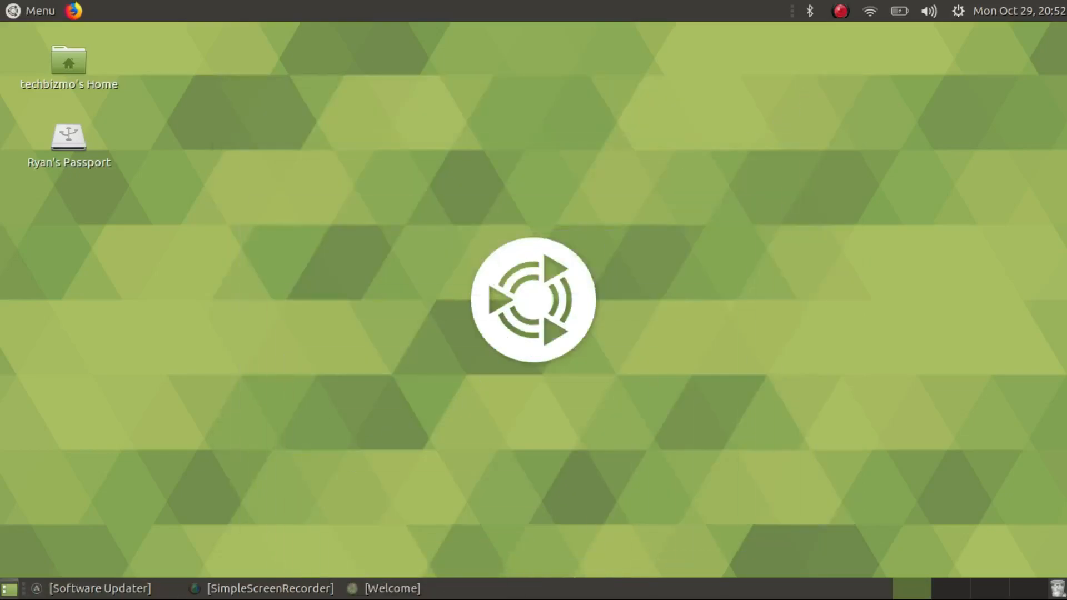
mouse_move(722, 243)
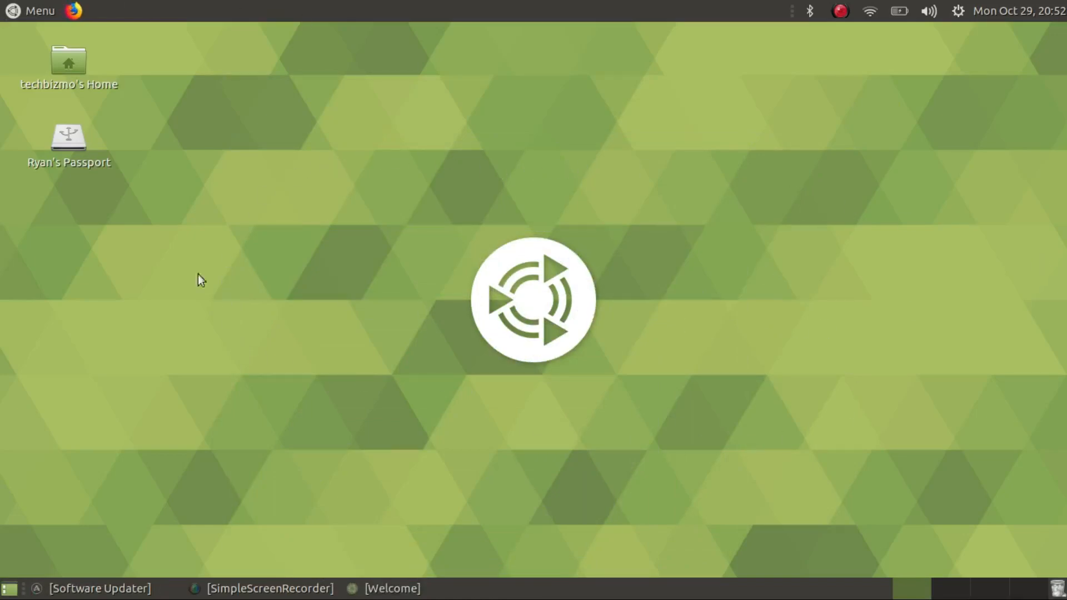
mouse_move(340, 253)
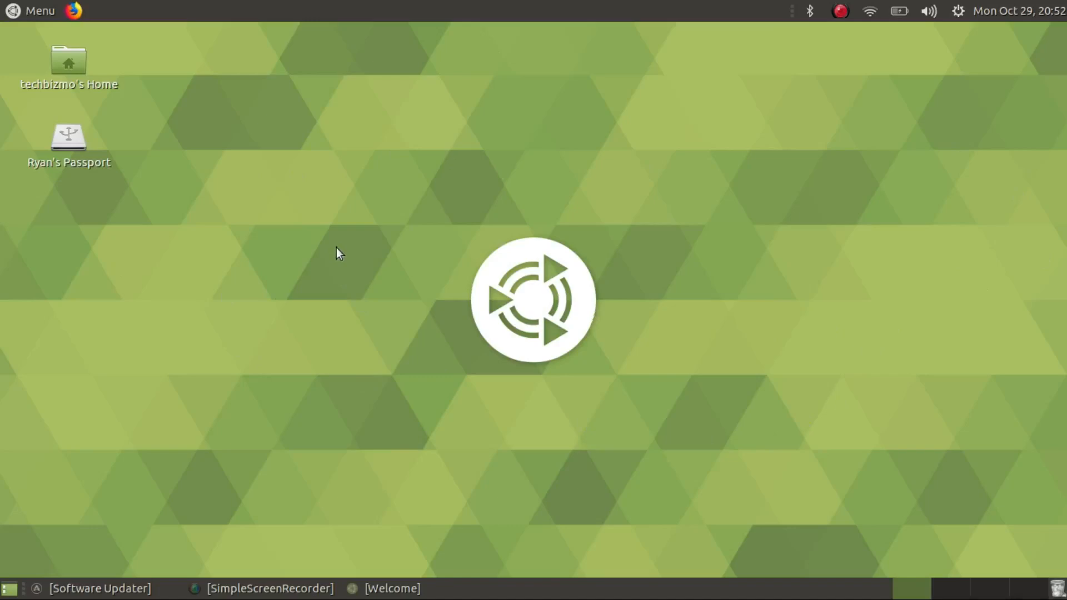
mouse_move(353, 7)
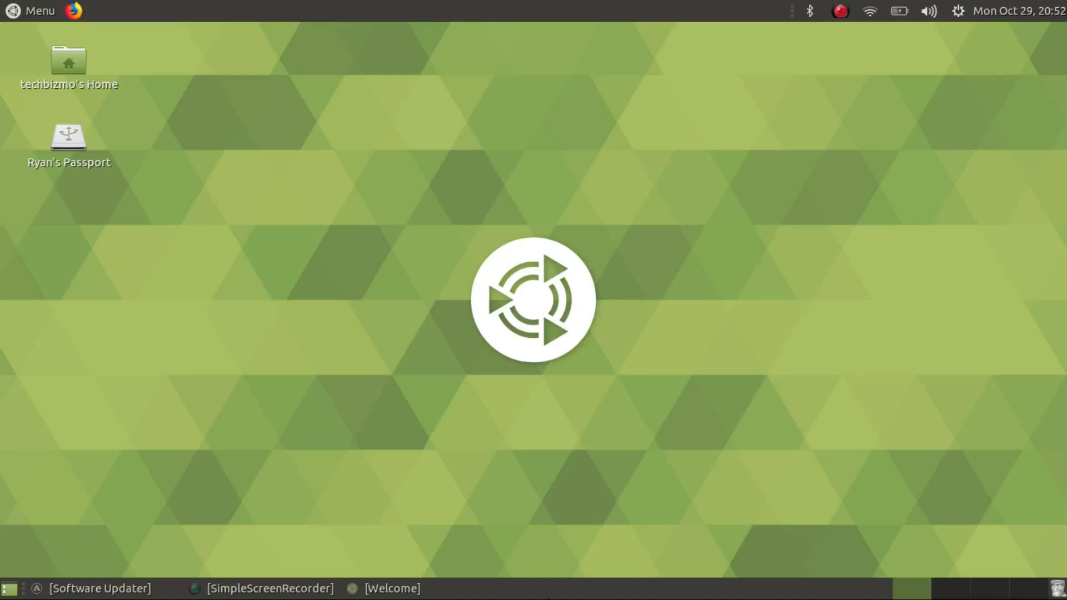
mouse_move(85, 362)
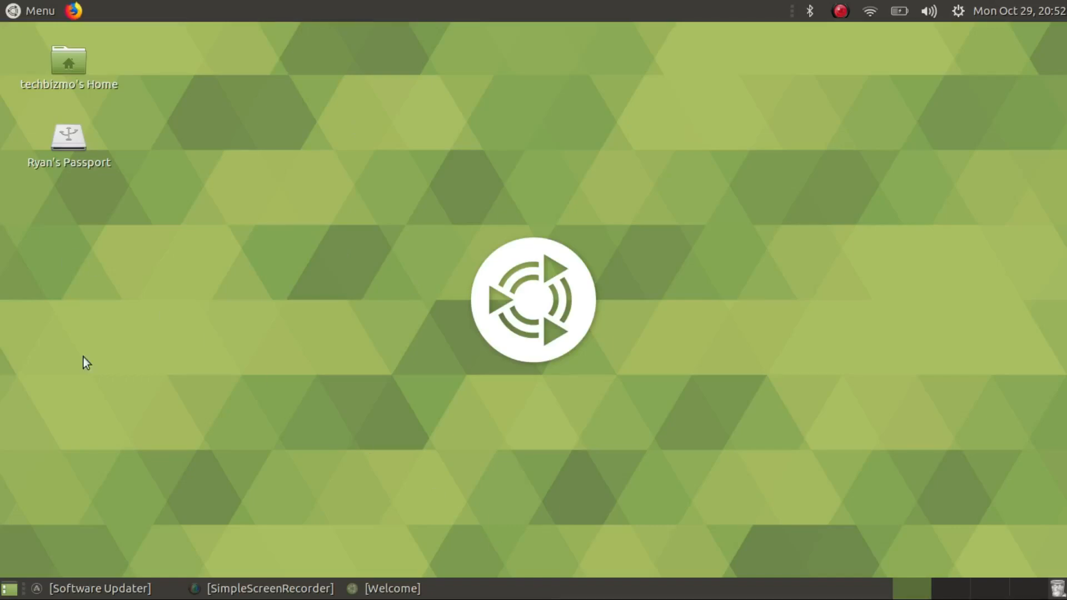
click(32, 11)
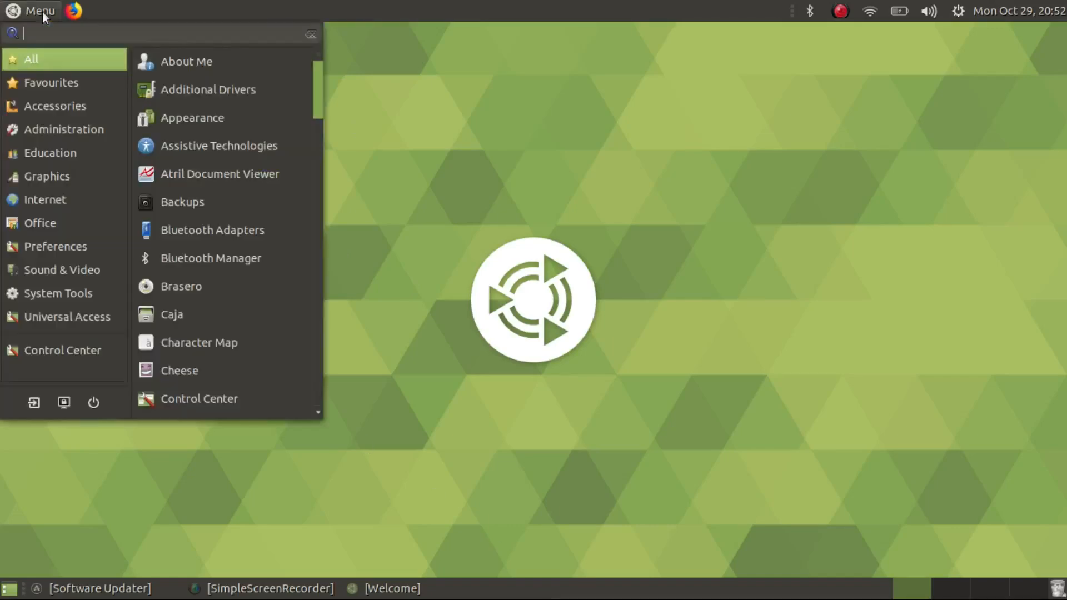
click(30, 11)
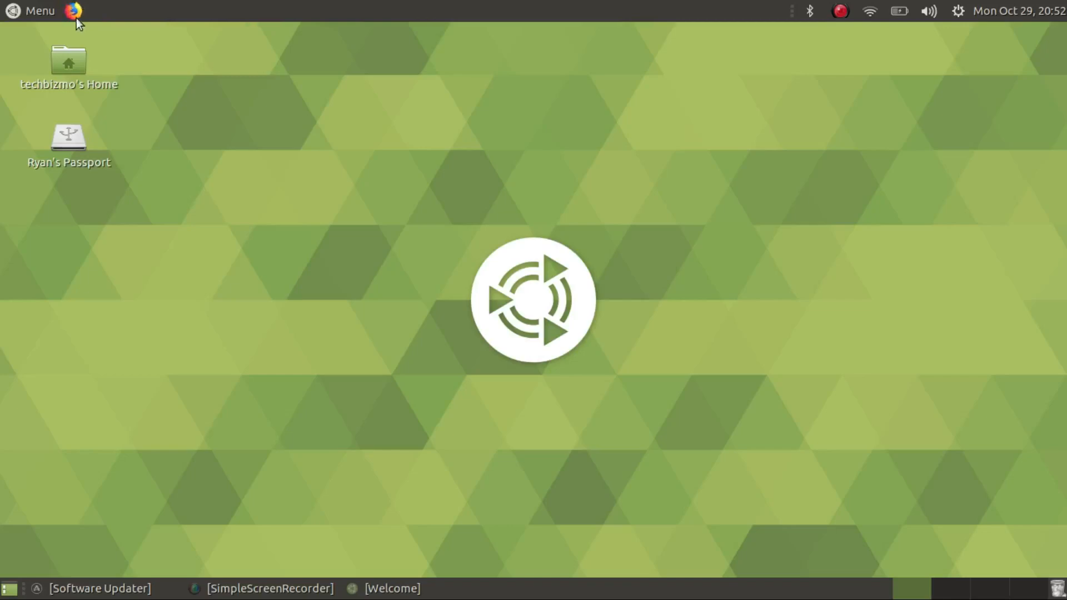
mouse_move(95, 5)
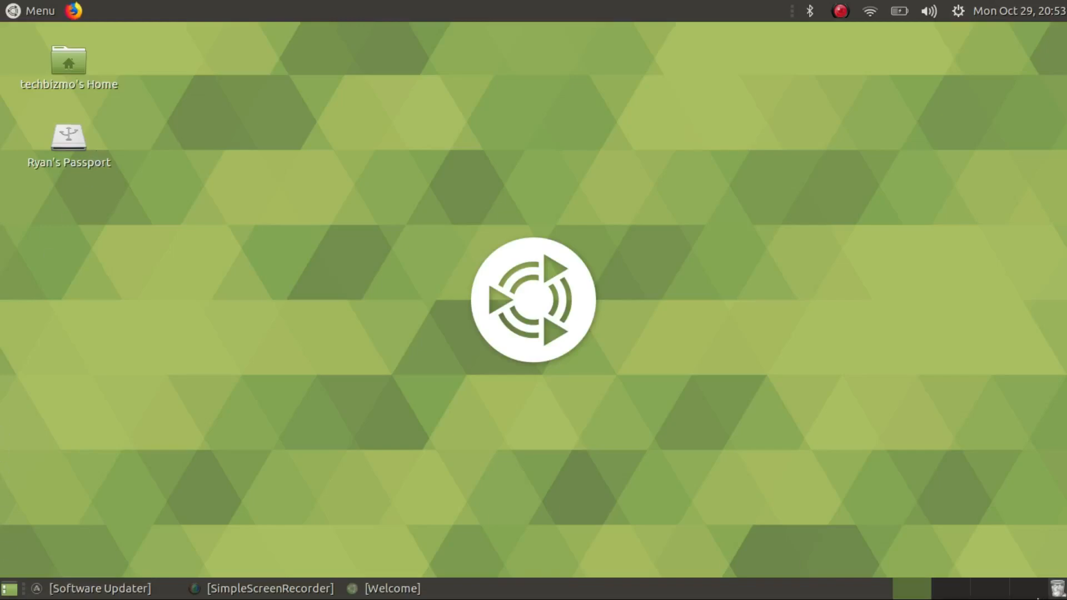
Step: Empty the trash from its right-click menu, confirm, and close the Trash window
right_click(1059, 588)
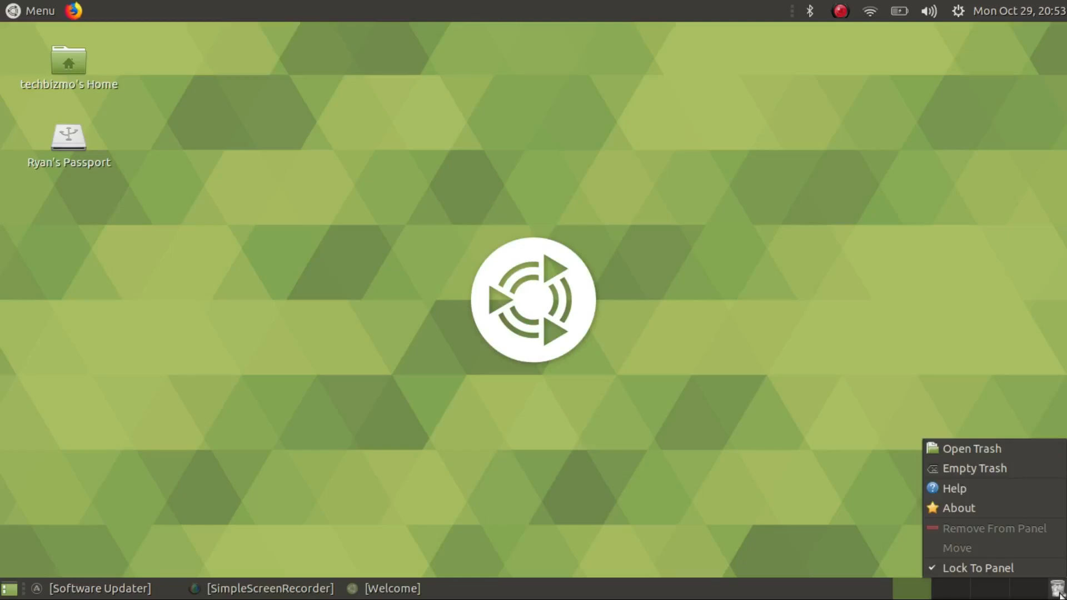
click(974, 468)
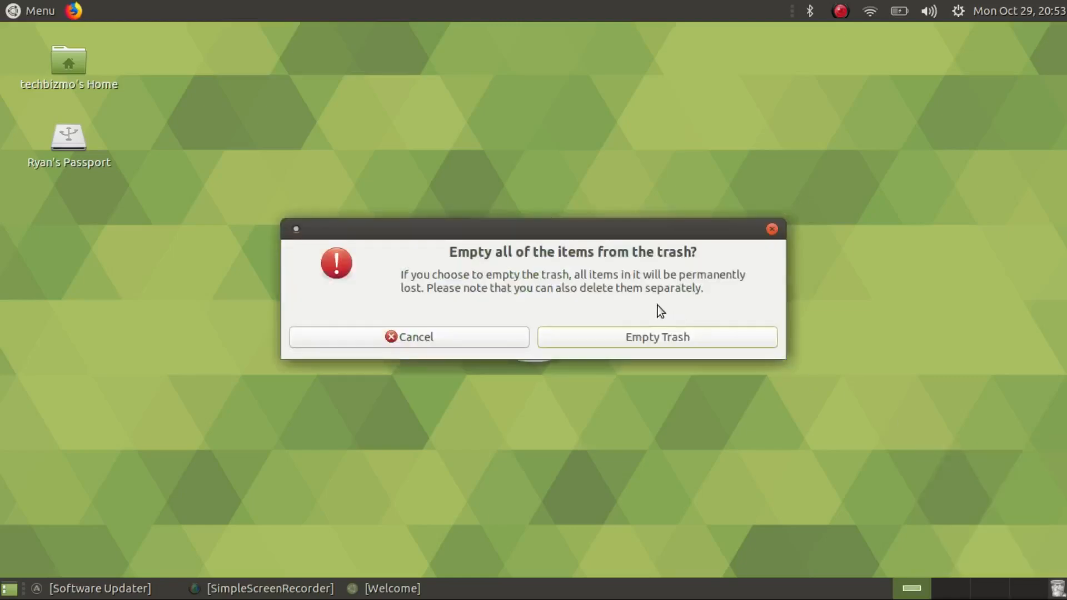
click(656, 337)
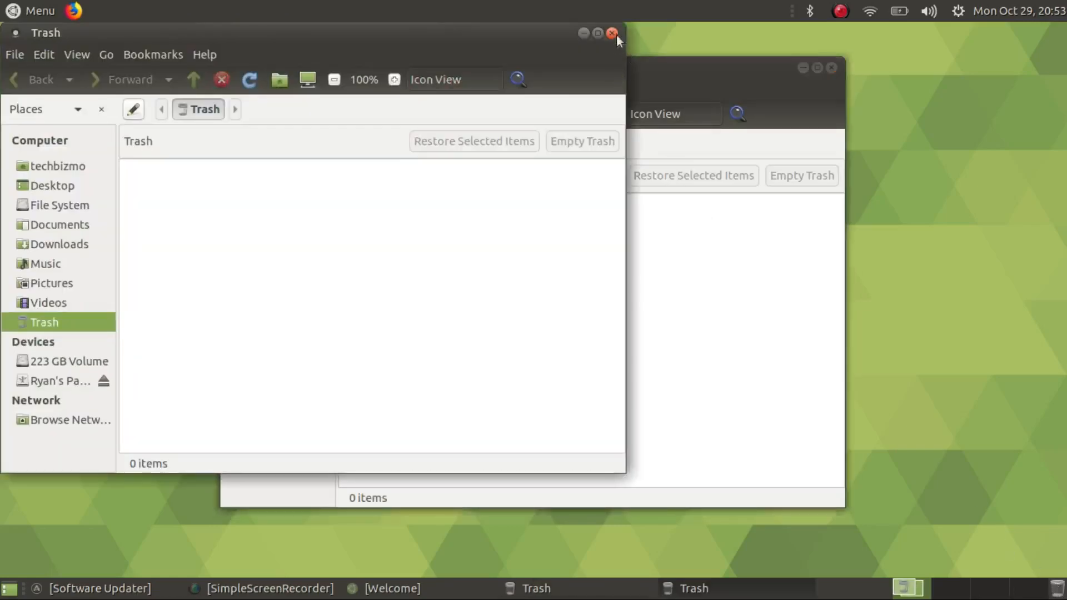
click(597, 32)
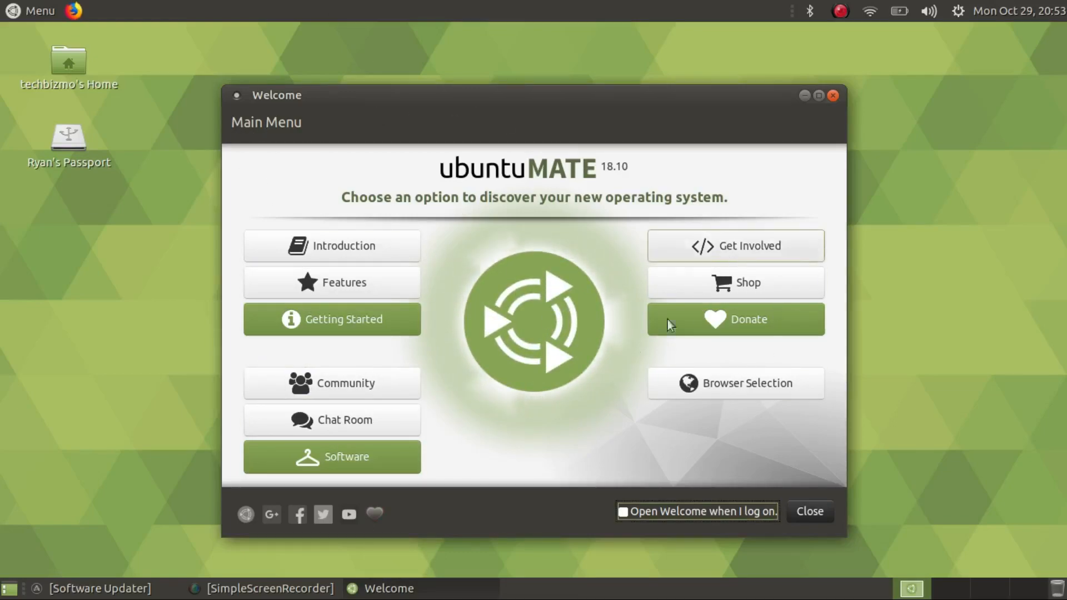
mouse_move(333, 477)
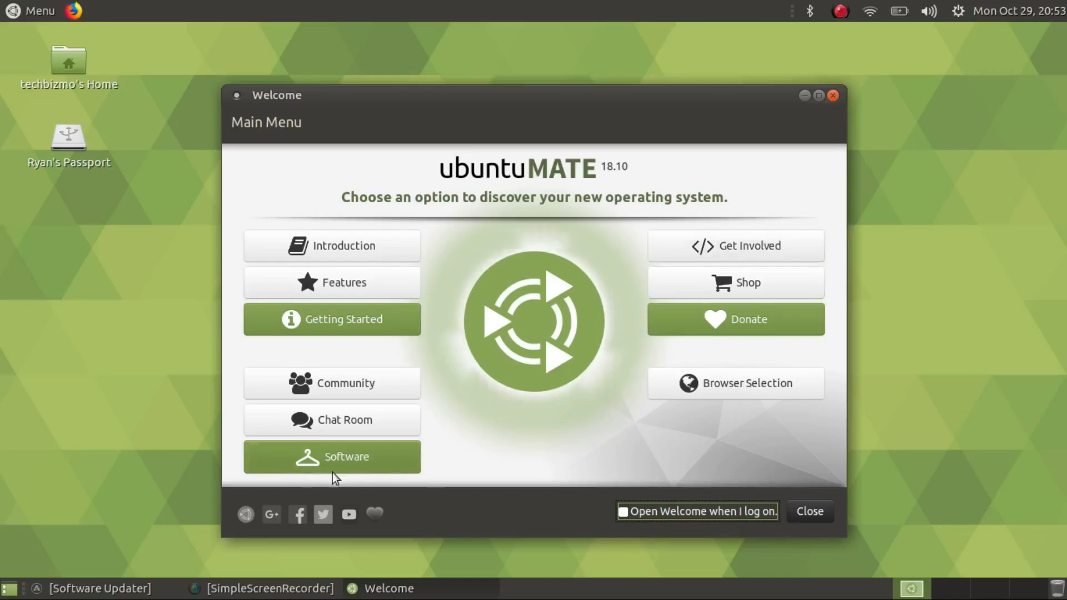
Step: Open Software from the Welcome menu and pop the Boutique out into its own window
click(331, 457)
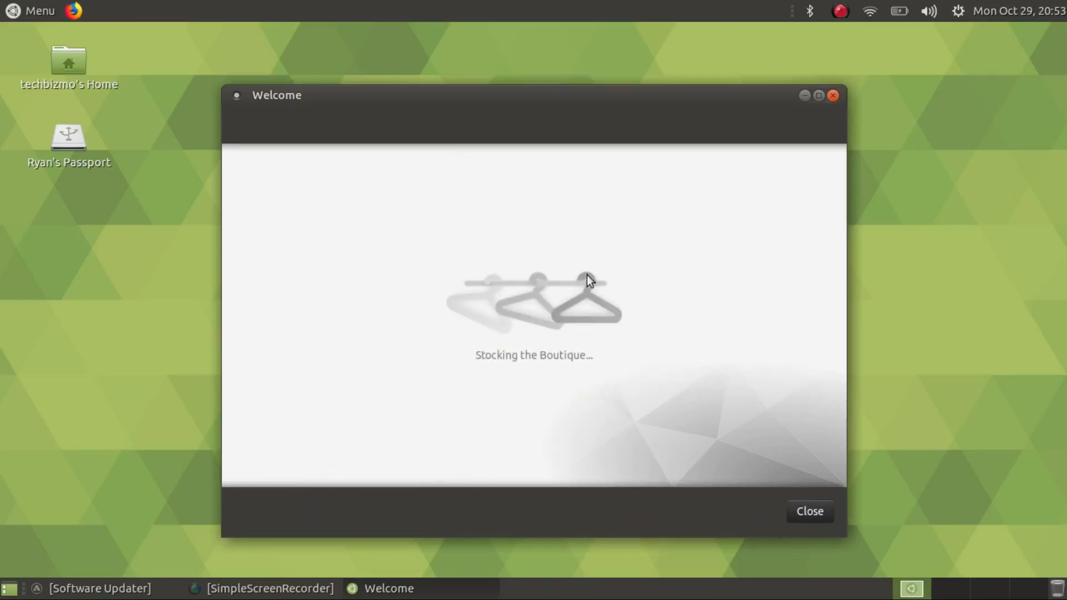
mouse_move(466, 341)
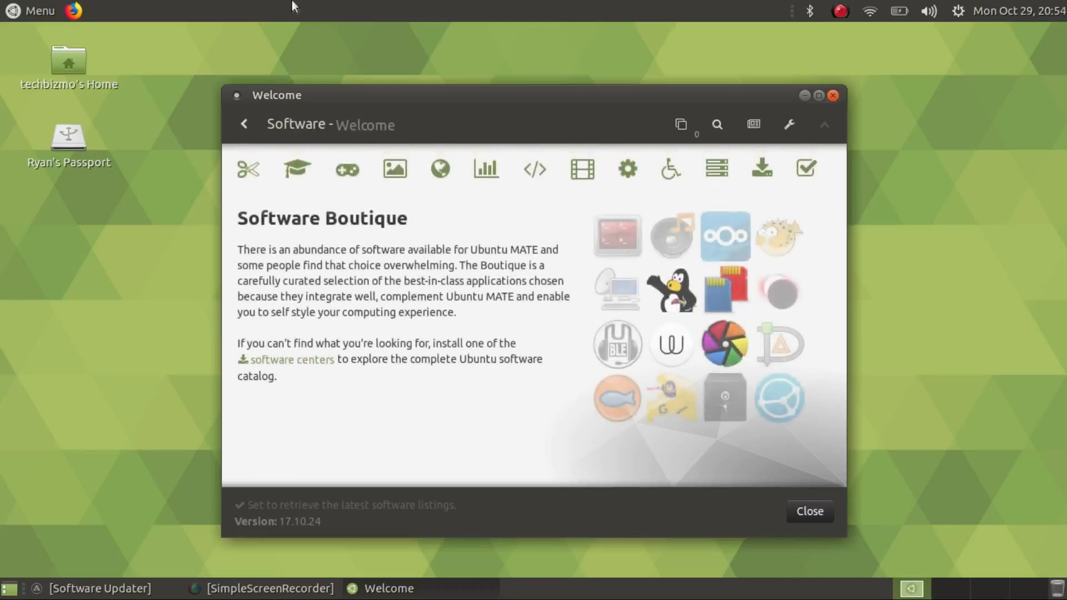
click(32, 10)
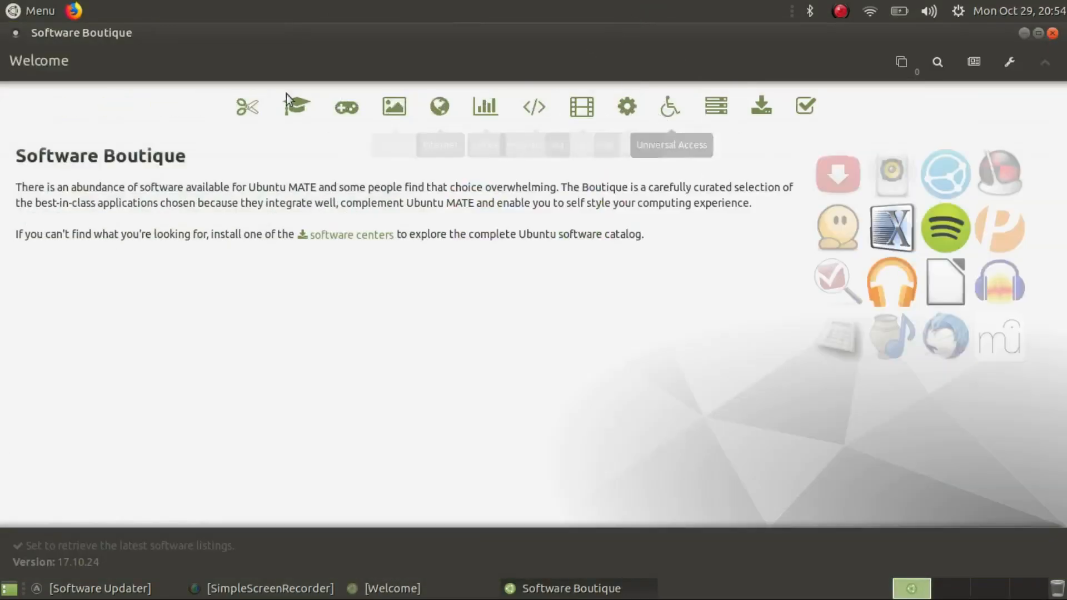
Step: Browse the Accessories, Games, Graphics, Internet, Office and Programming categories
click(247, 107)
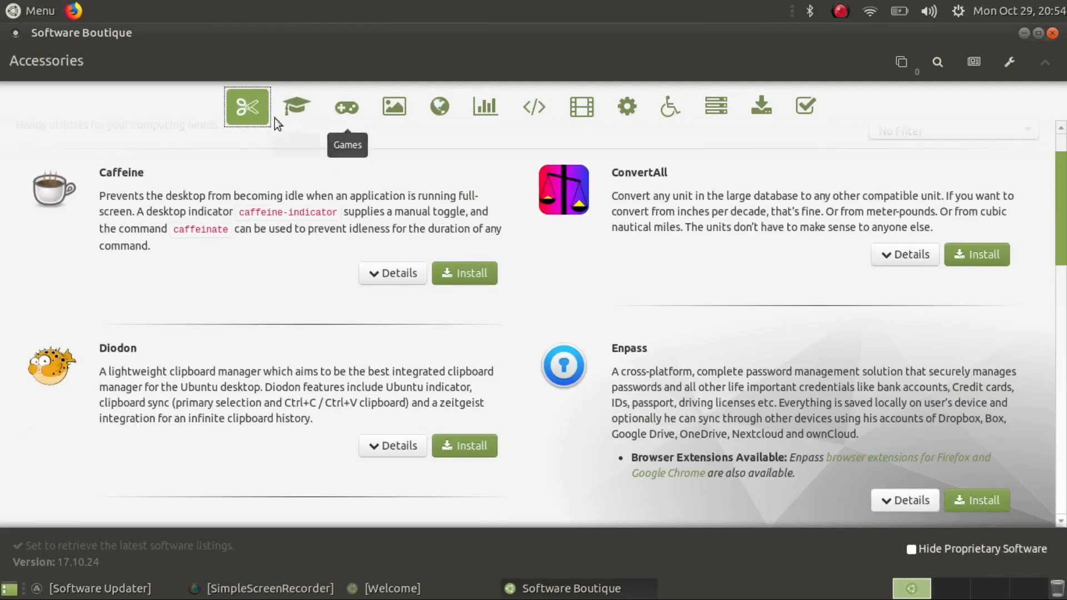
click(347, 106)
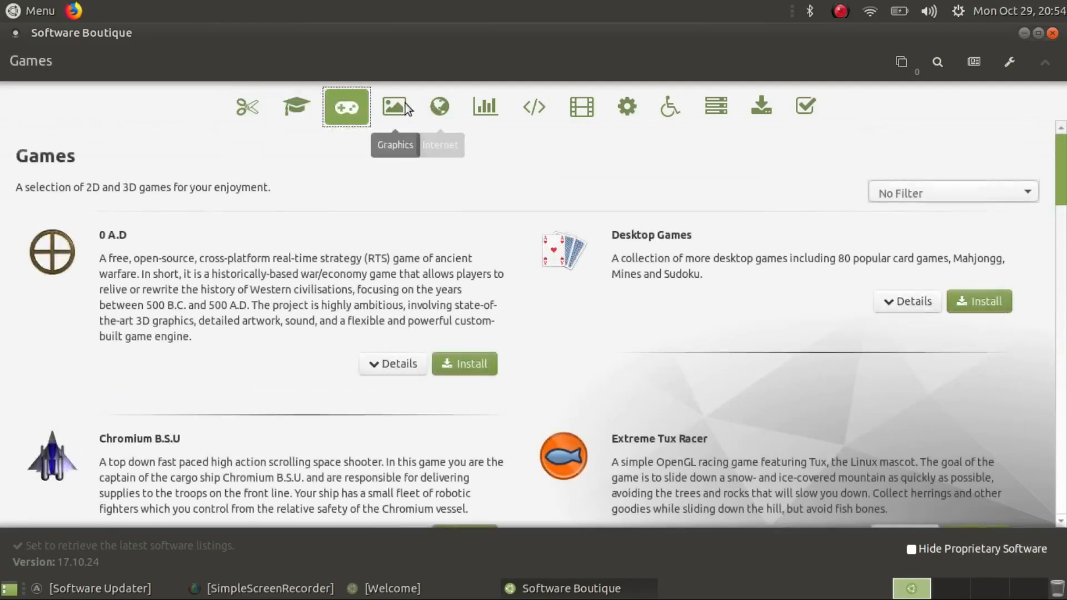
click(394, 106)
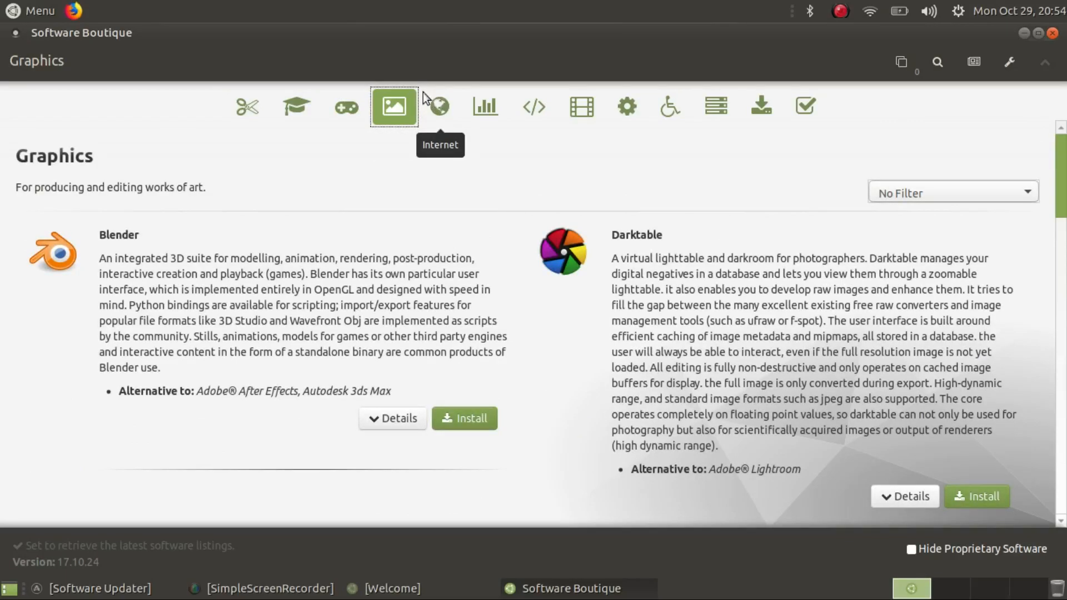
click(439, 107)
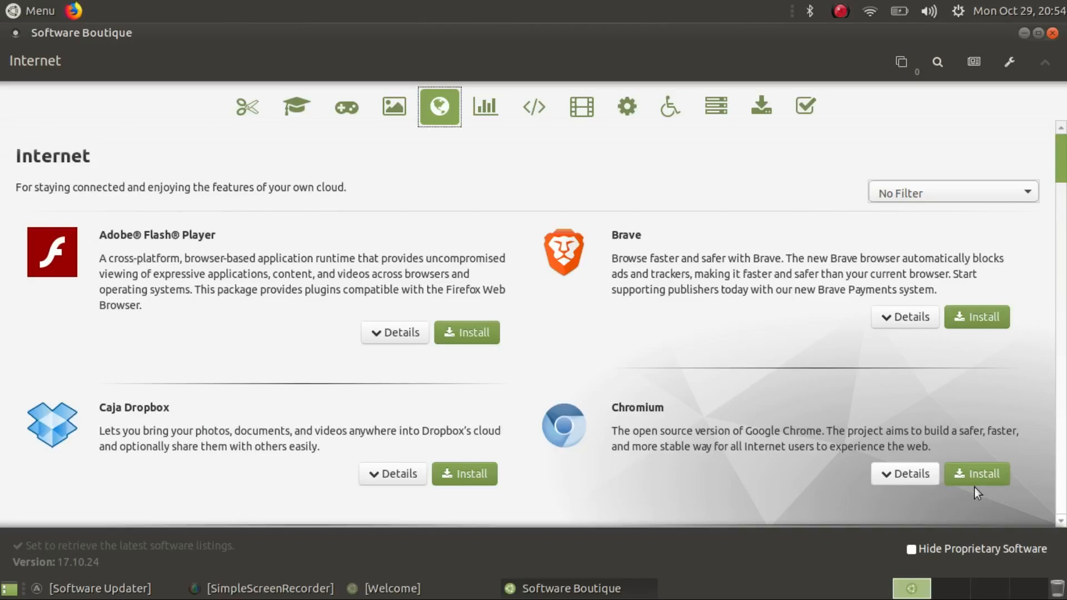
click(484, 107)
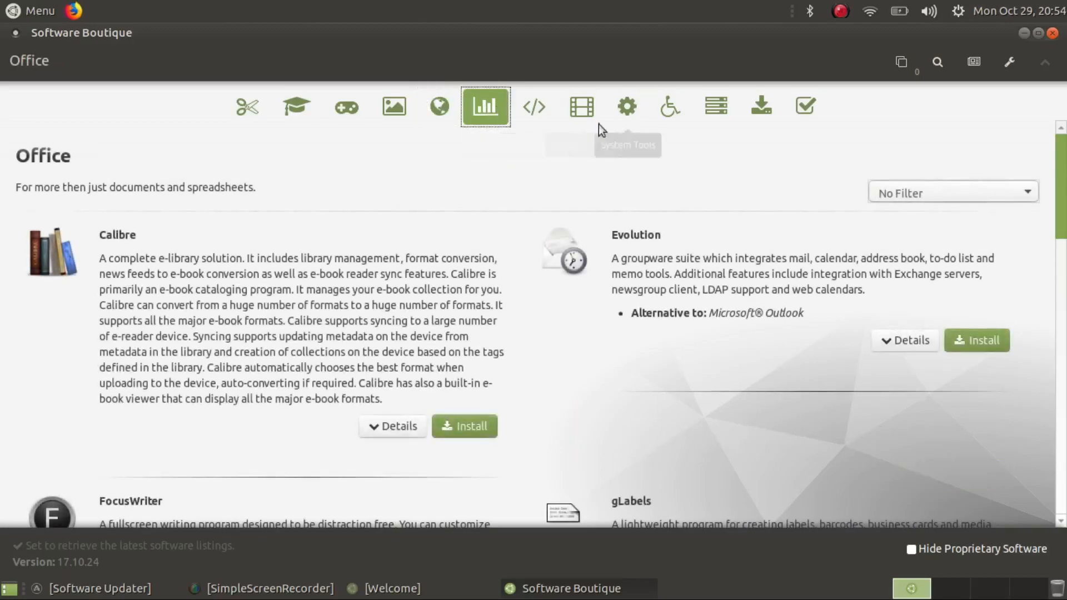
click(533, 106)
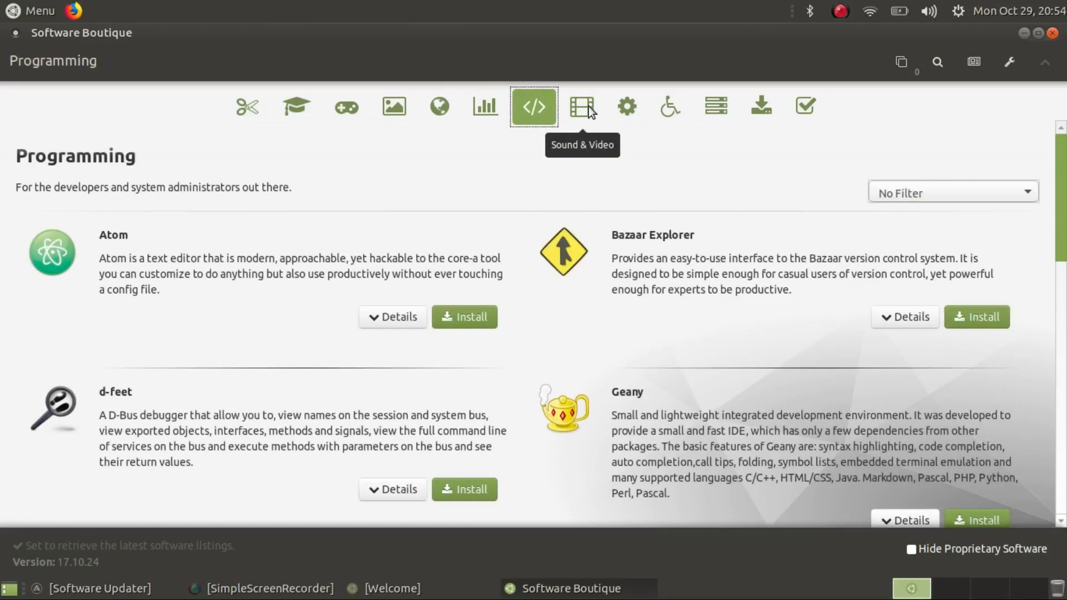
scroll(down, 3)
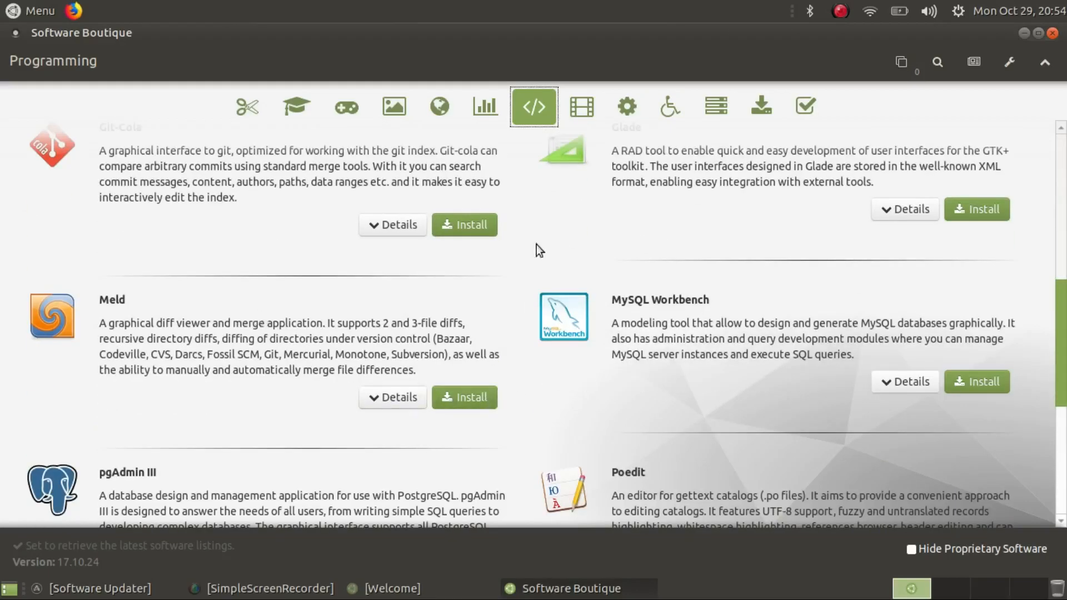
Step: Browse Sound & Video, System Tools and Universal Access categories, scrolling their lists
click(580, 107)
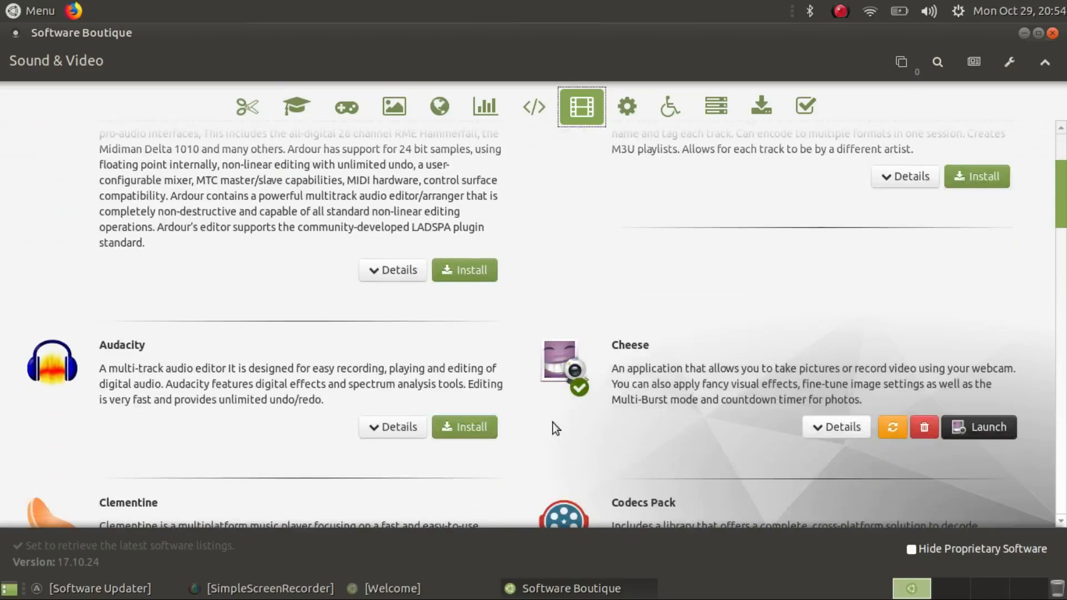
scroll(down, 3)
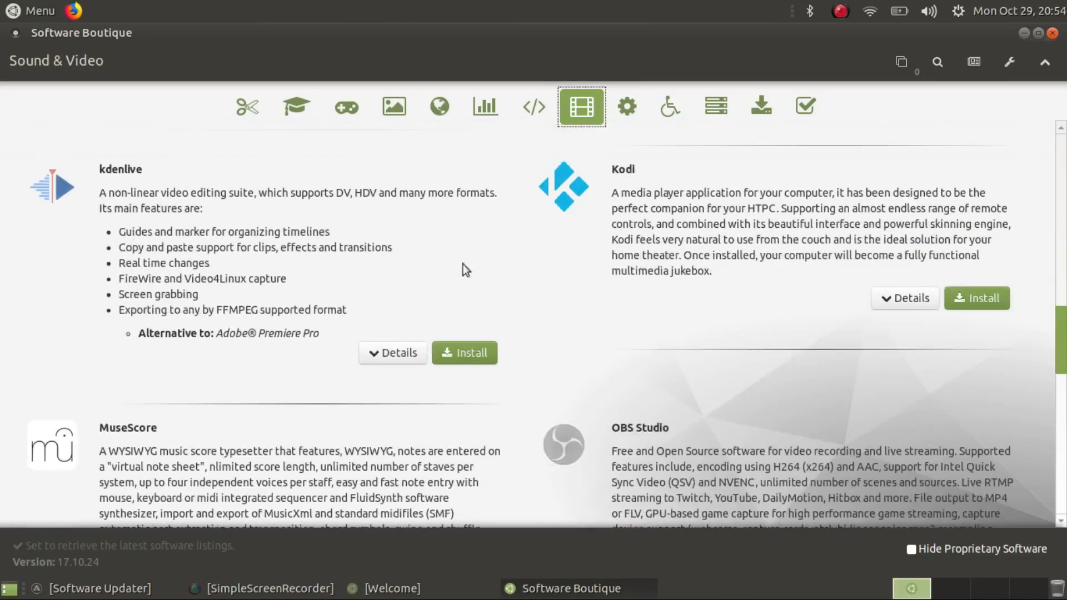
scroll(down, 3)
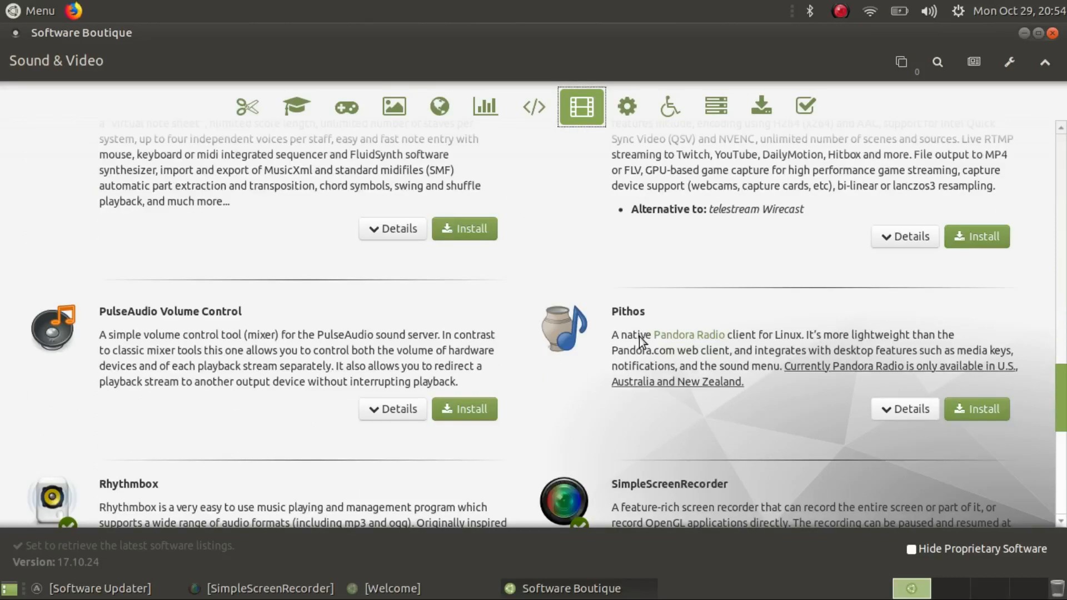
scroll(down, 3)
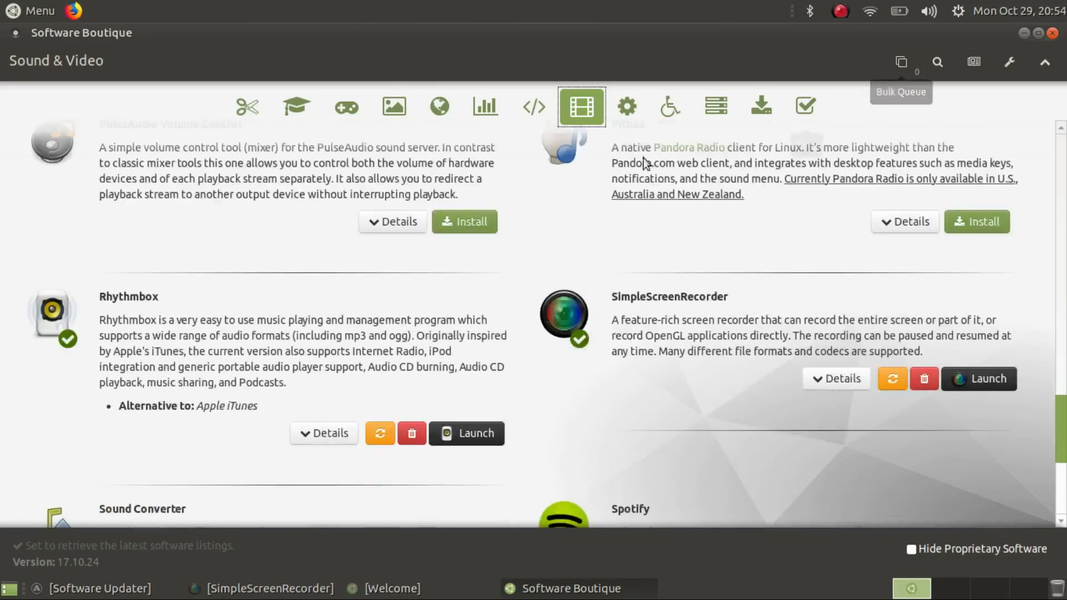
scroll(down, 3)
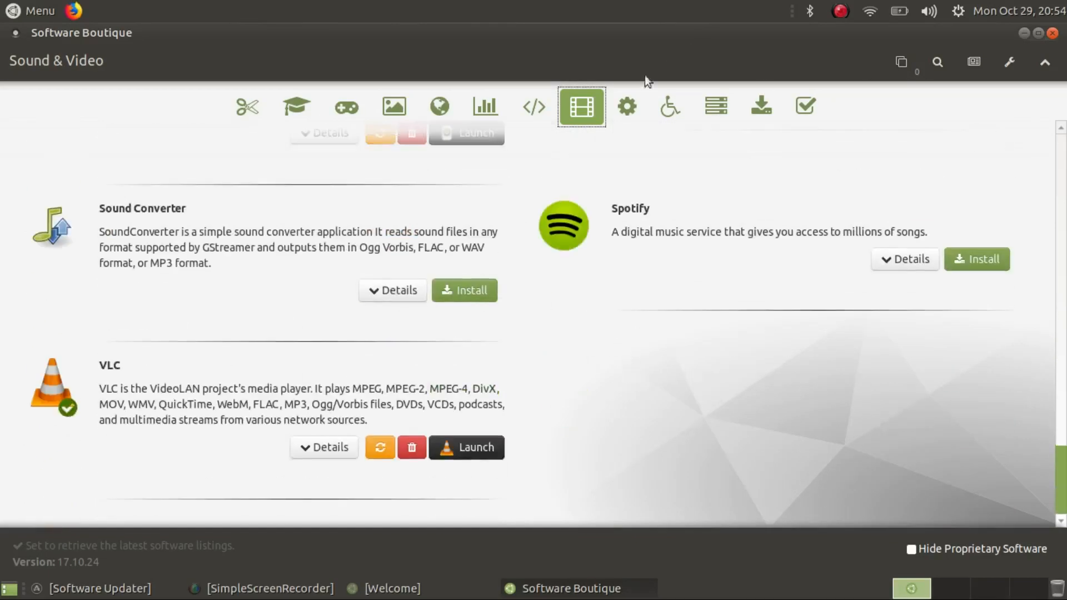
click(624, 106)
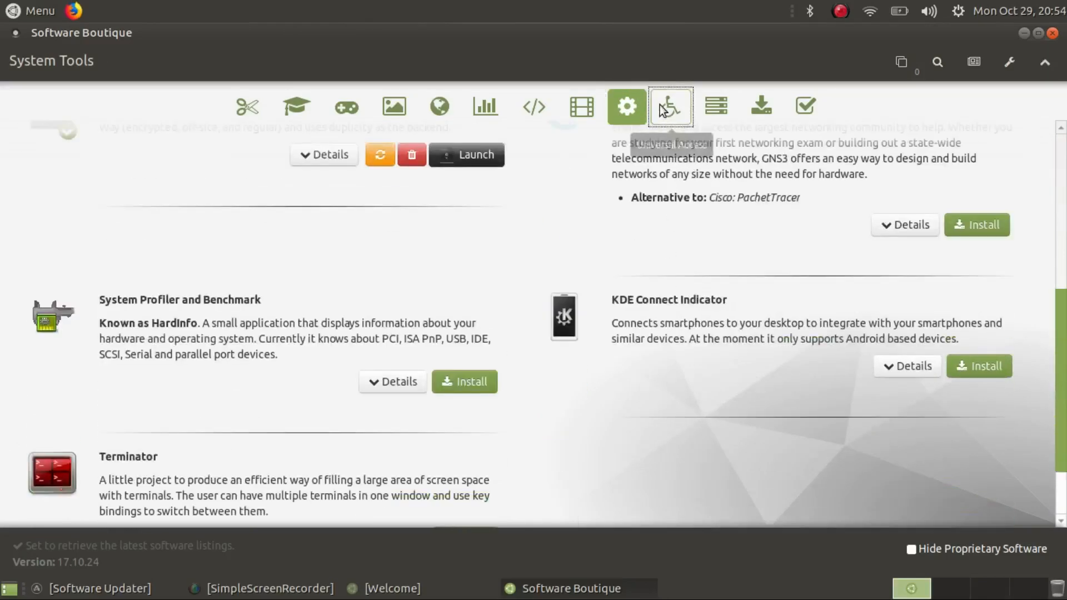
click(669, 107)
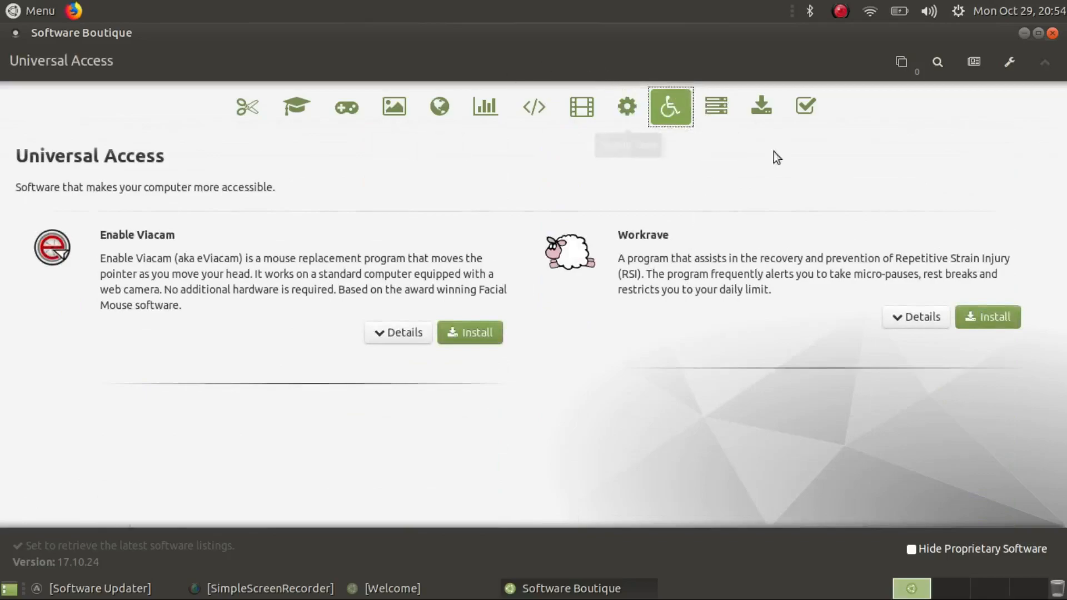
Step: Browse Servers and Discover More Software, then show the Miscellaneous Fixes section
click(715, 107)
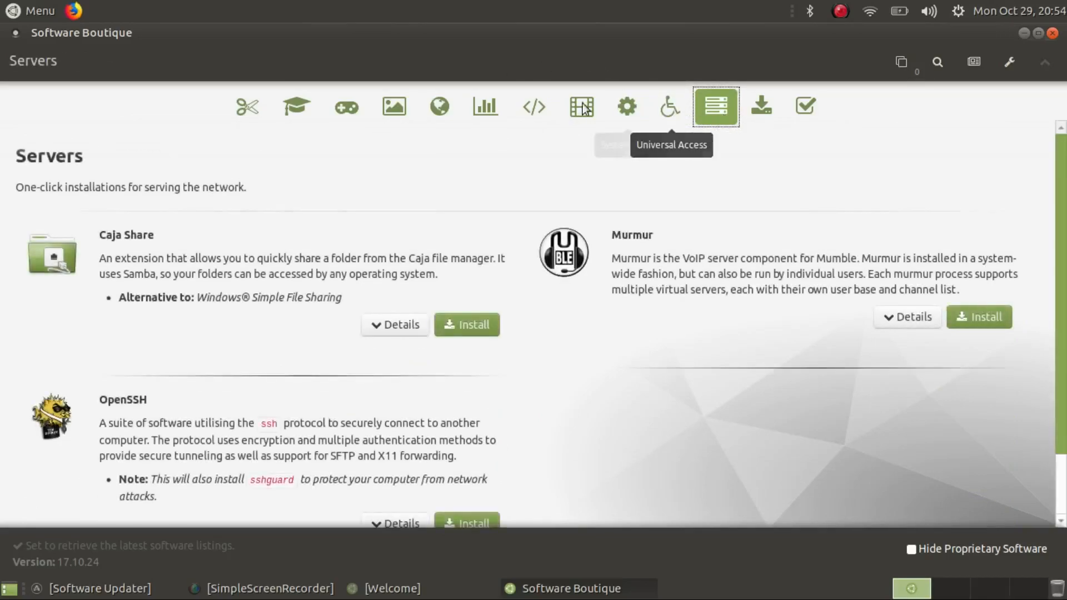
scroll(down, 3)
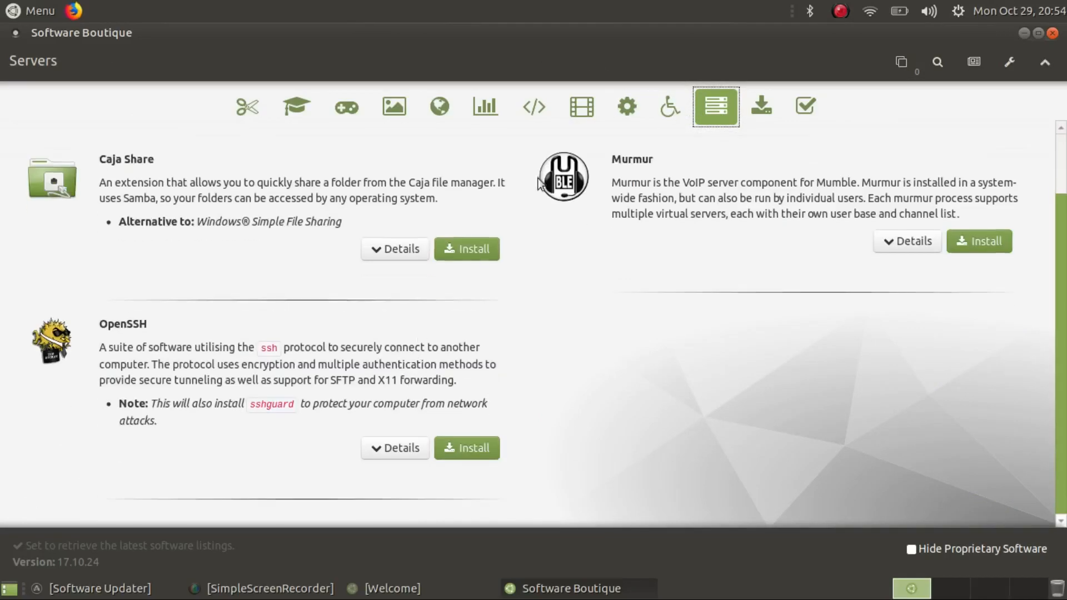
click(761, 107)
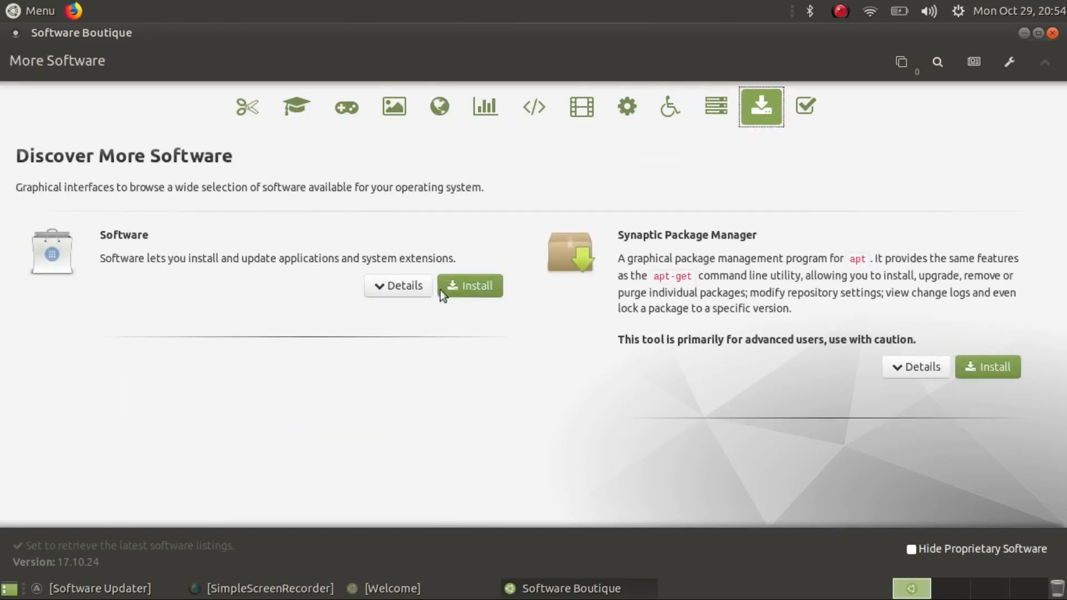
mouse_move(372, 305)
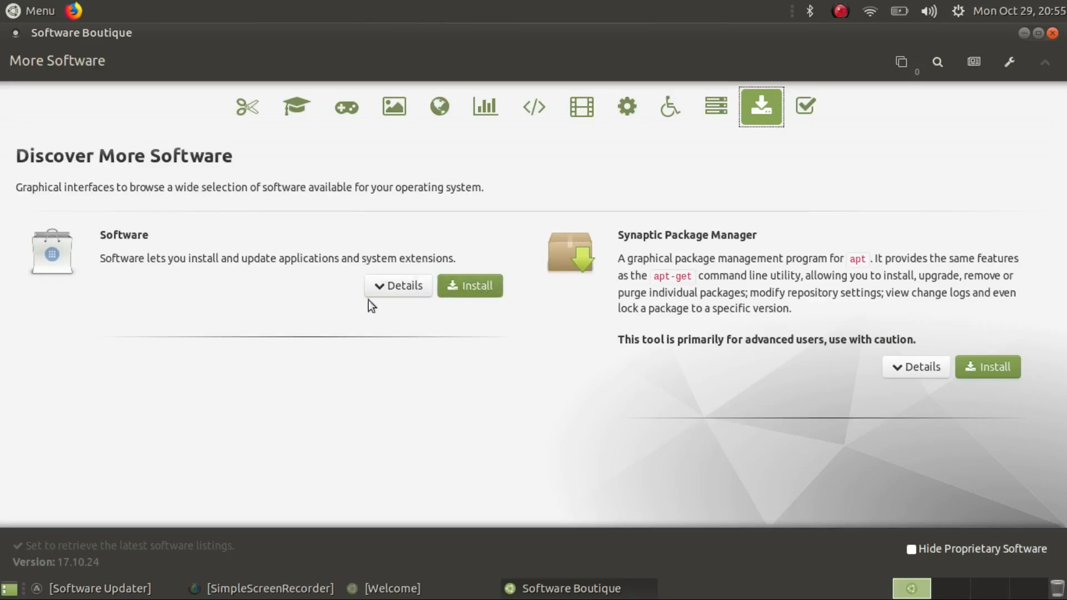
mouse_move(764, 174)
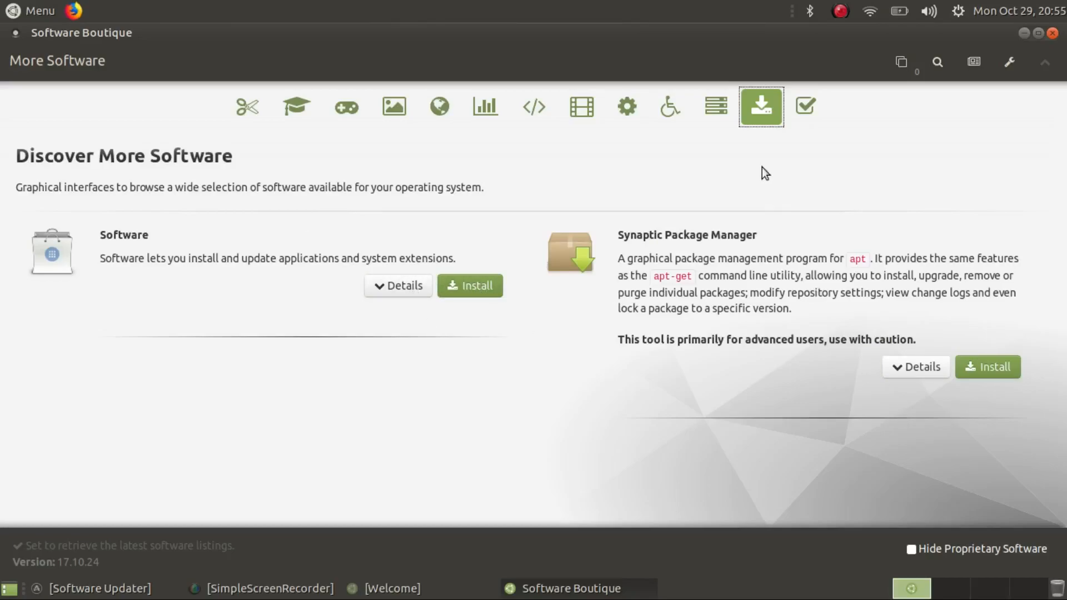
mouse_move(805, 106)
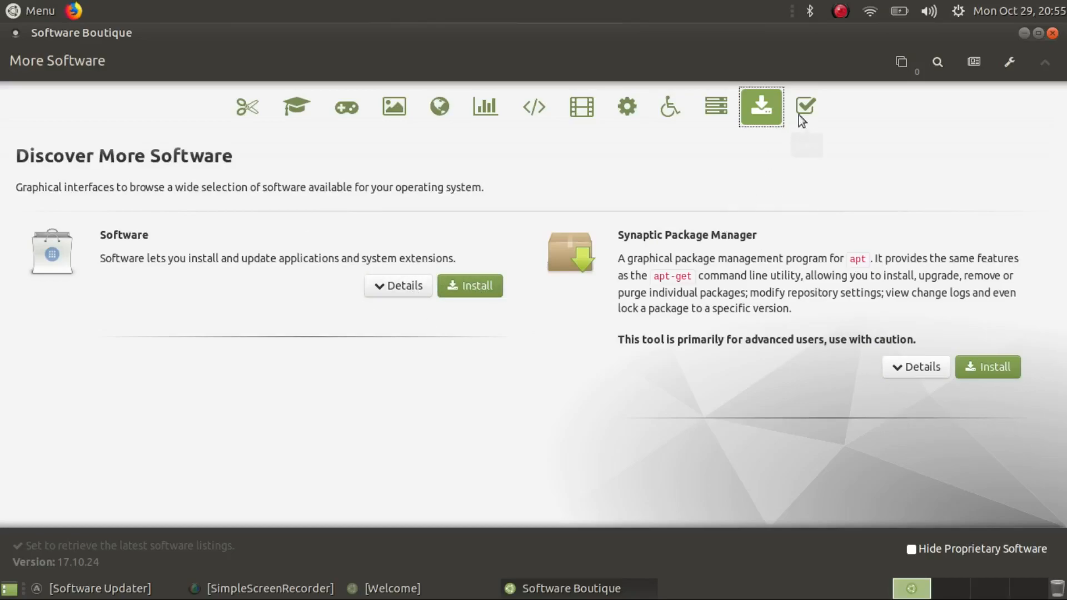
click(806, 107)
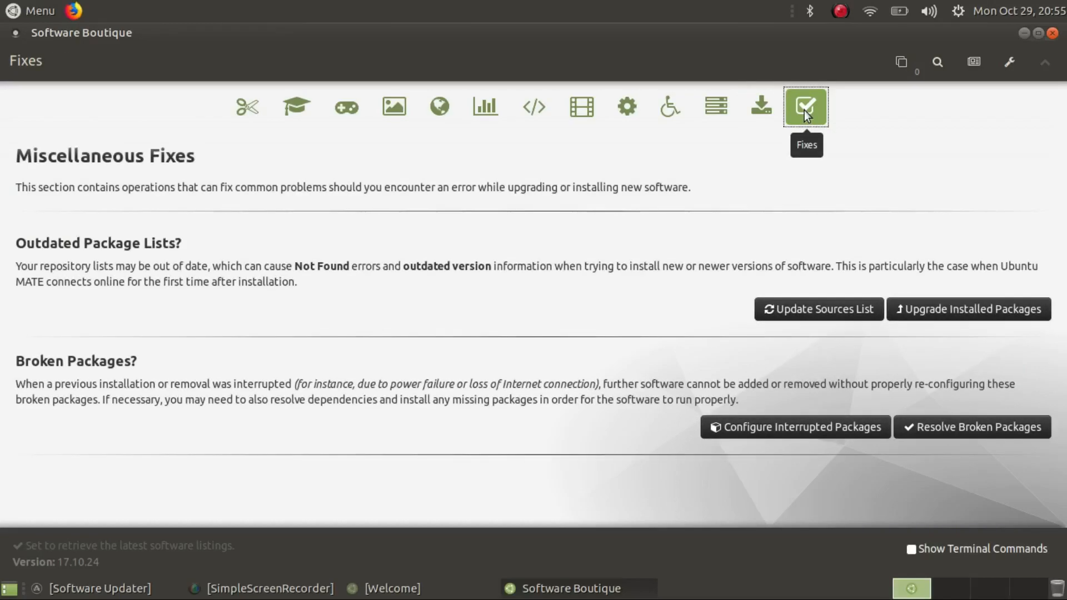
click(1056, 33)
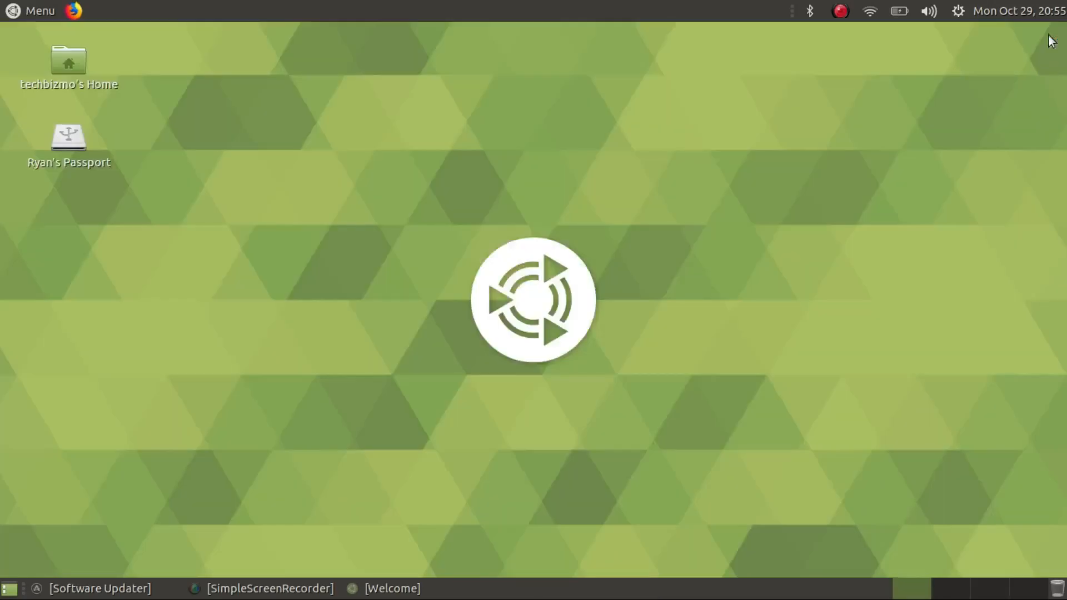
click(393, 588)
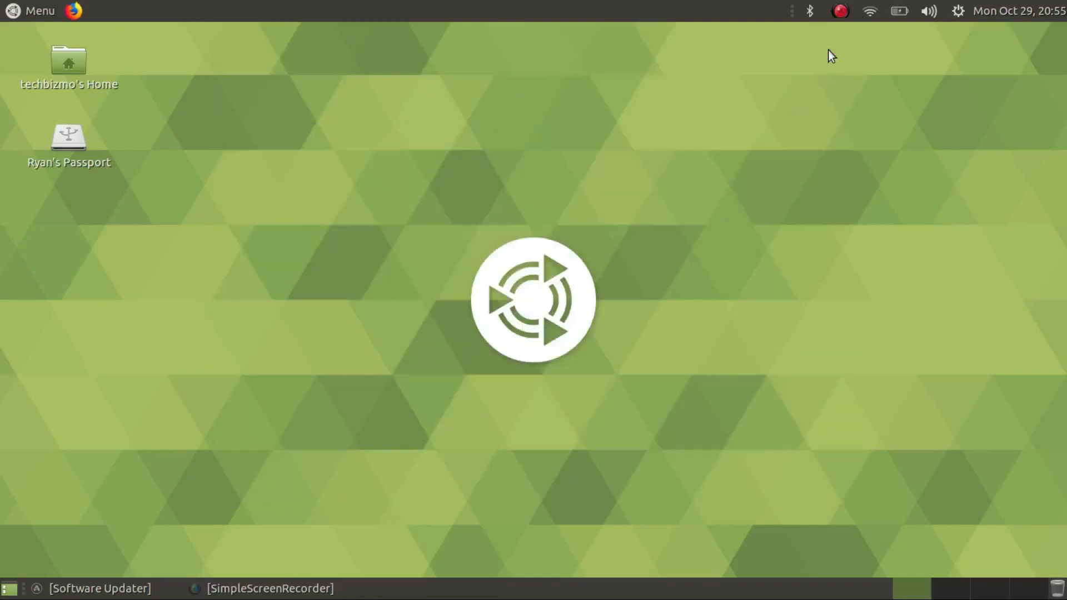
mouse_move(626, 207)
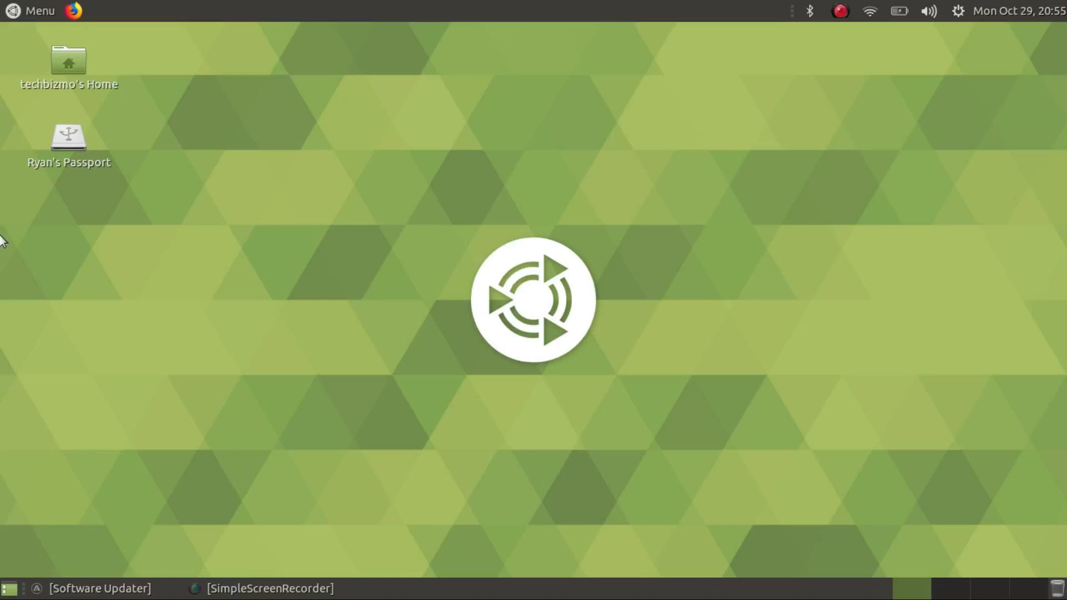
mouse_move(10, 51)
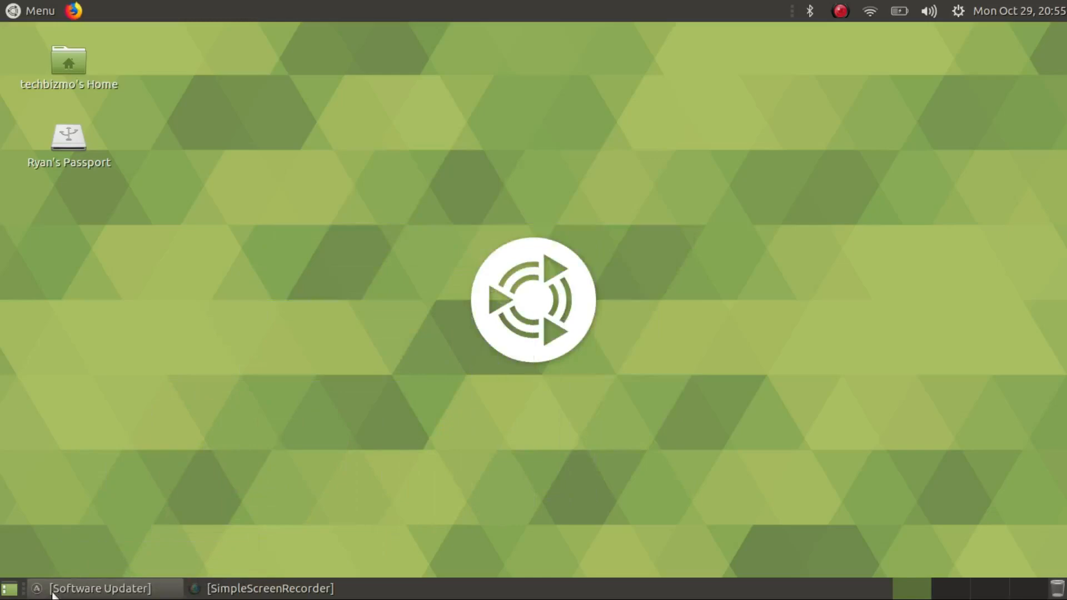
Step: Restore the Software Updater window, move it aside and choose Remind Me Later
click(100, 589)
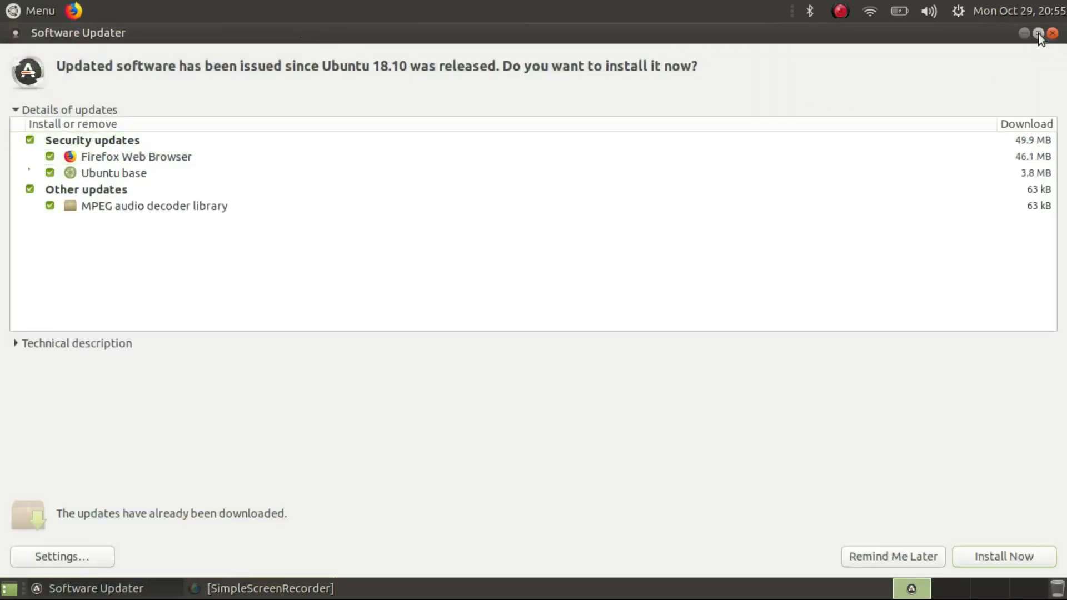
click(1038, 32)
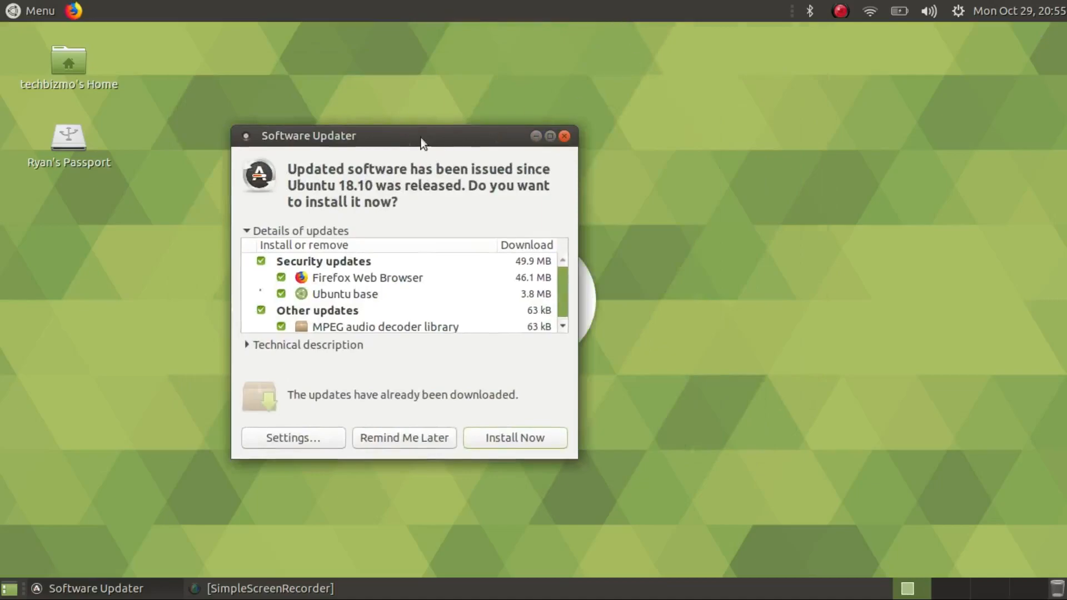
drag(420, 136, 459, 76)
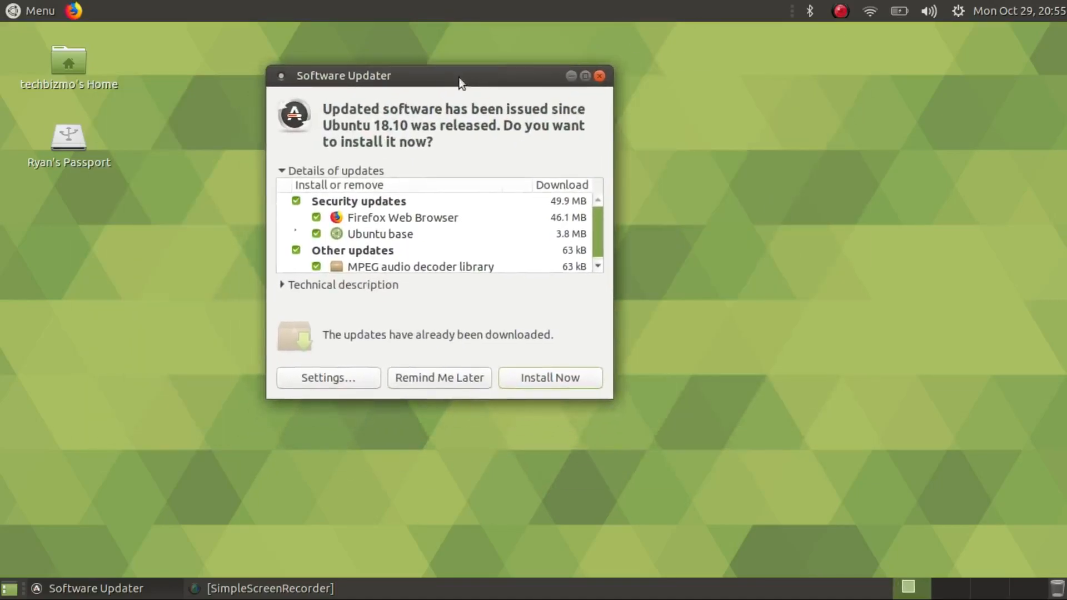
drag(459, 76, 711, 63)
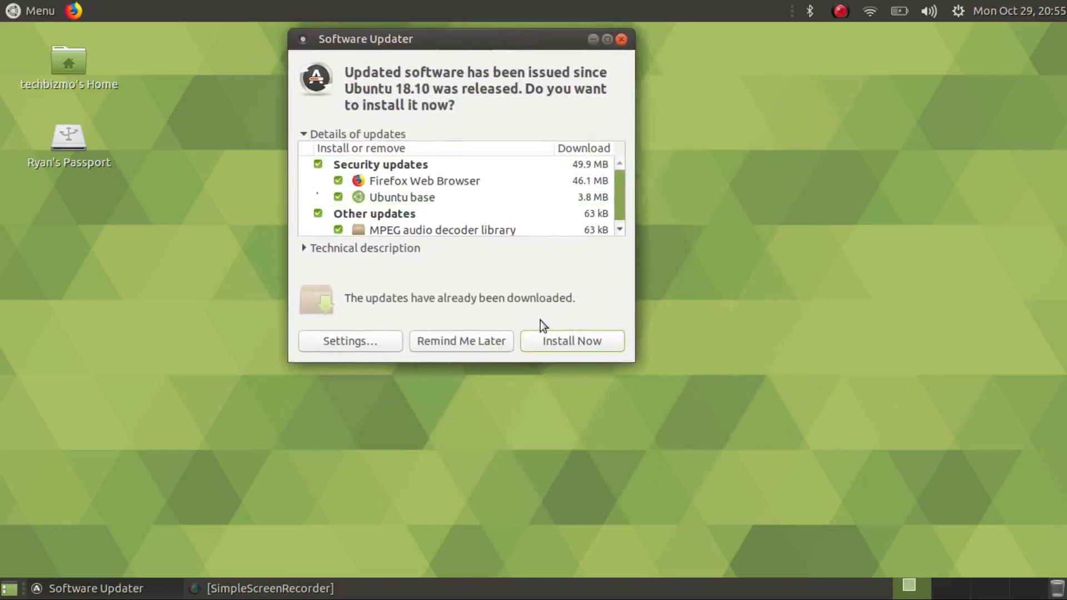
click(571, 341)
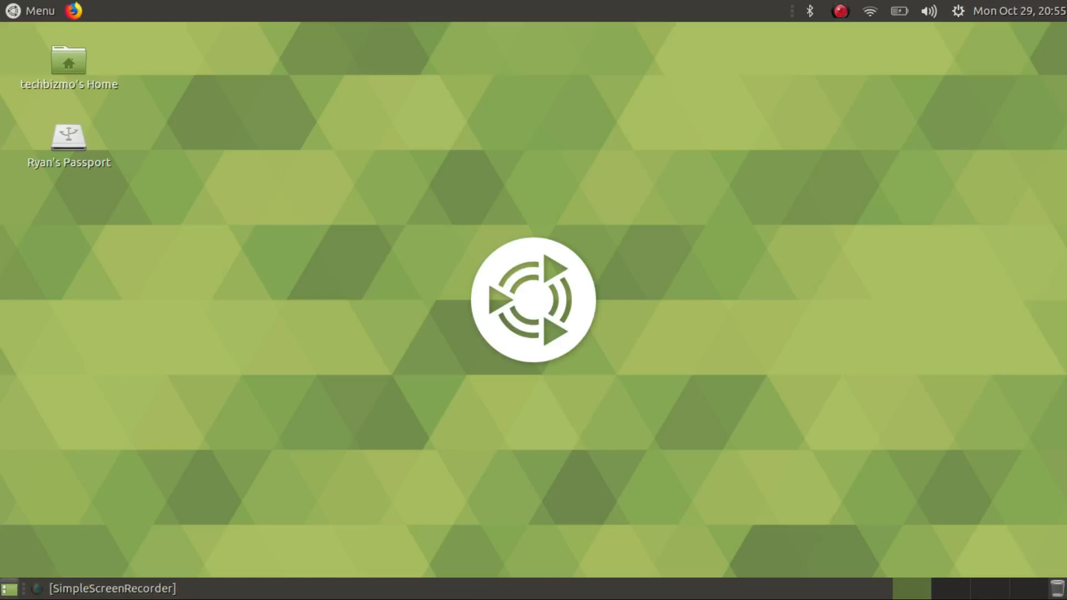
mouse_move(10, 589)
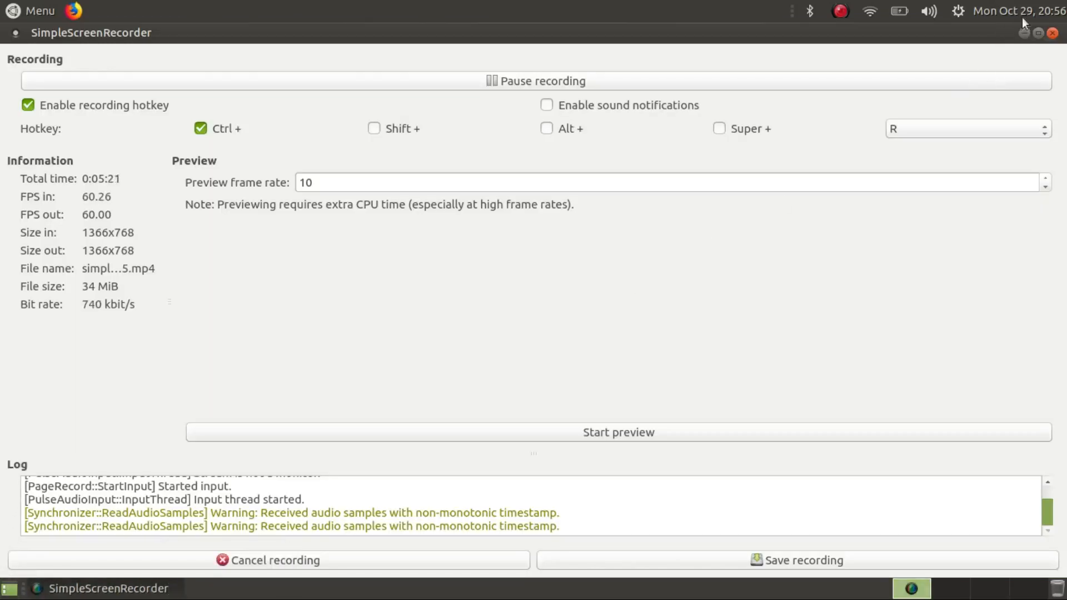
click(898, 11)
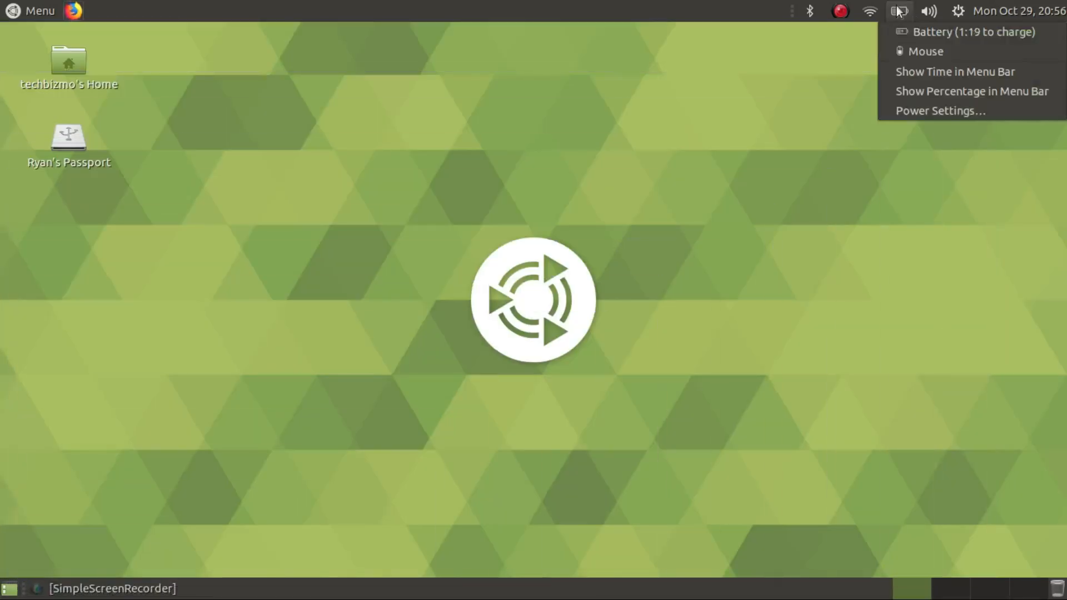
click(663, 17)
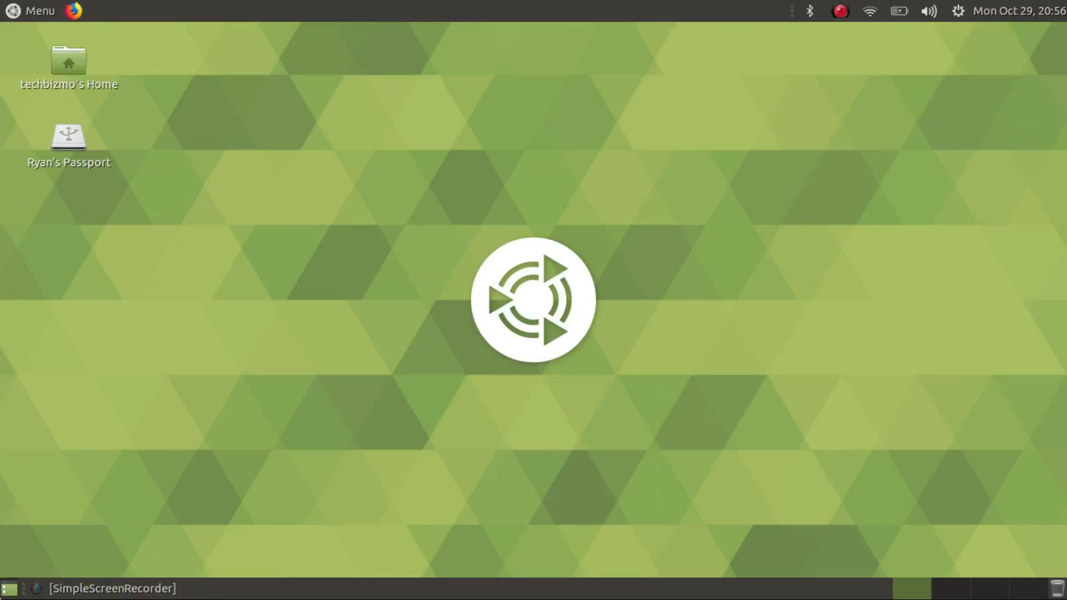
Step: Open the menu editor from the applications menu's right-click options and close it
click(32, 10)
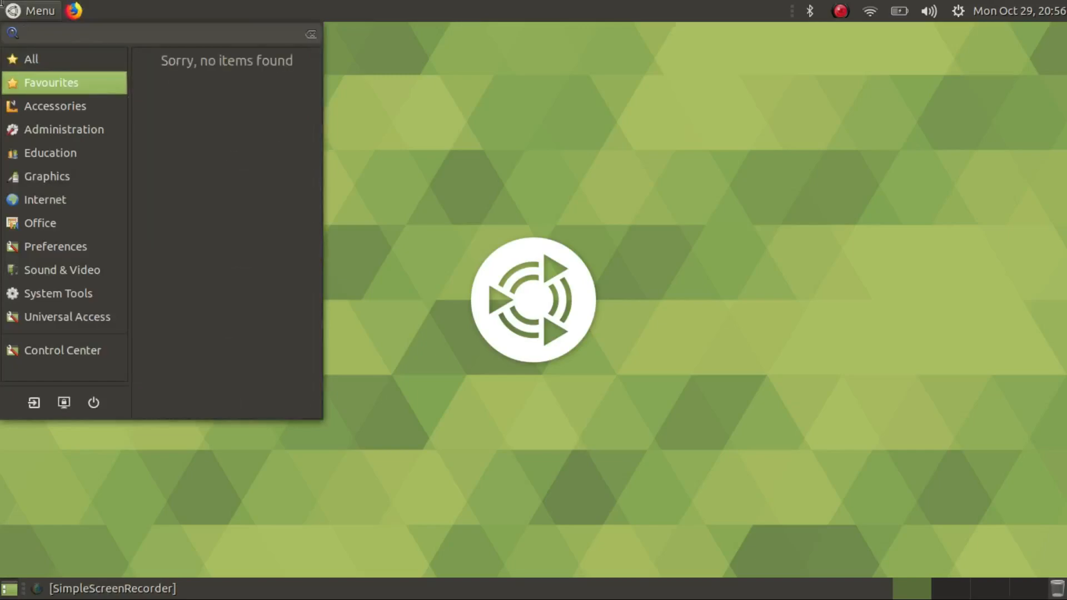
right_click(32, 10)
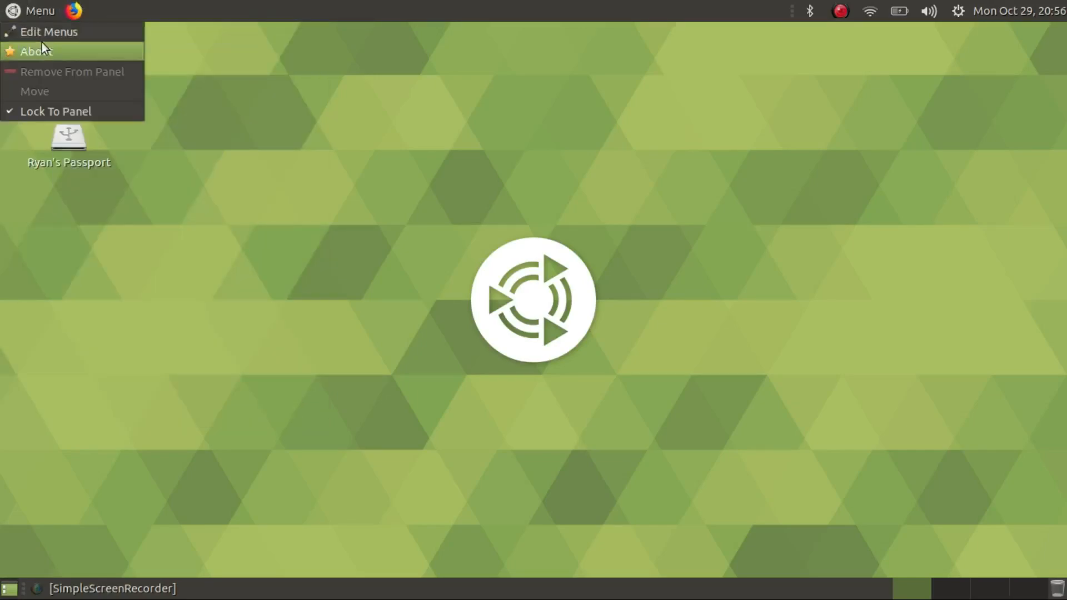
mouse_move(38, 89)
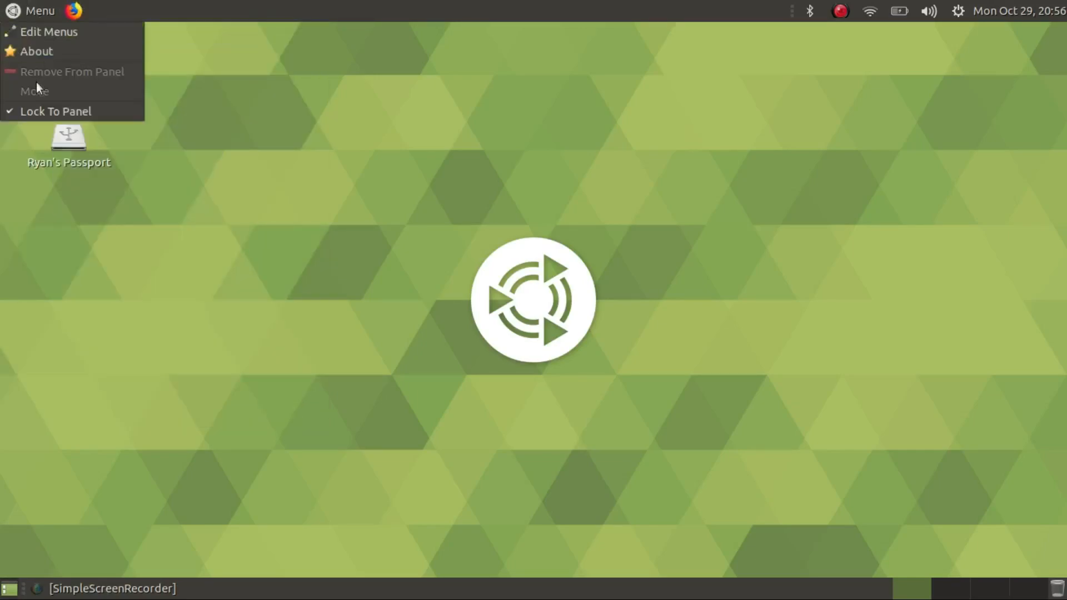
click(49, 31)
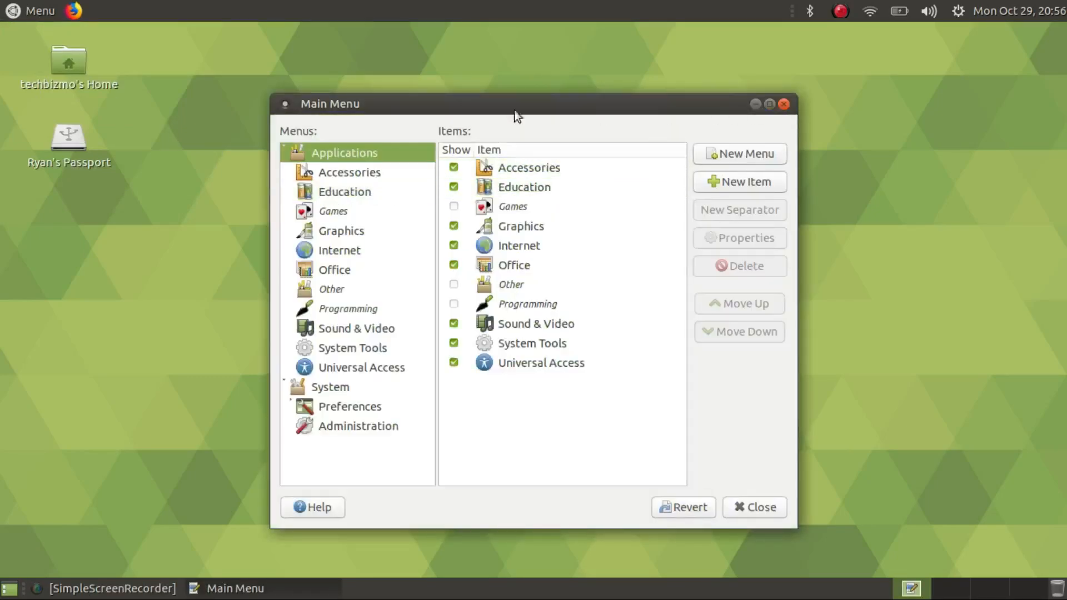
click(754, 507)
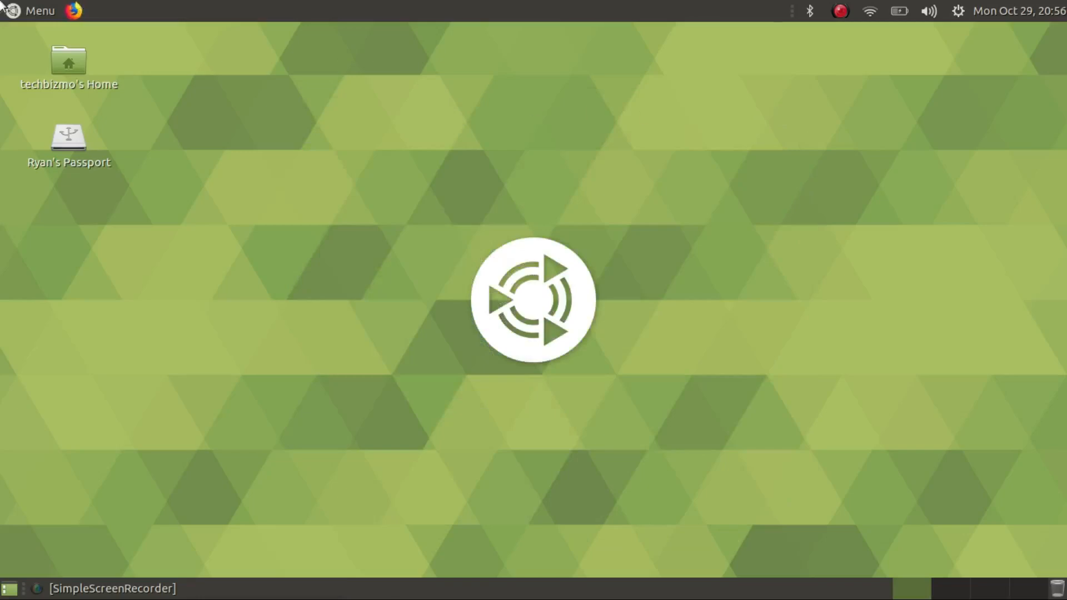
Step: Browse the Office category, the full applications list and the favourites in the menu
click(35, 11)
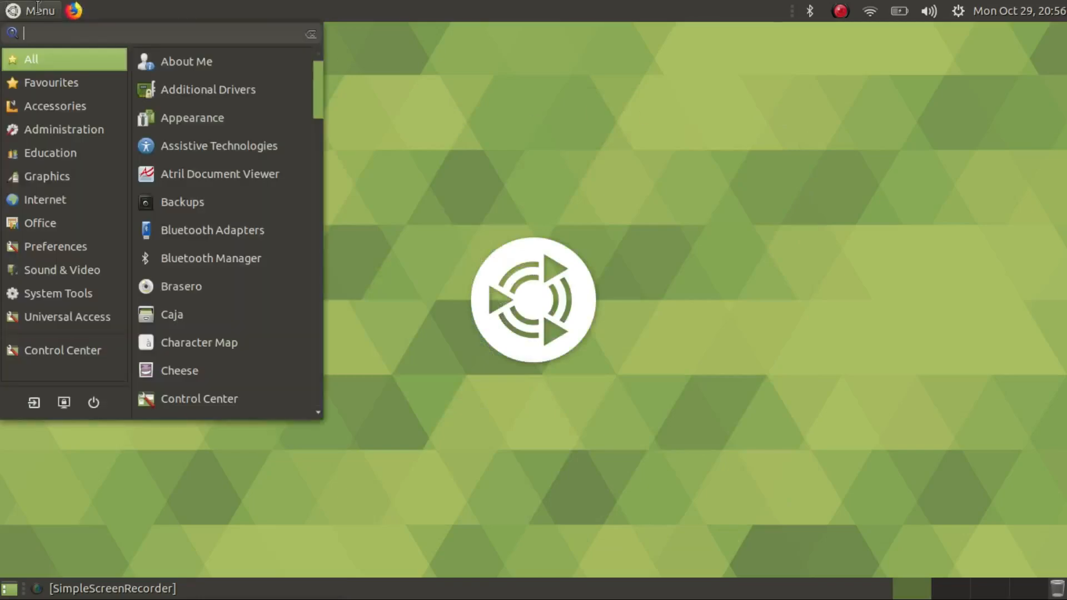
click(40, 223)
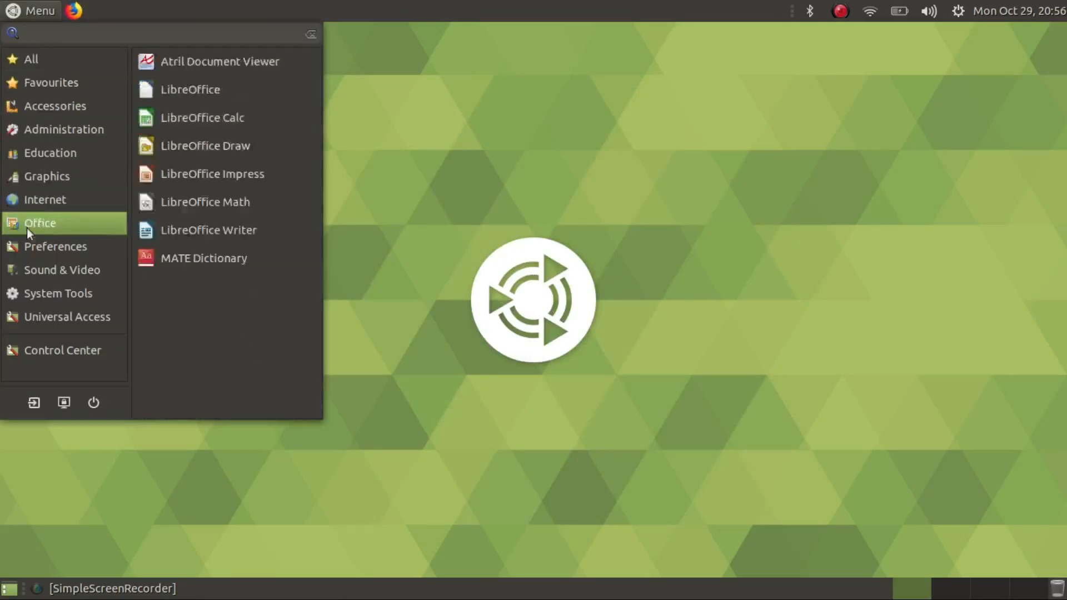
click(31, 59)
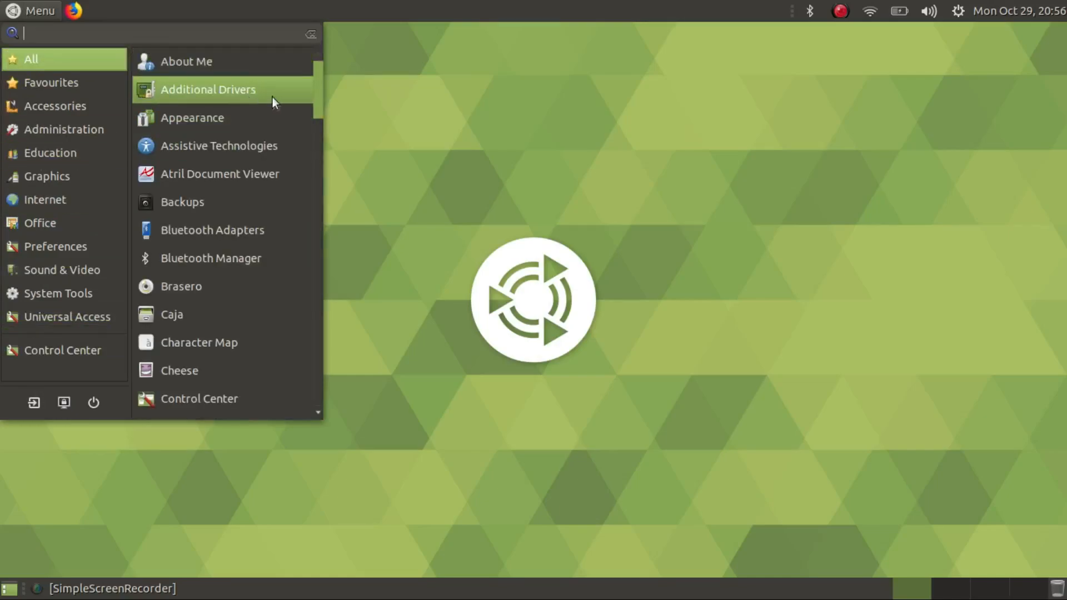
scroll(down, 3)
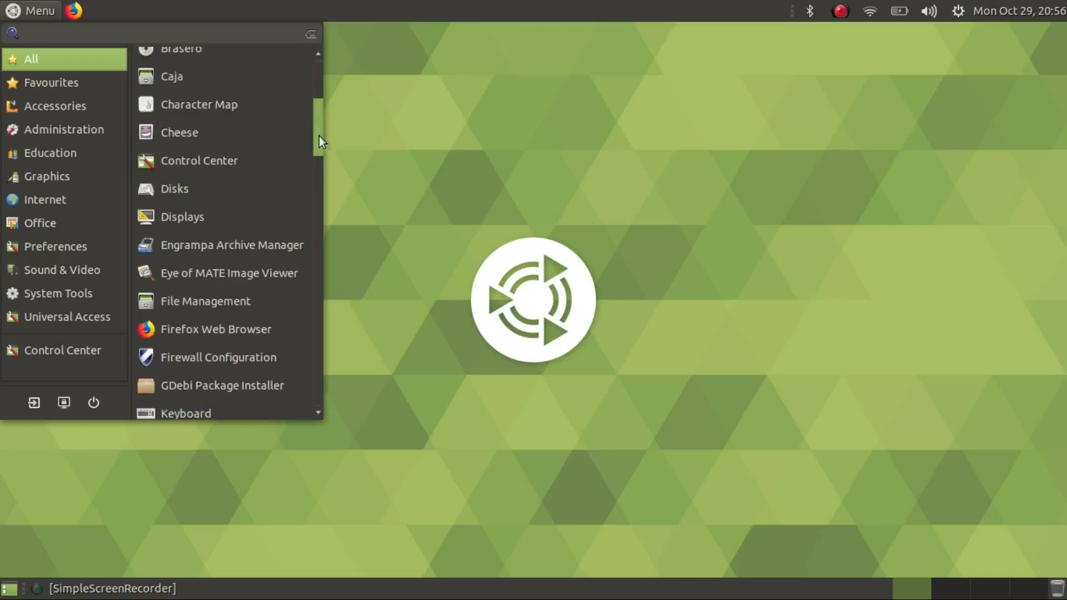
scroll(down, 3)
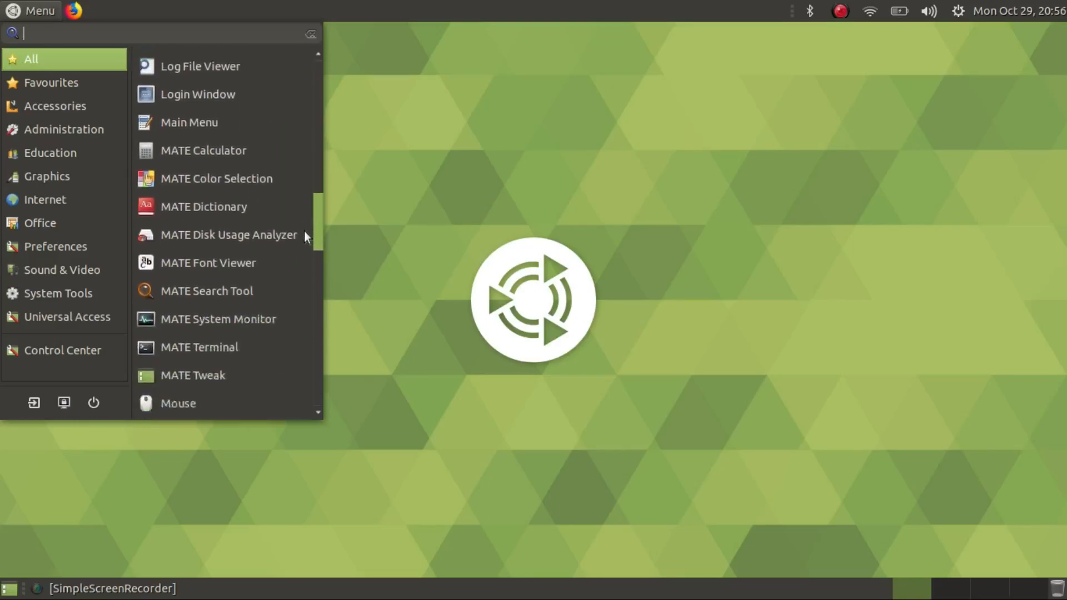
scroll(down, 3)
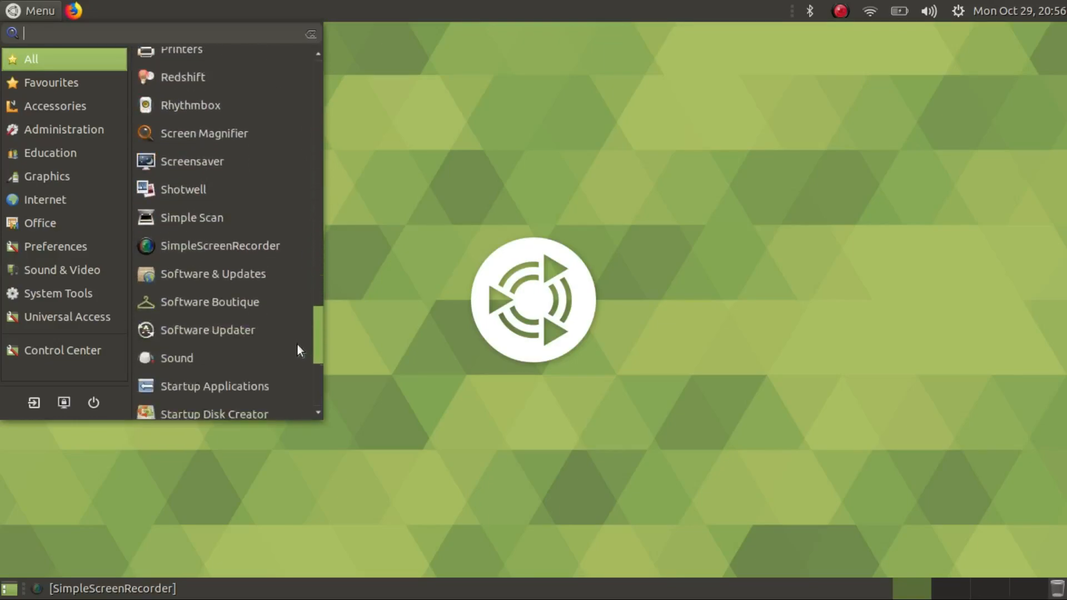
click(52, 82)
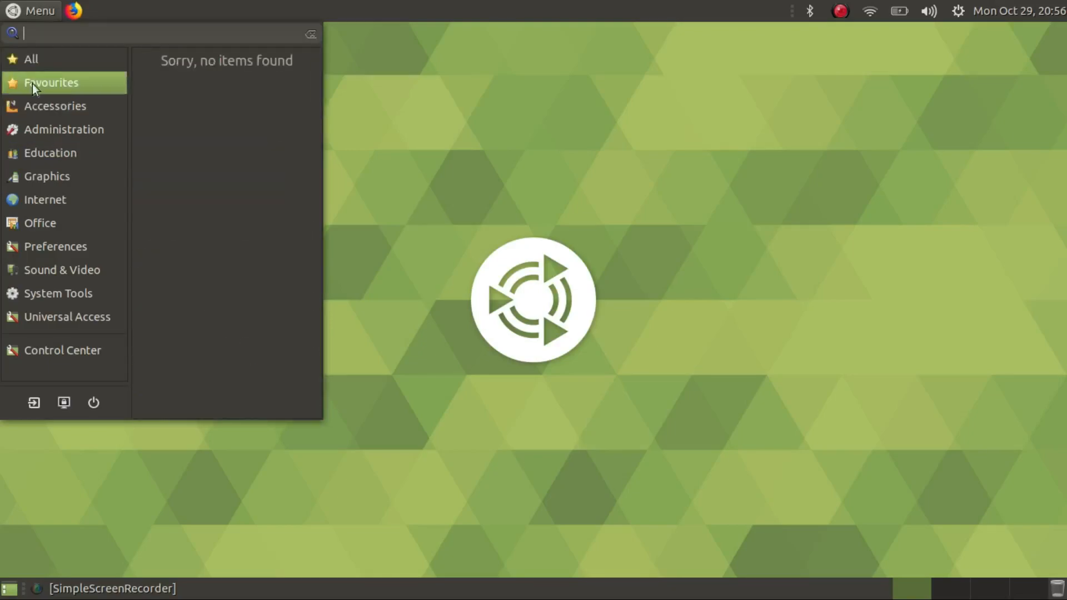
mouse_move(65, 86)
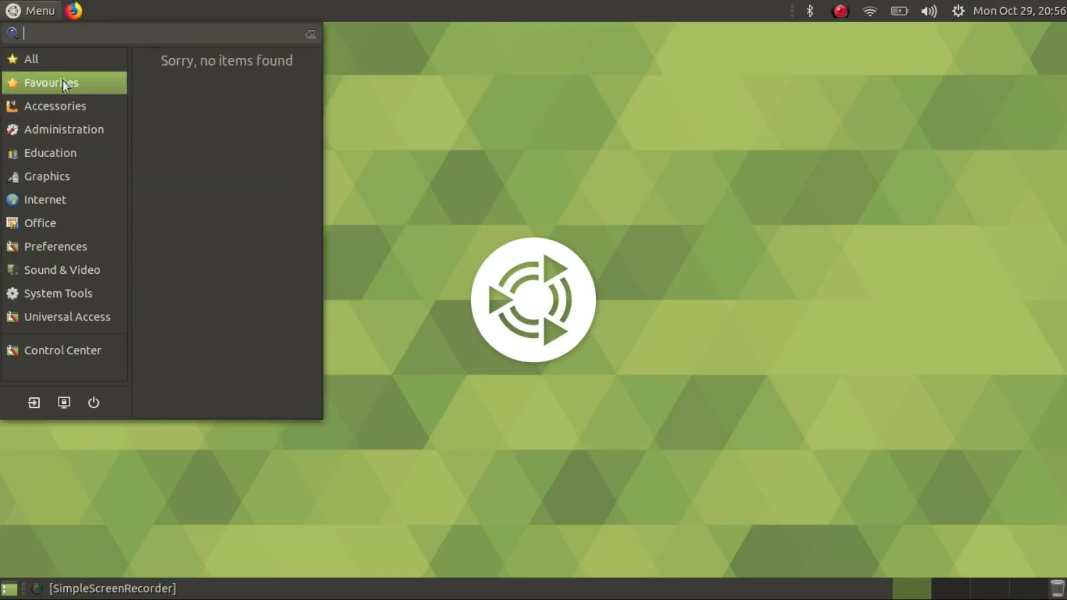
Step: Look through further menu categories such as Internet and Preferences, scrolling the list
click(55, 107)
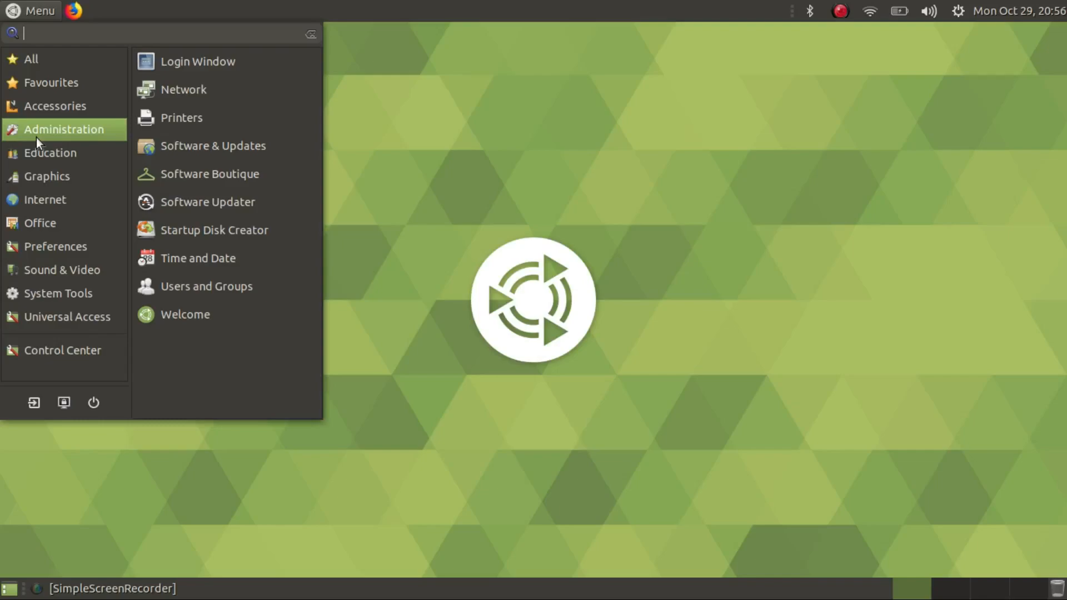
mouse_move(206, 286)
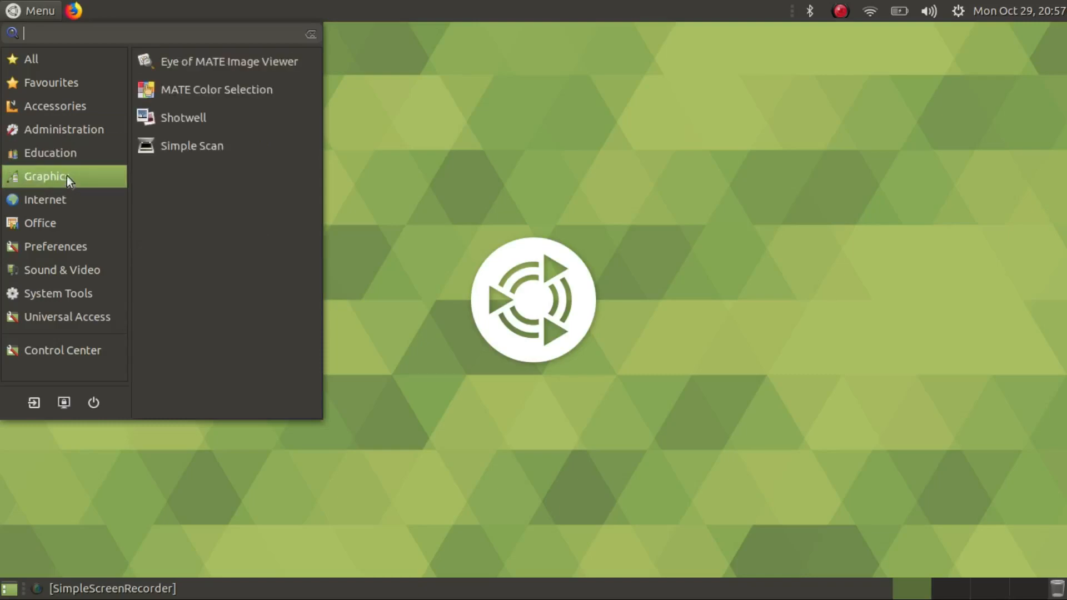
mouse_move(218, 89)
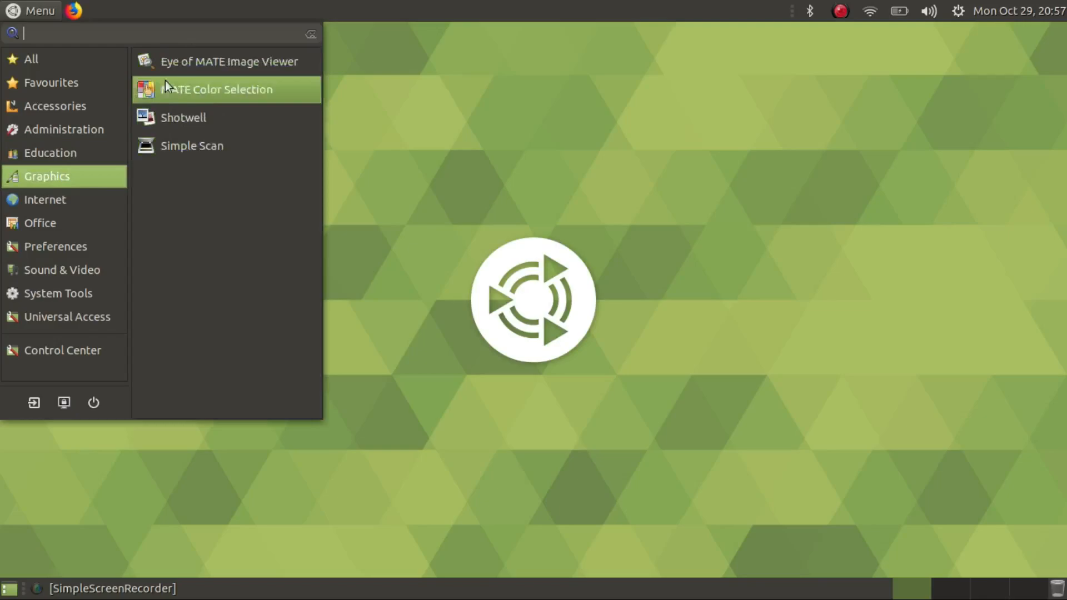
mouse_move(92, 172)
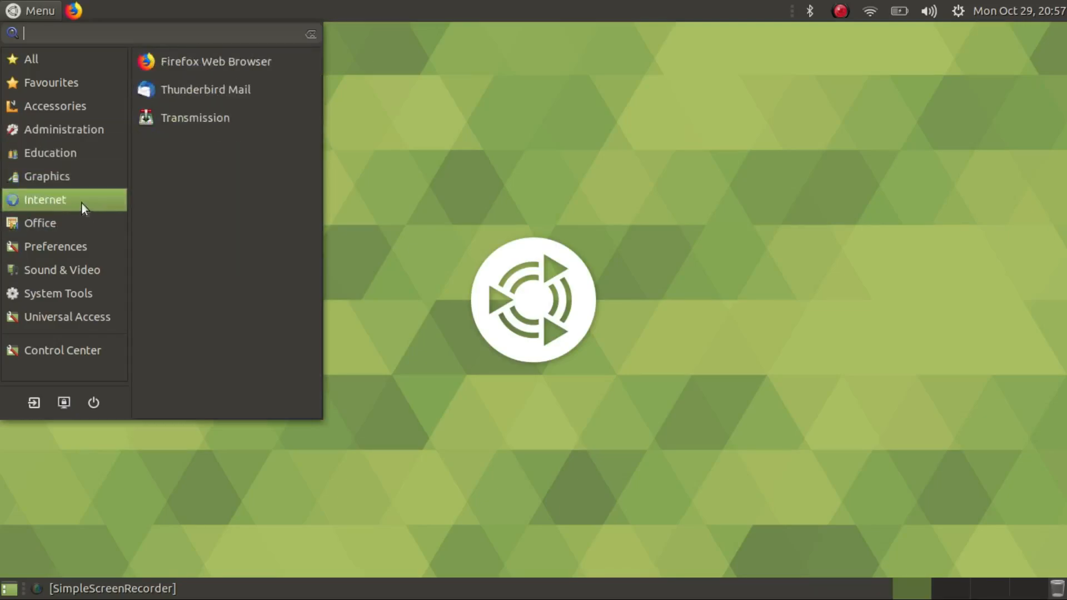
click(50, 152)
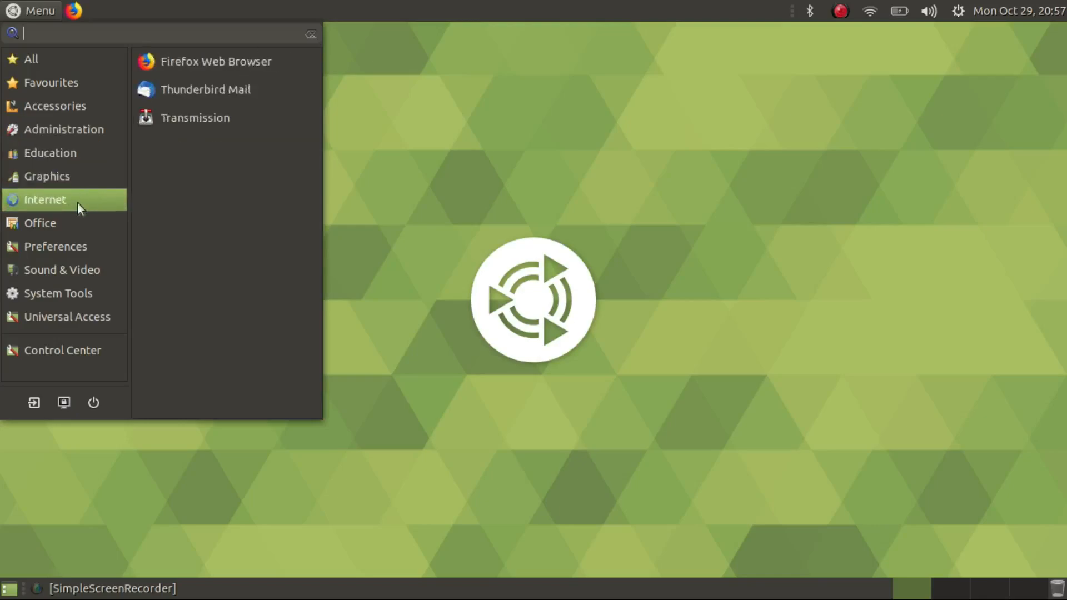
mouse_move(225, 61)
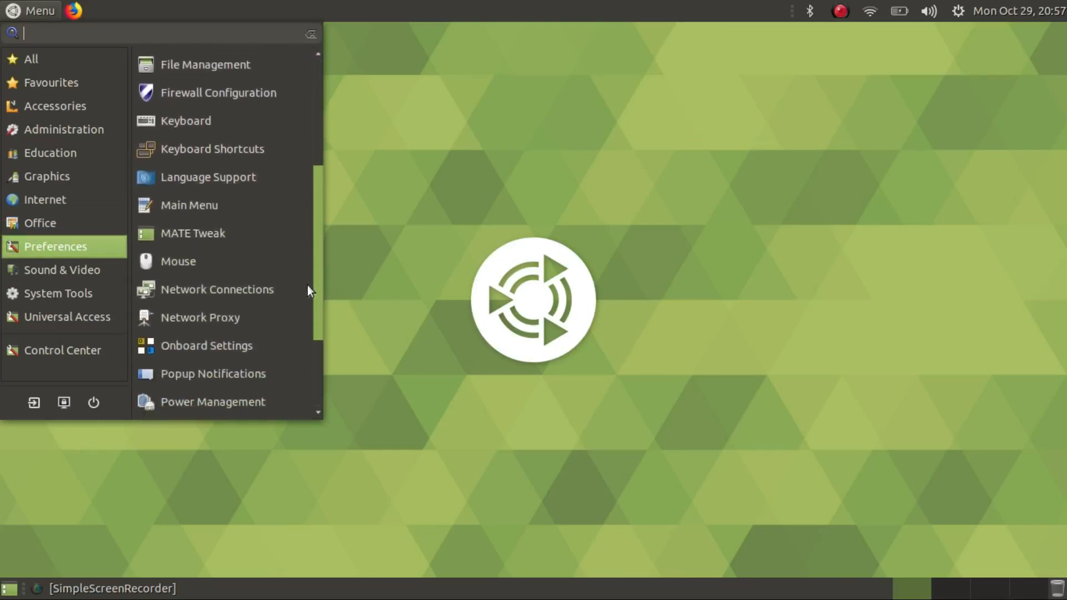
scroll(down, 3)
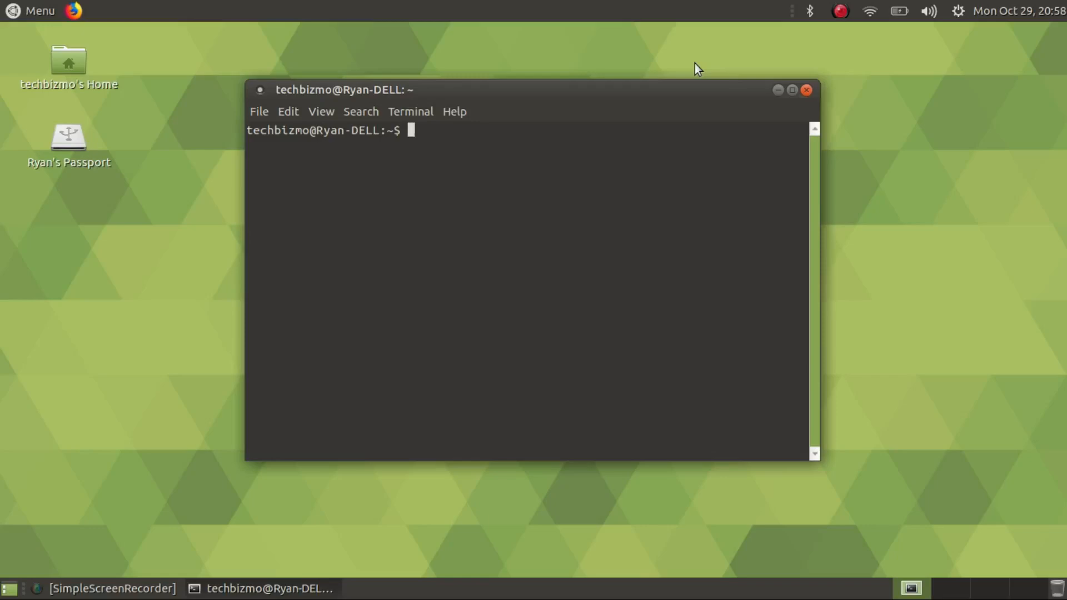
Step: Type 'sudo apt install kden' at the terminal prompt
text(u)
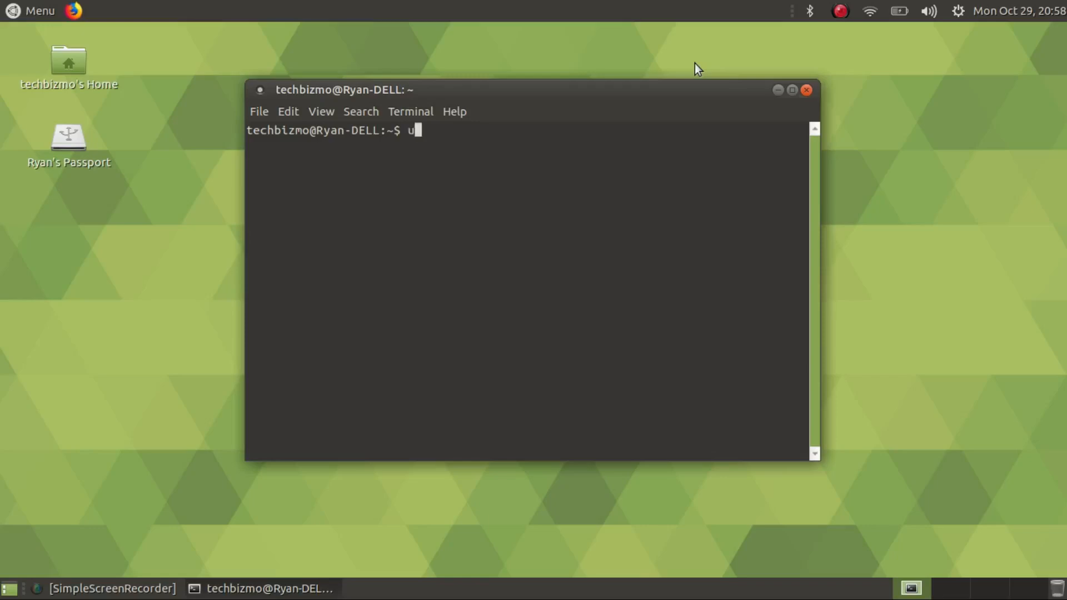
text(sudo apt insta)
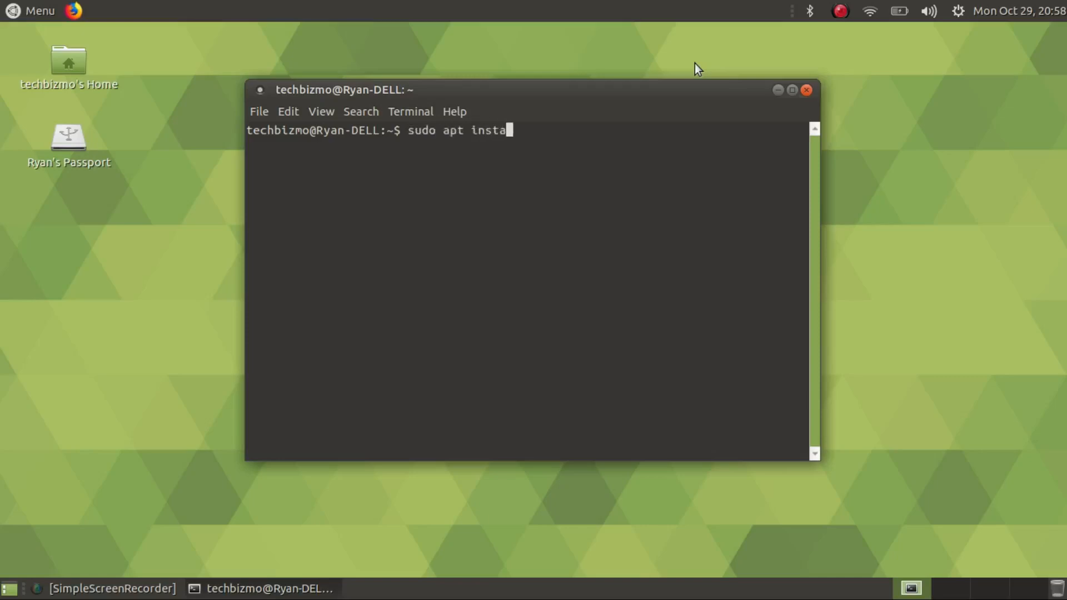
text(ll kd)
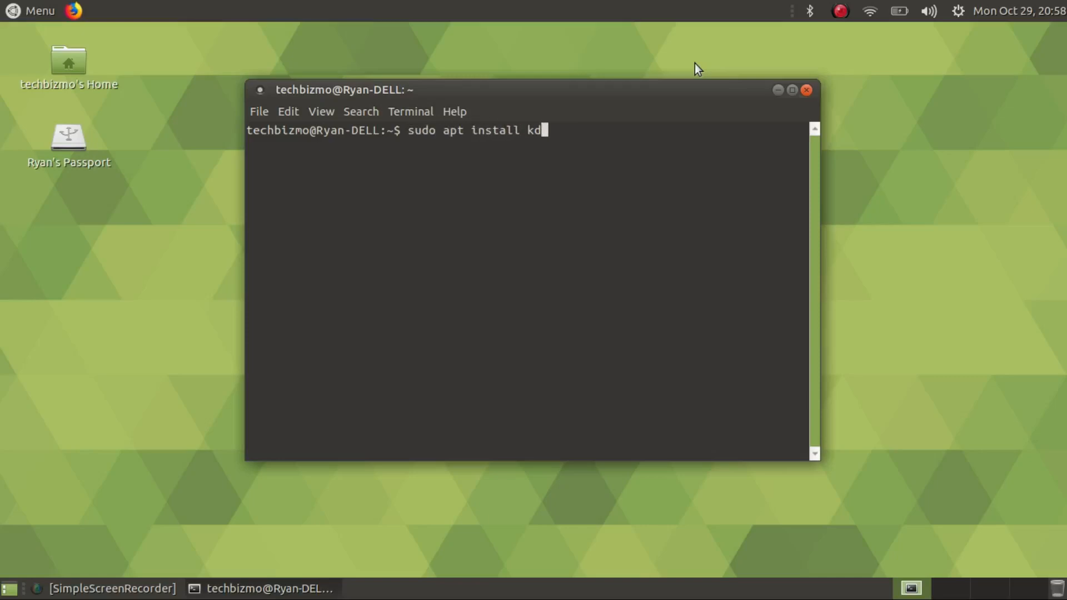
text(en)
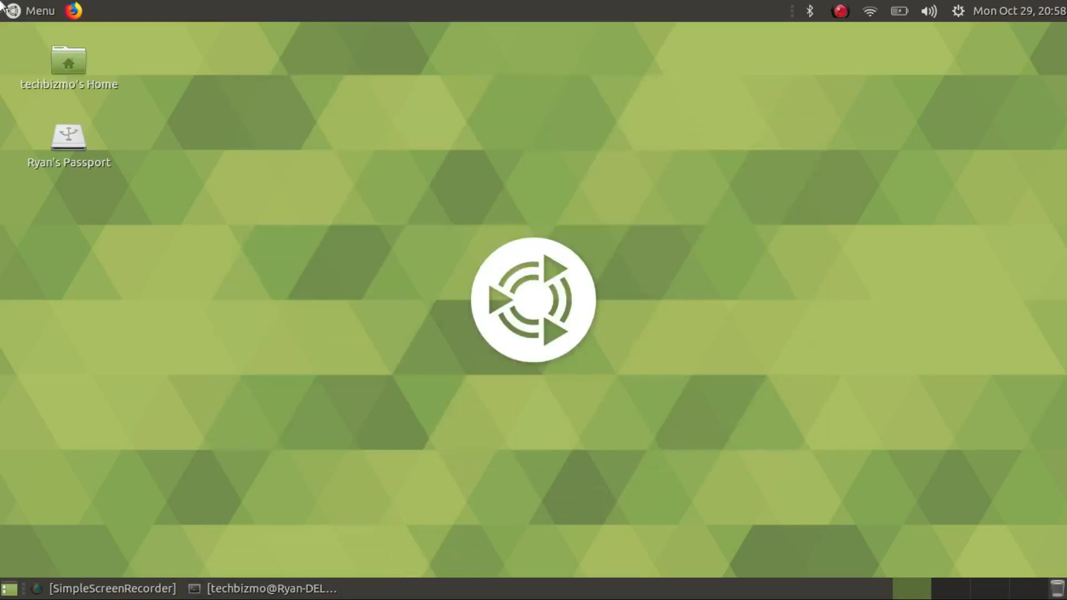
click(32, 11)
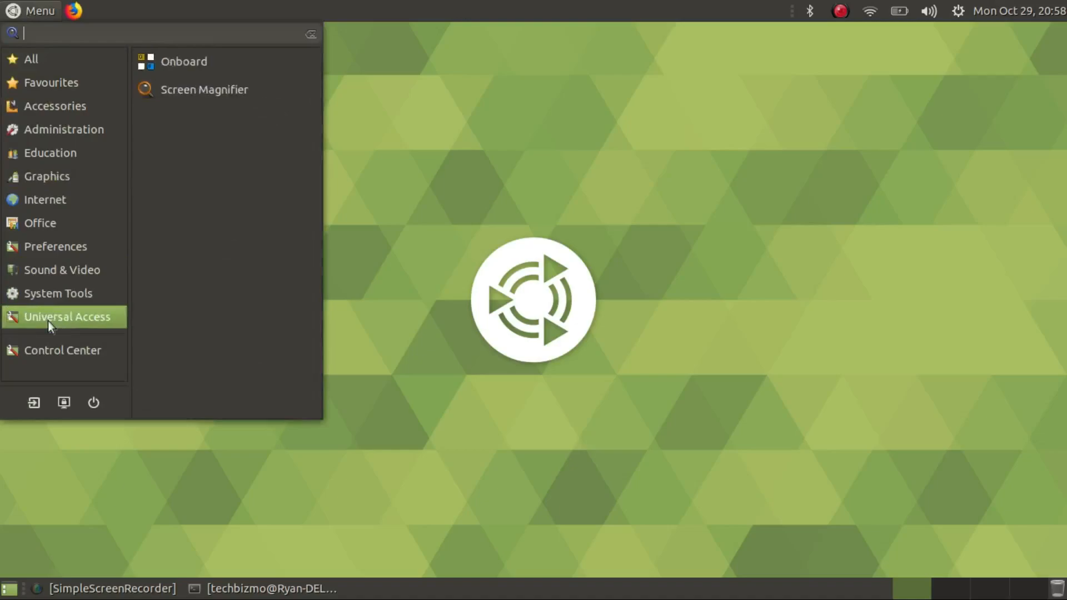
mouse_move(35, 338)
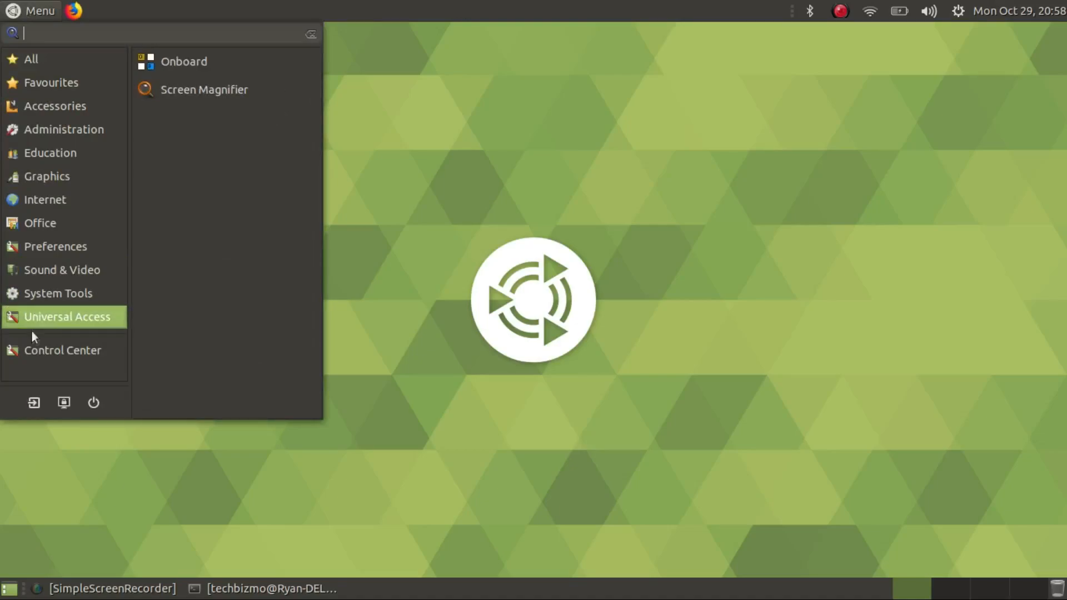
mouse_move(62, 350)
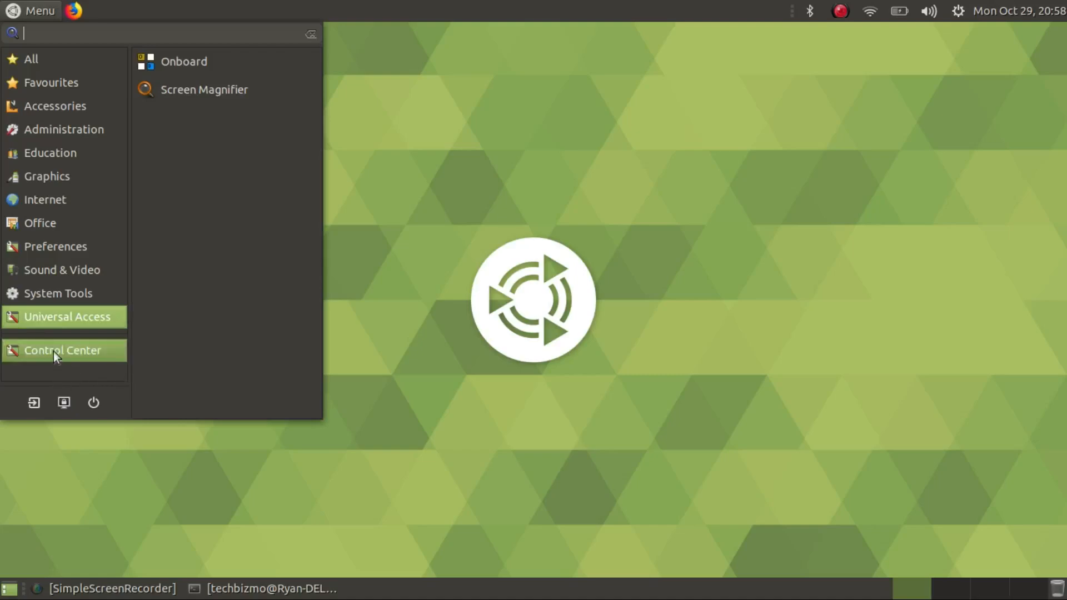
mouse_move(33, 402)
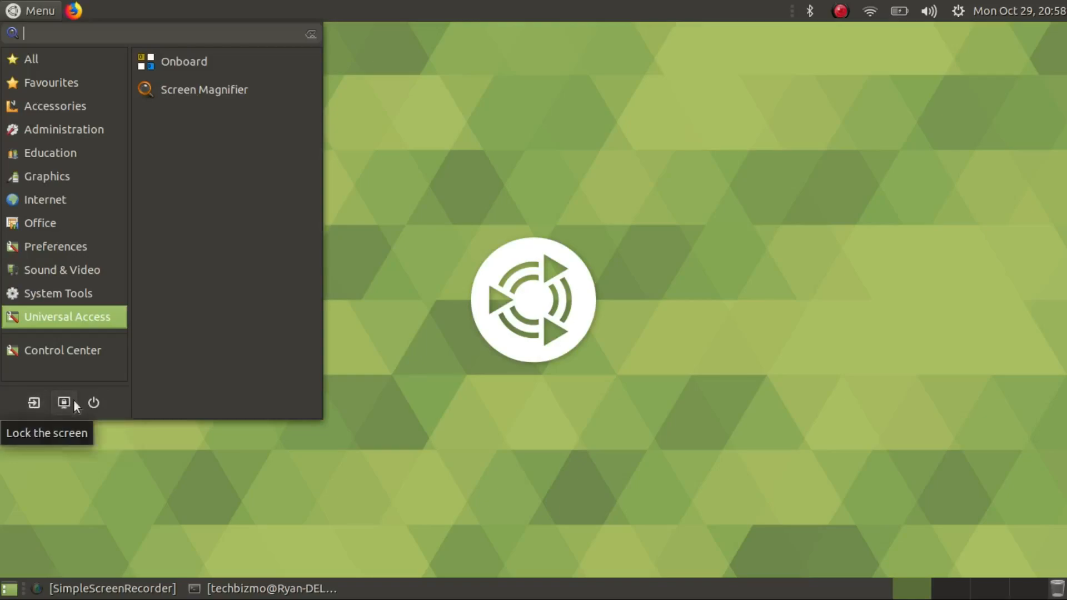
click(94, 402)
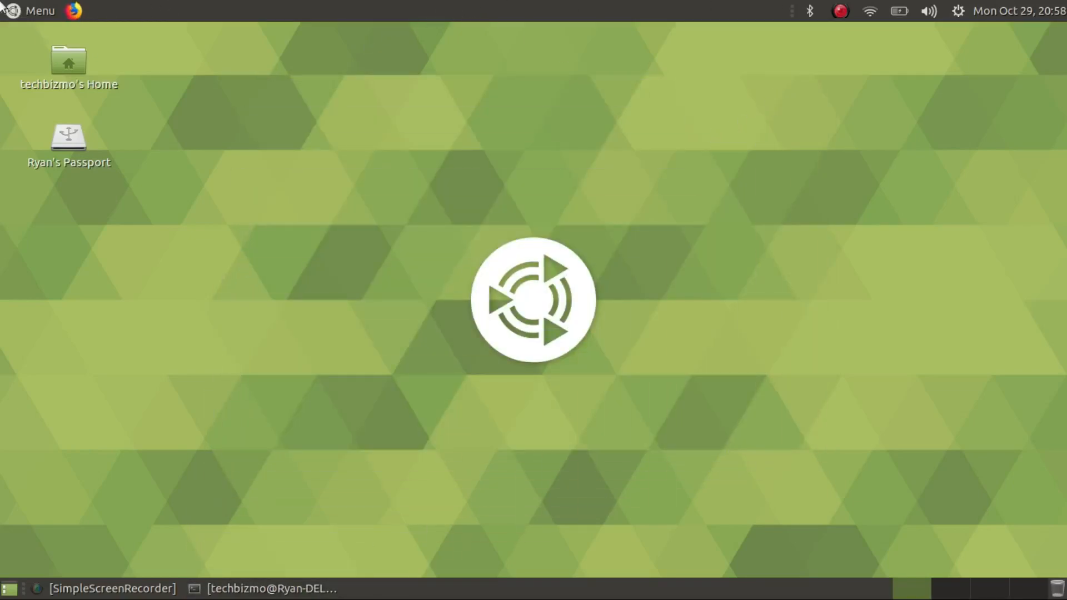
click(75, 11)
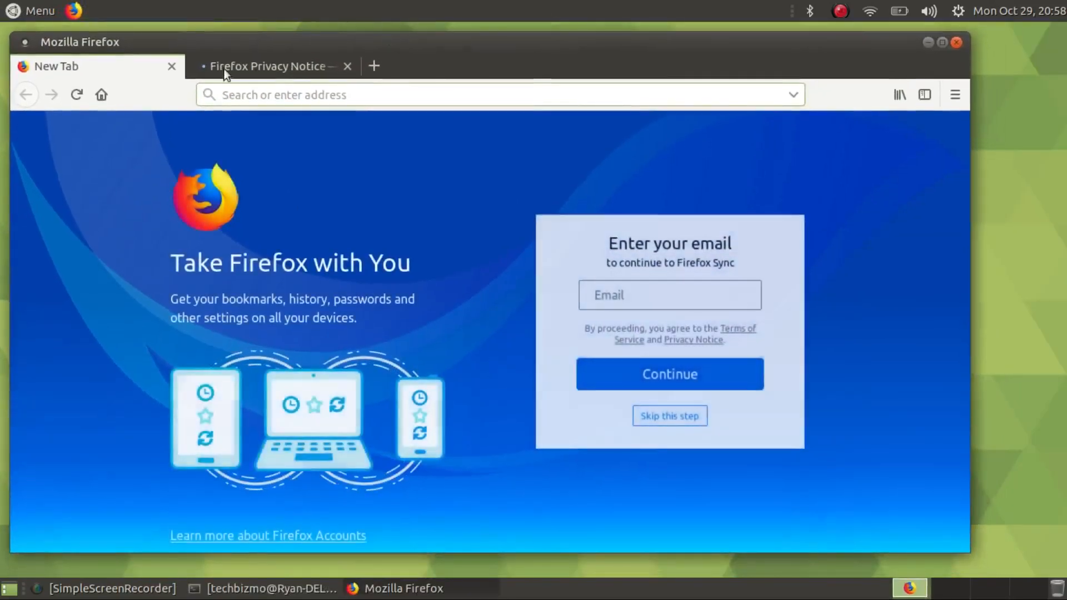
click(269, 65)
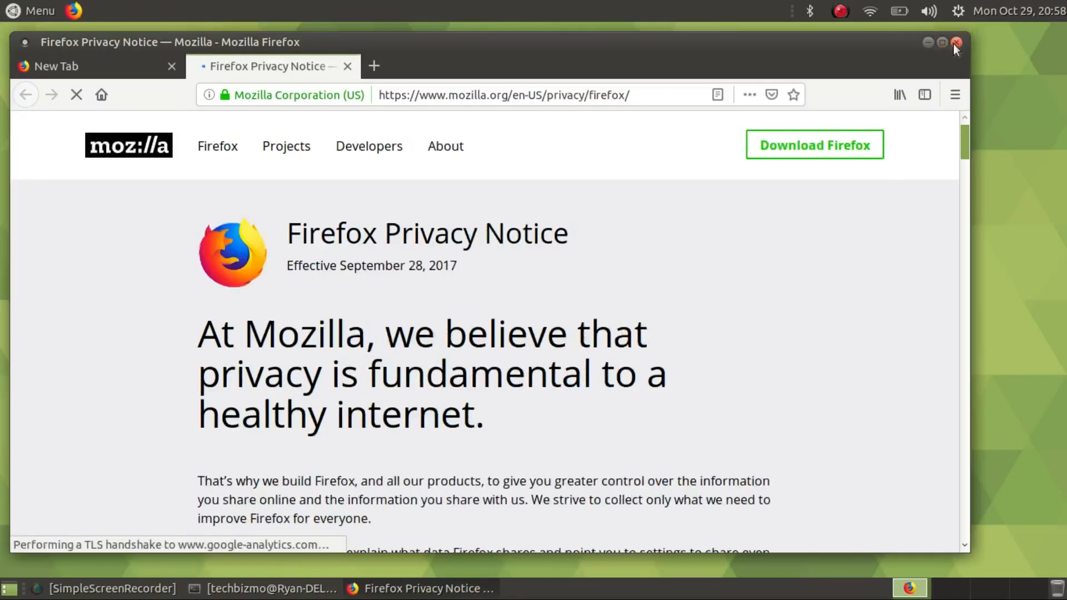
click(956, 42)
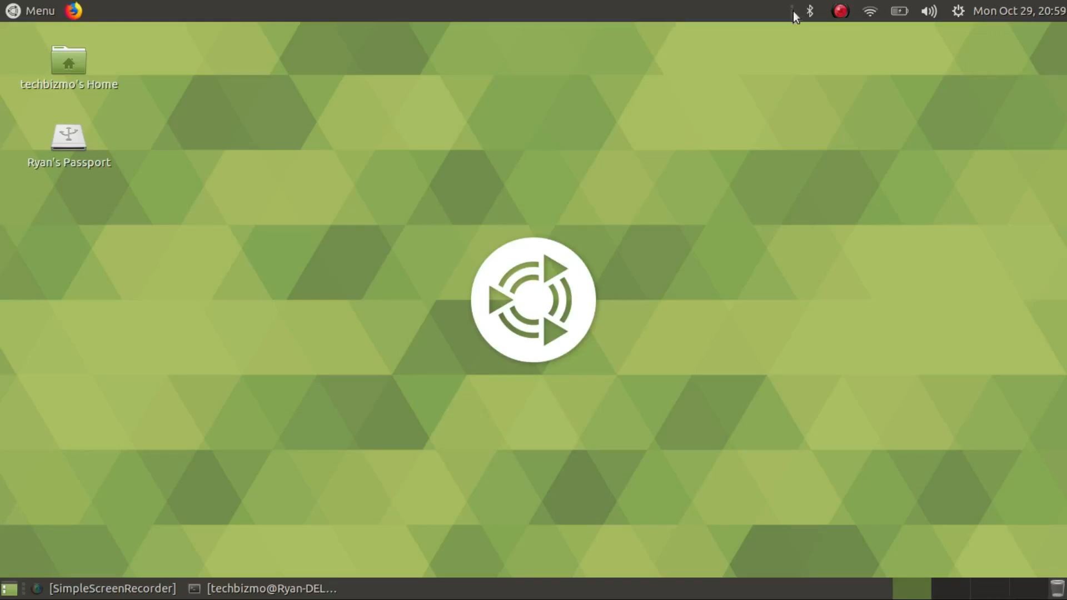
mouse_move(782, 71)
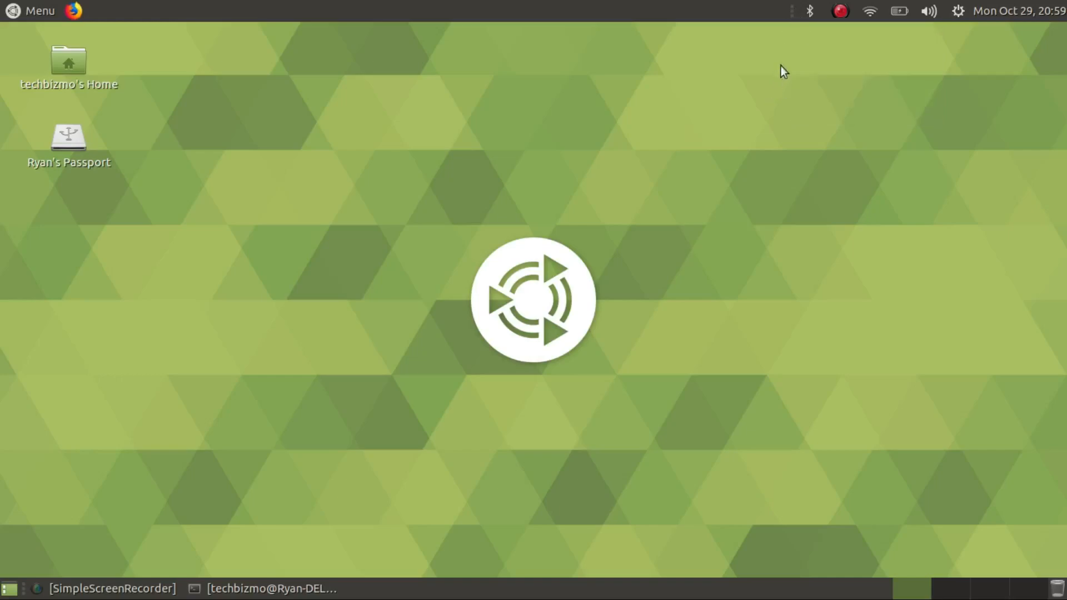
Step: Review the Bluetooth, screen recorder, network and battery indicator menus
click(809, 11)
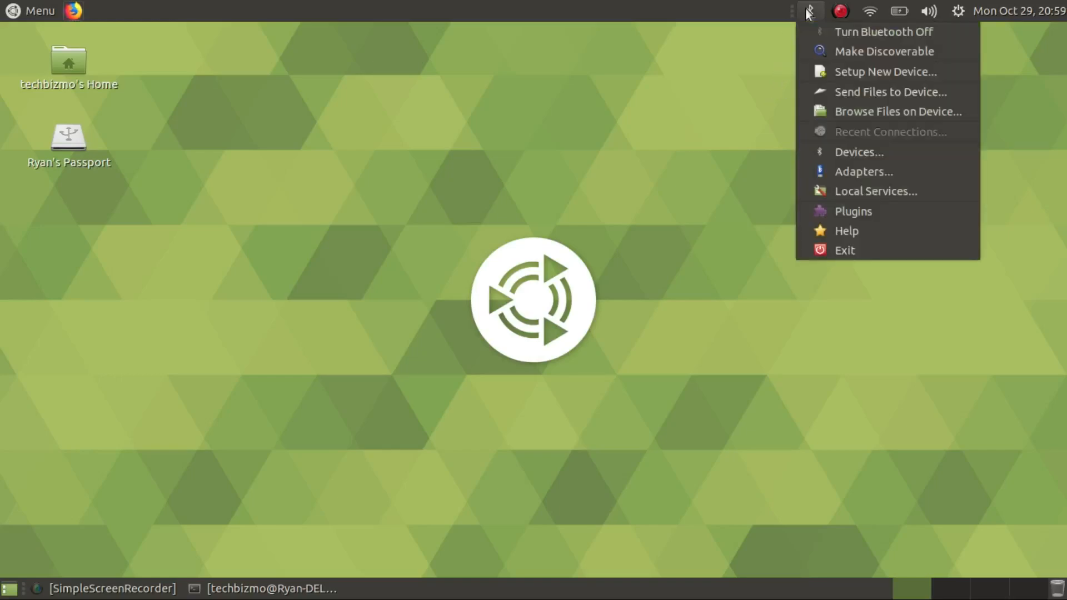
click(841, 11)
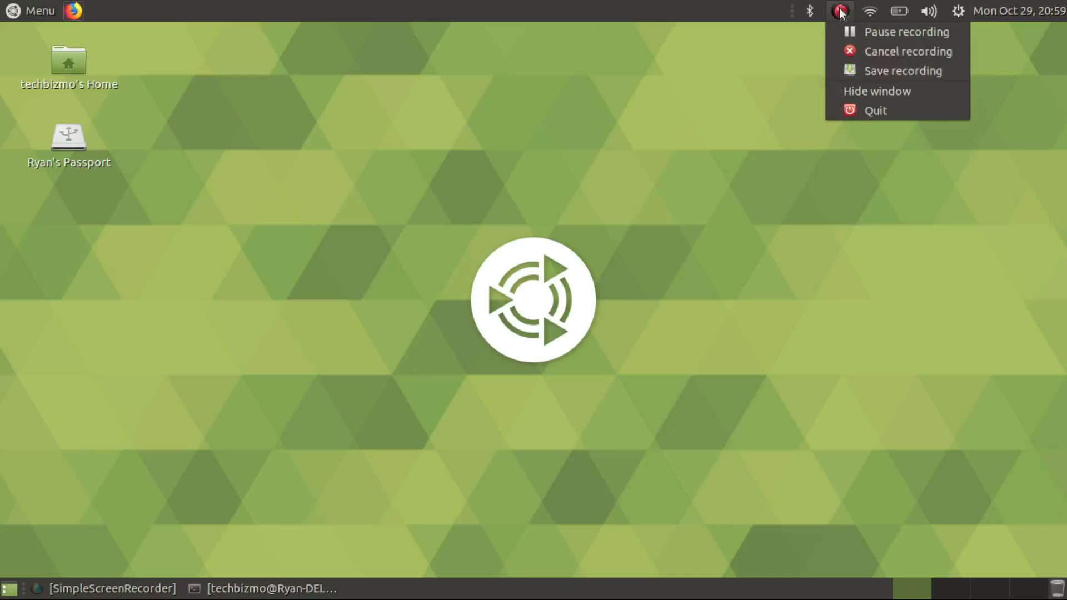
click(869, 11)
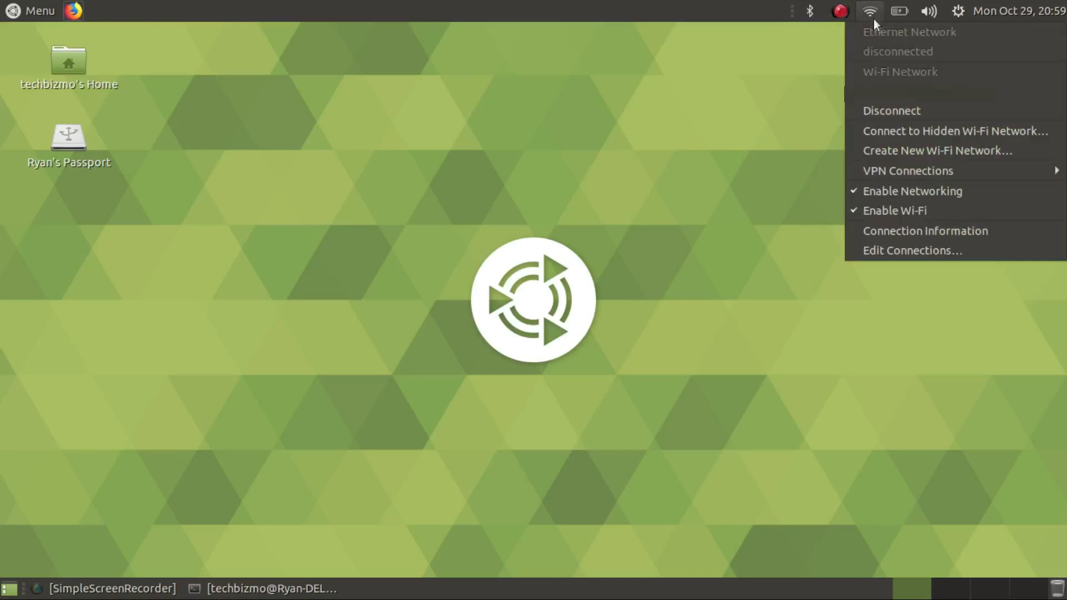
mouse_move(877, 20)
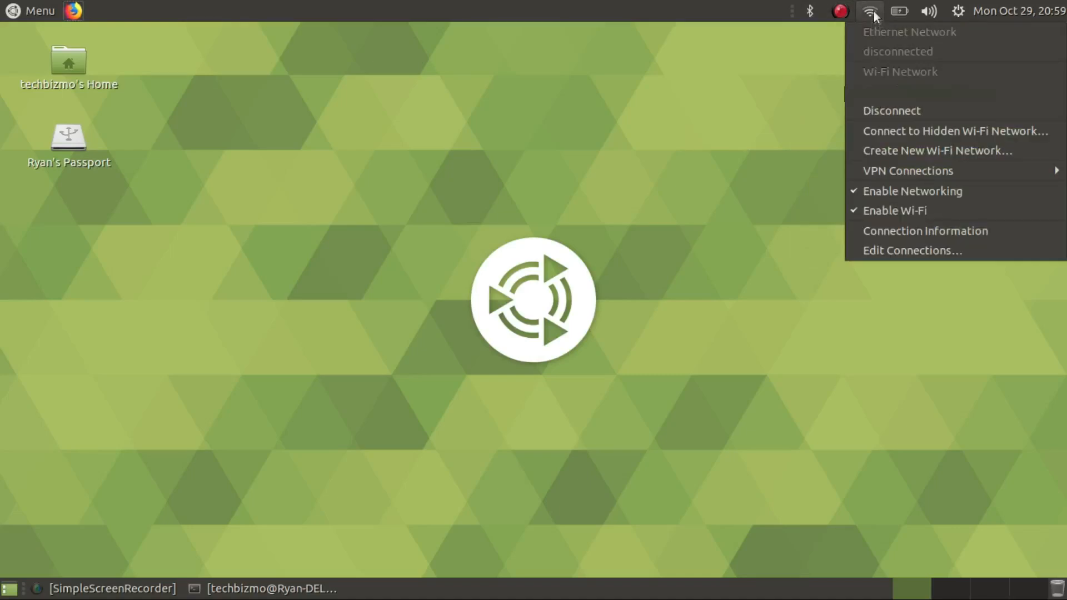
click(898, 11)
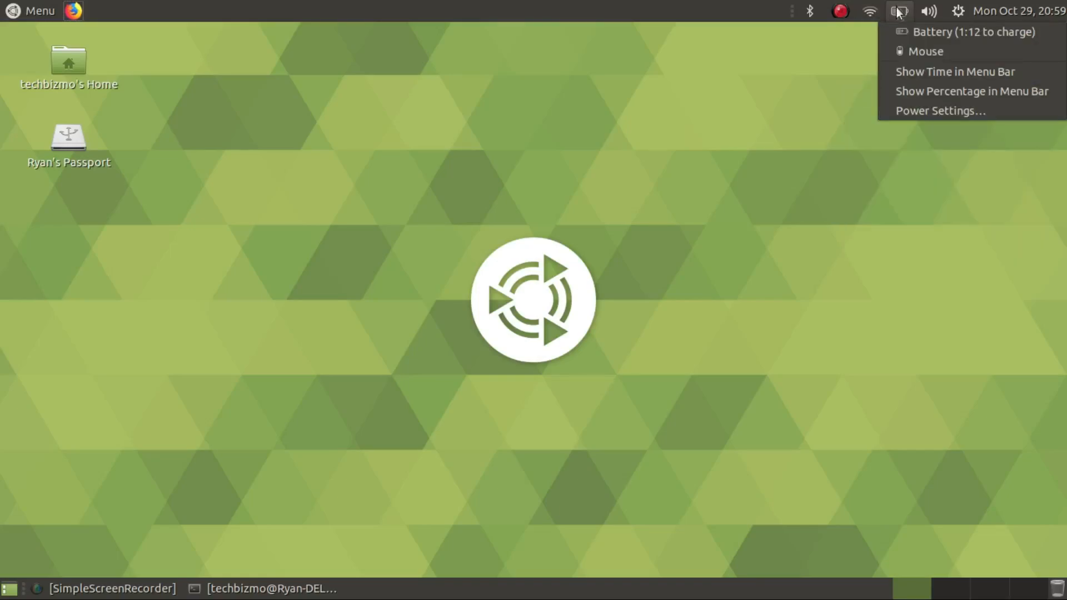
Step: Review the sound and session menus, then choose About This Computer
click(928, 11)
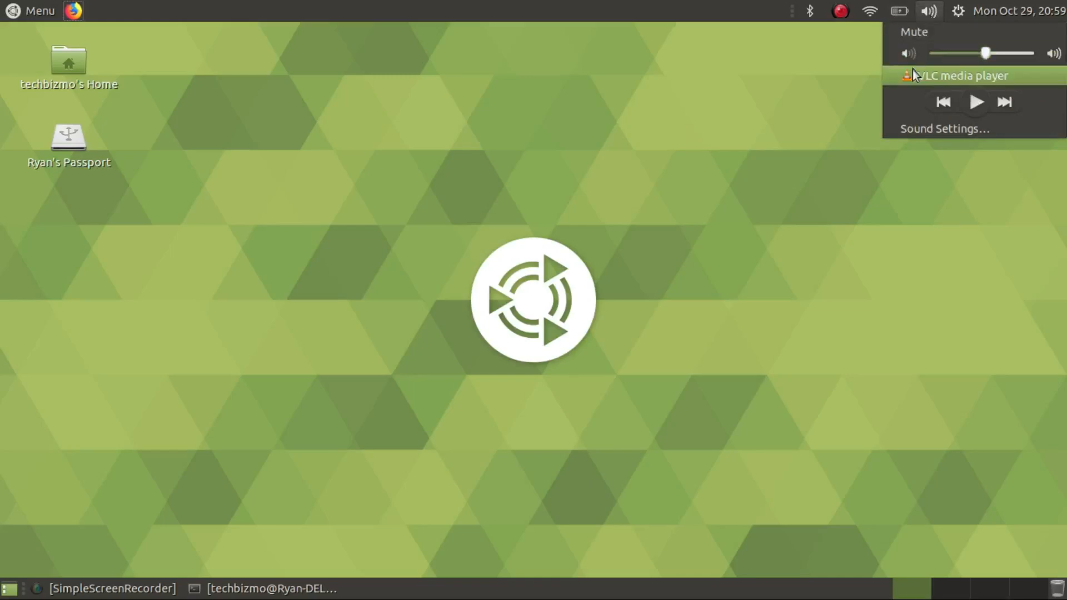
click(958, 10)
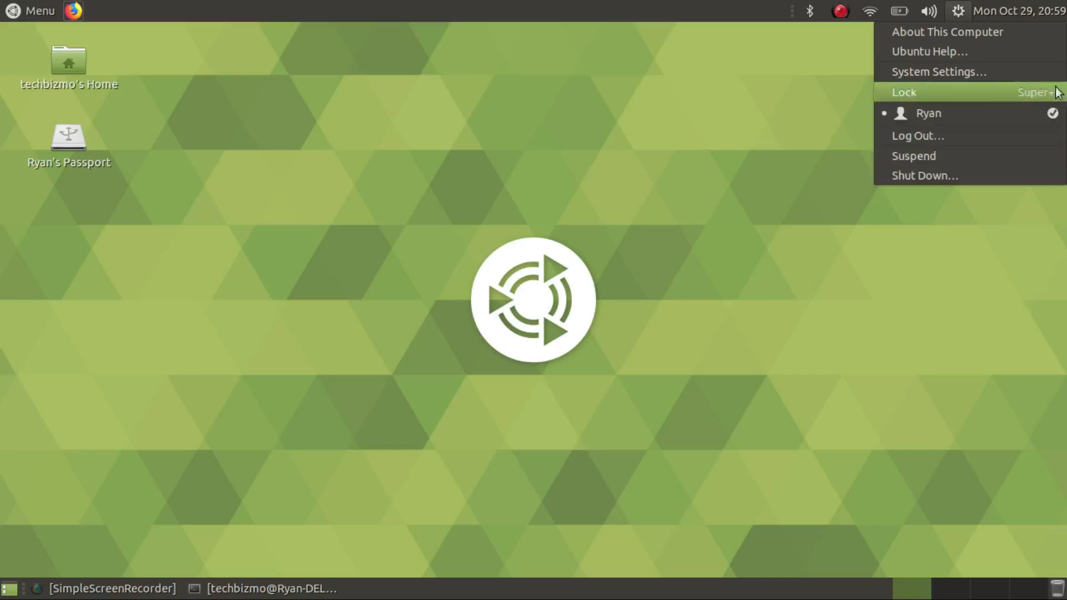
mouse_move(947, 31)
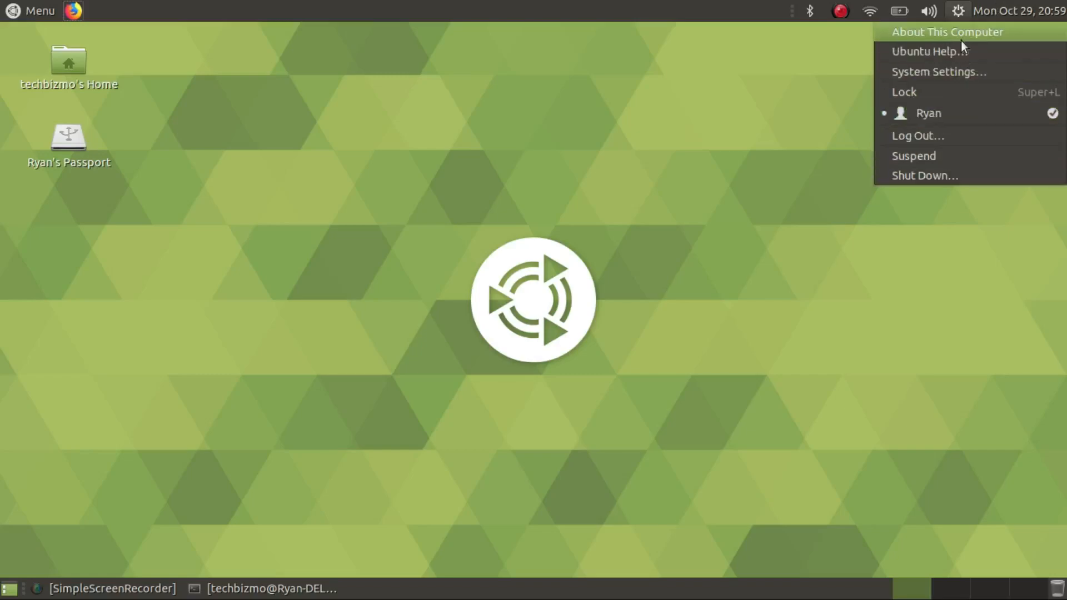
click(947, 31)
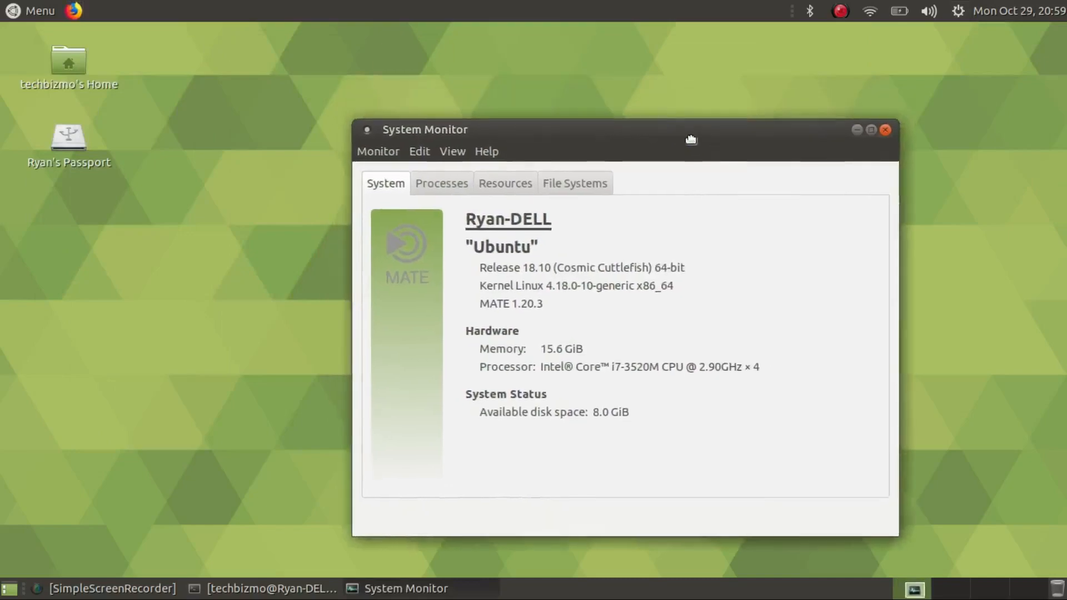
Step: Review the Processes and Resources views in System Monitor, then close its window
drag(690, 140, 592, 74)
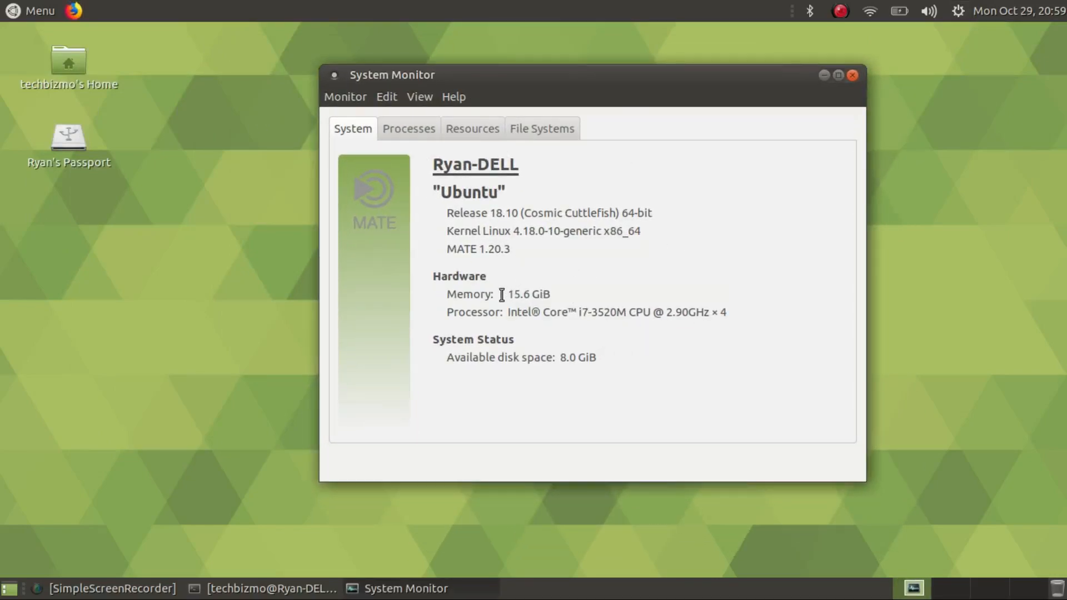
mouse_move(548, 308)
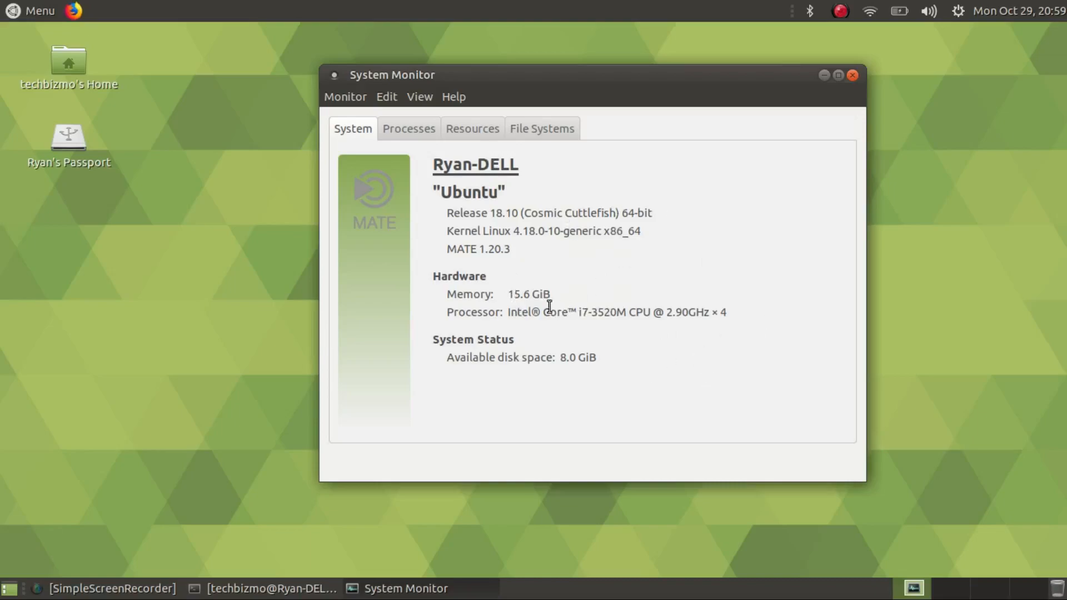
click(408, 129)
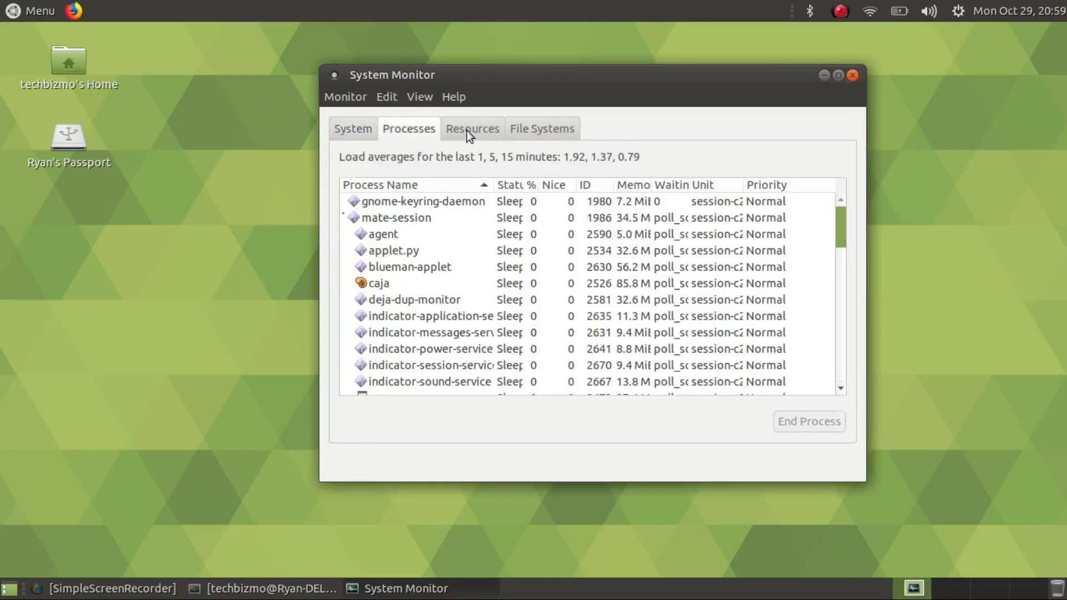
click(471, 128)
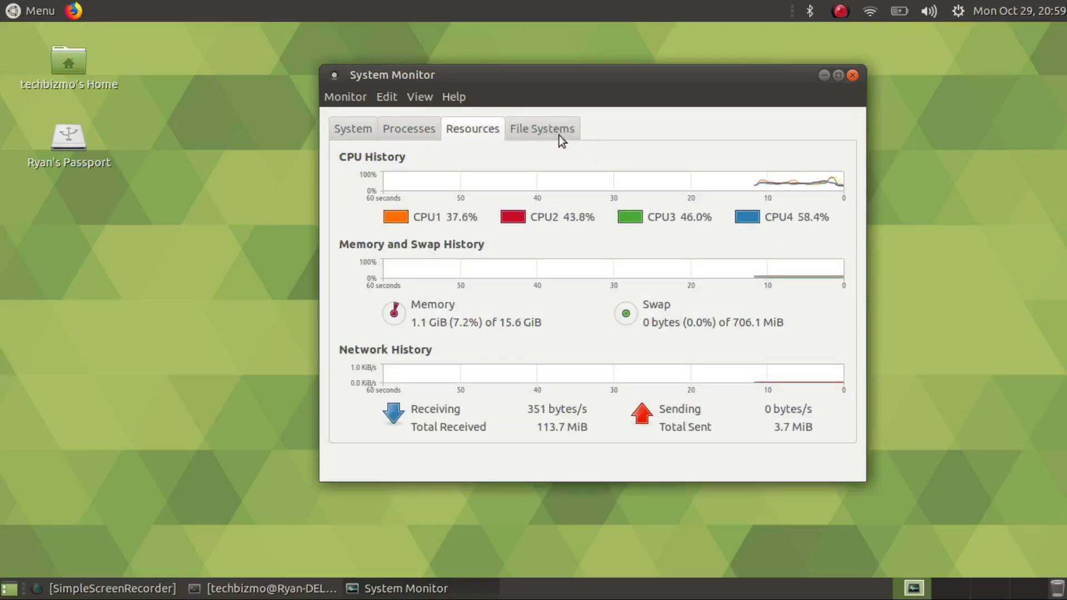
click(853, 75)
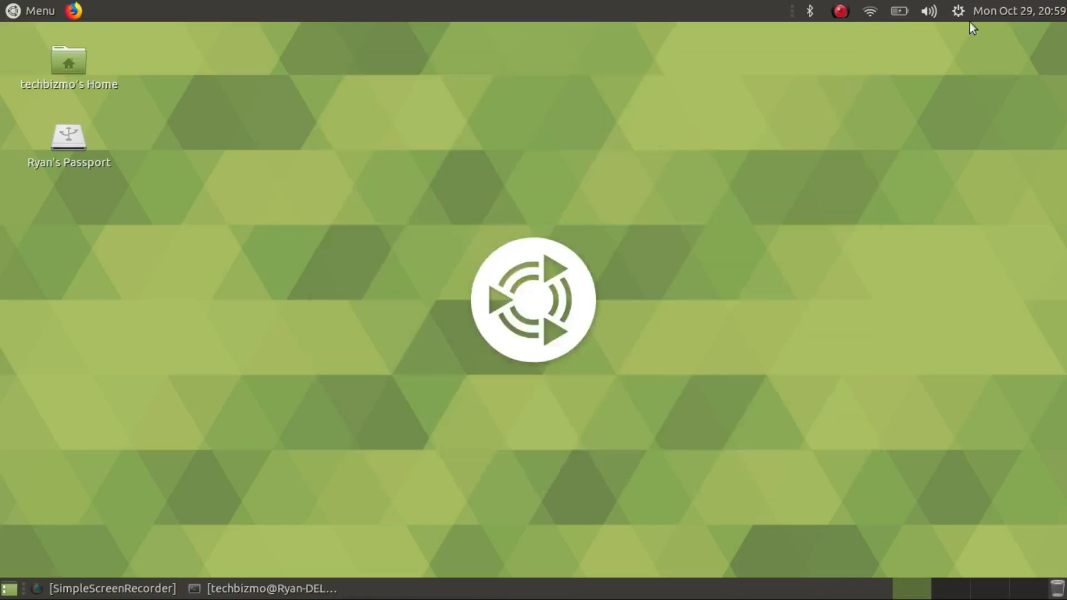
click(1014, 11)
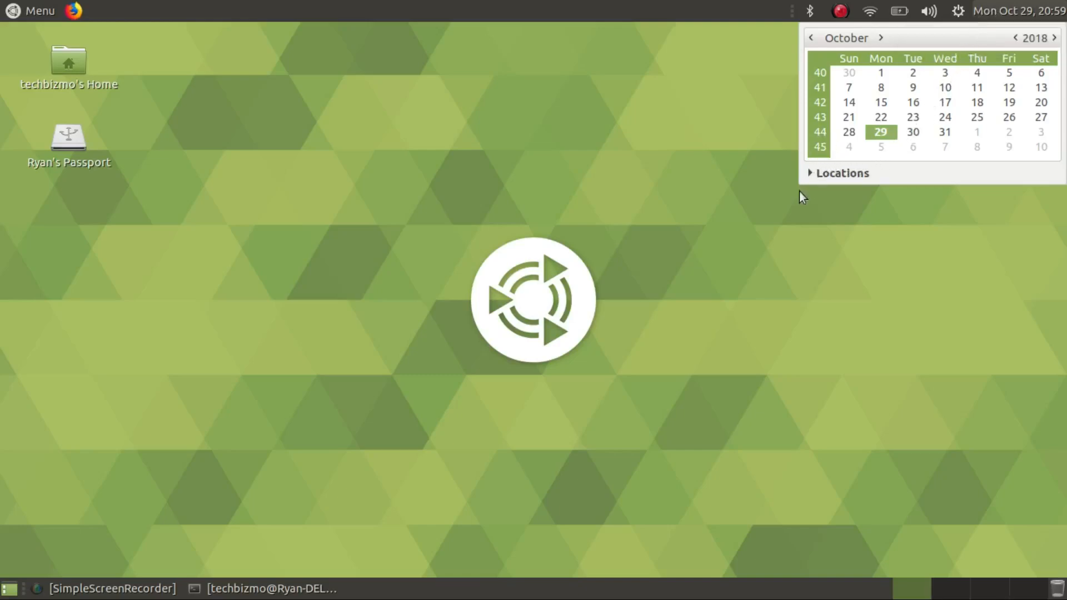
mouse_move(980, 144)
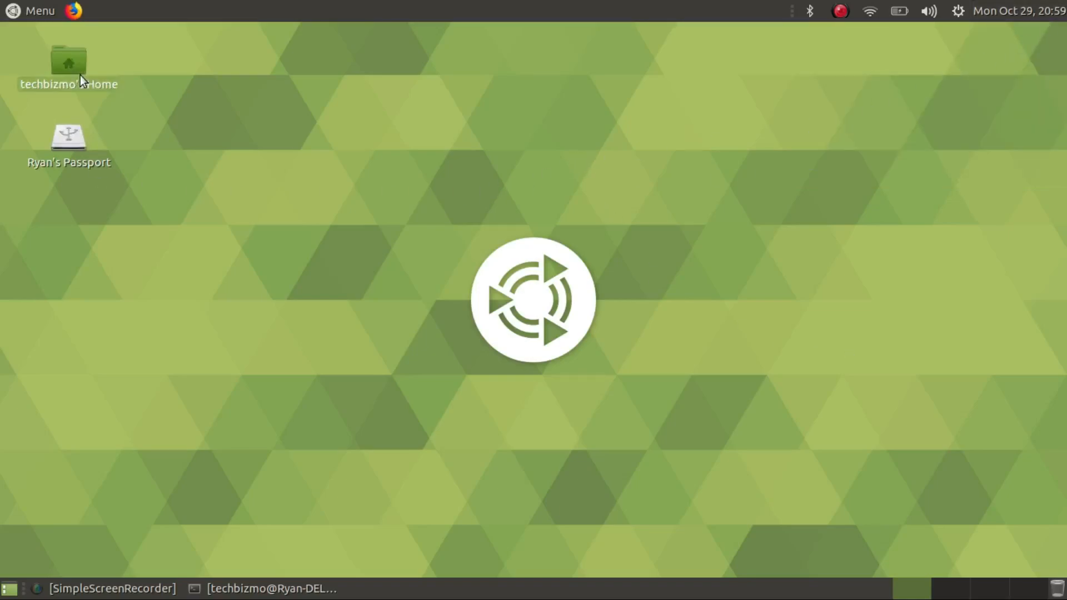
Step: Browse Desktop, Downloads and Trash in Caja, then return to the techbizmo home folder
double_click(68, 61)
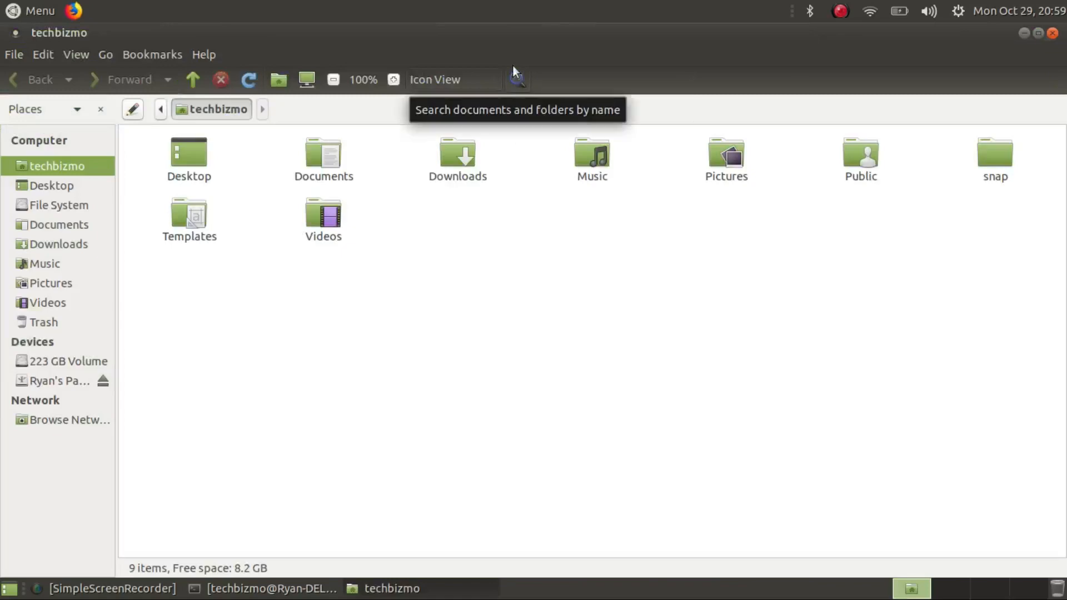
mouse_move(334, 151)
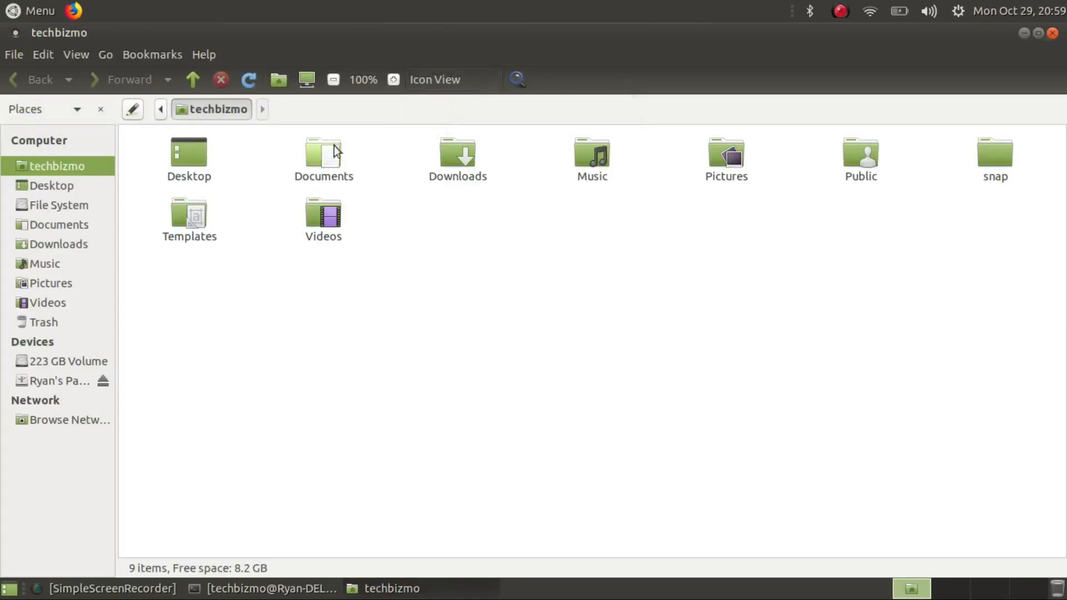
mouse_move(97, 308)
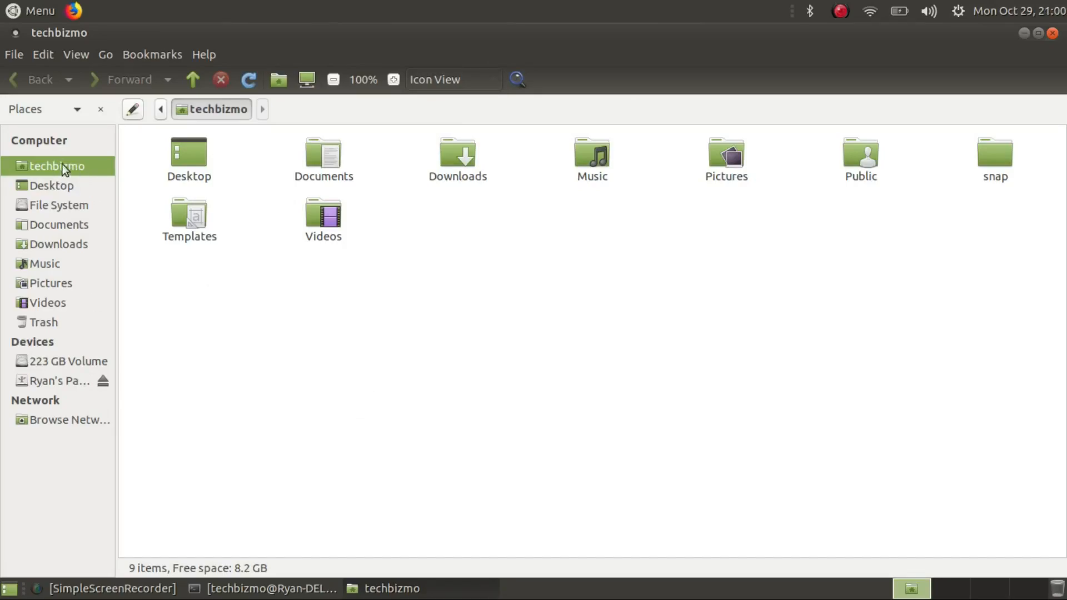
mouse_move(61, 168)
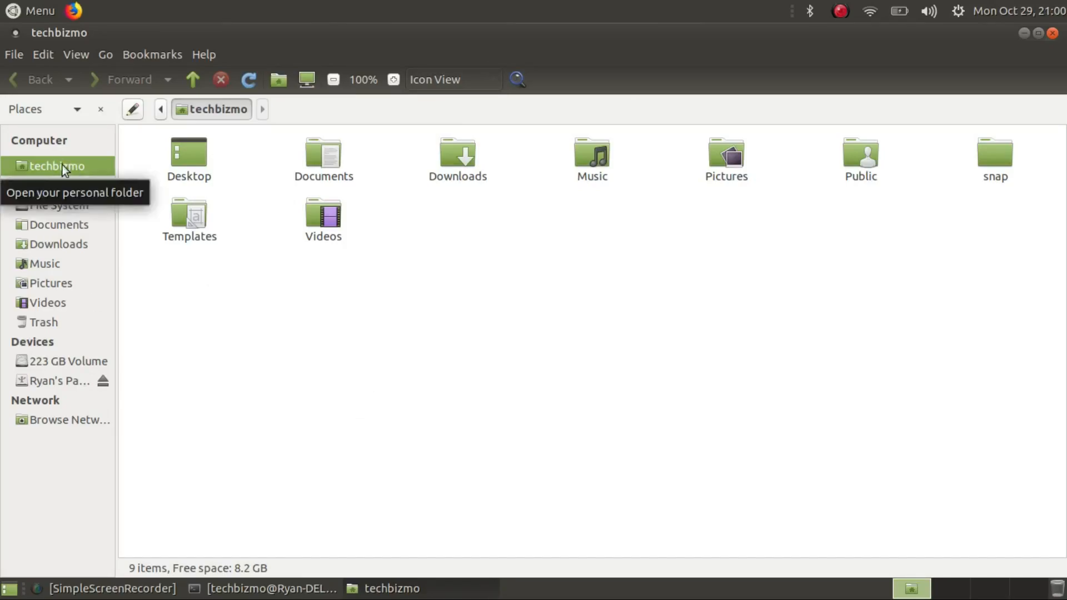
mouse_move(44, 190)
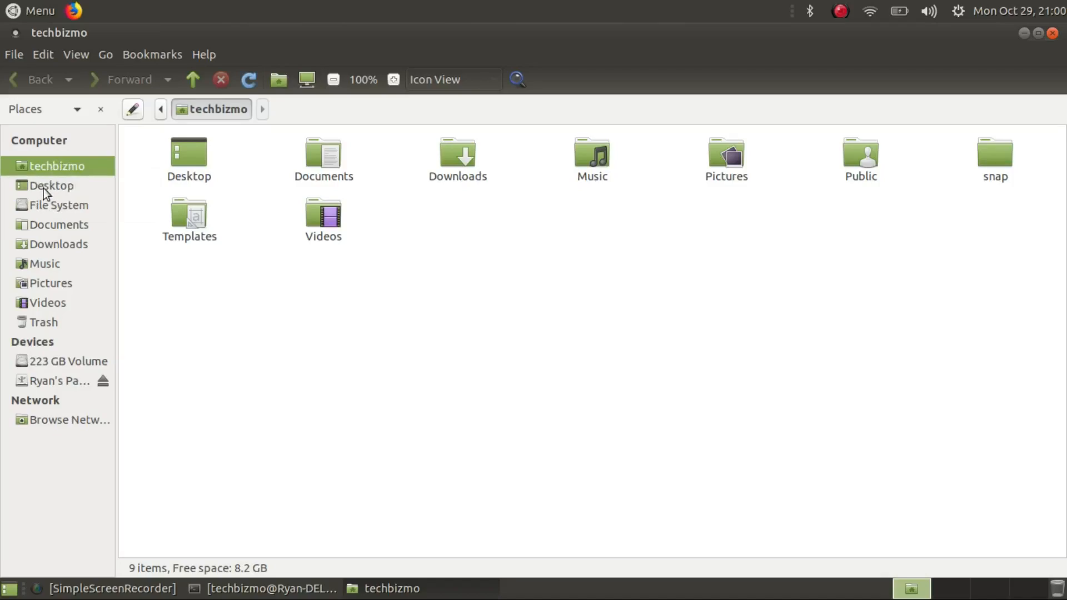
click(51, 185)
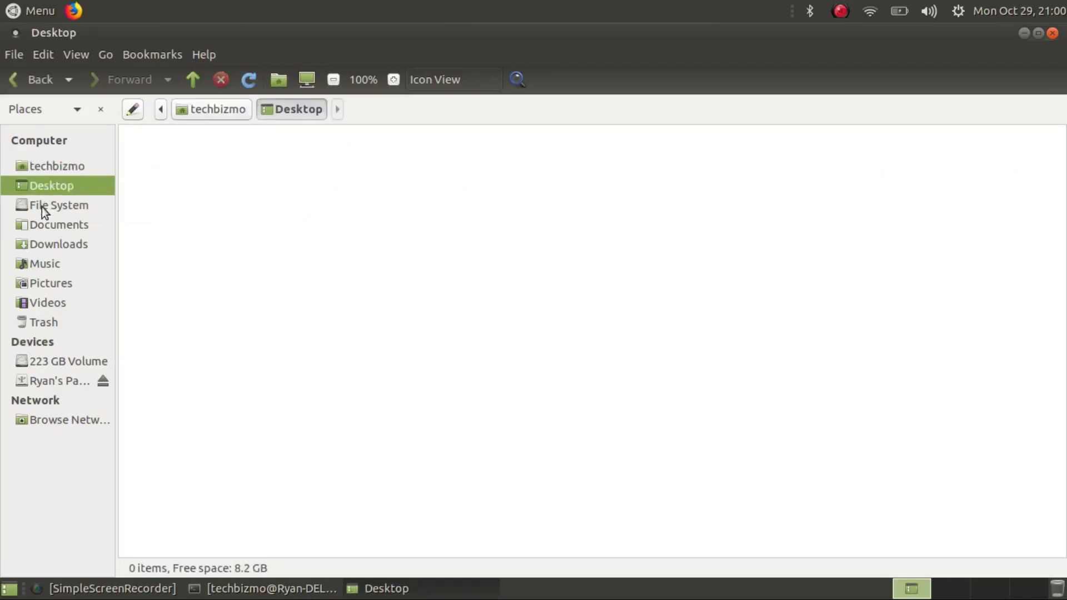
click(58, 243)
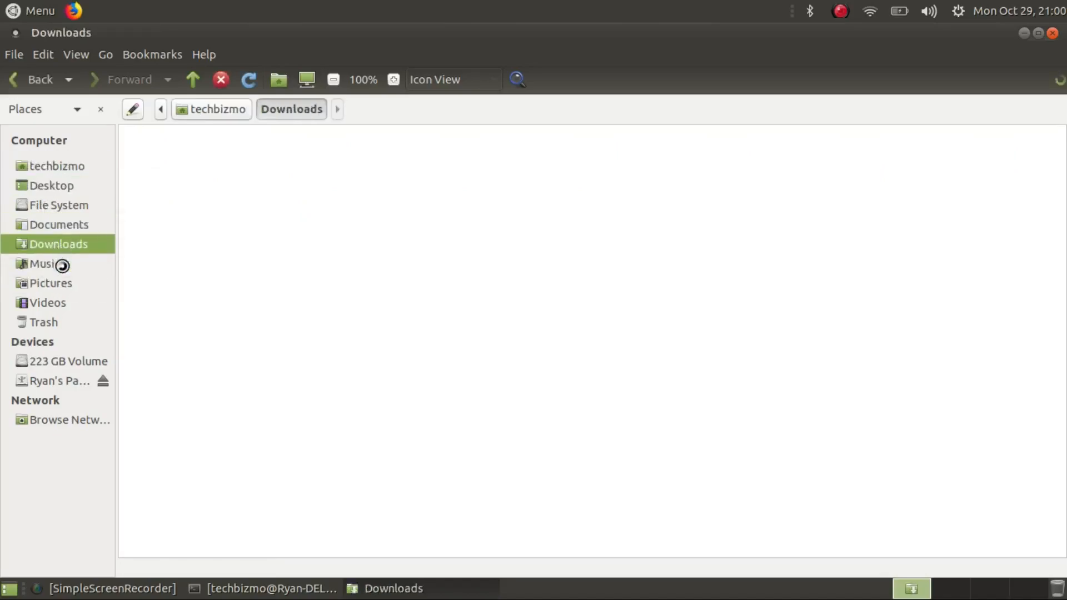
click(43, 322)
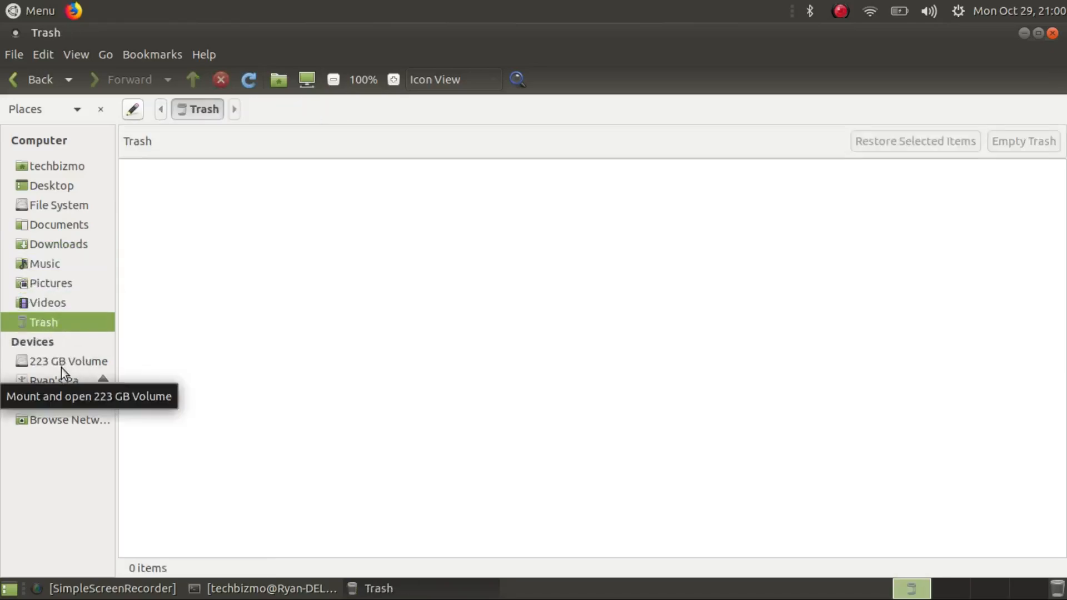
mouse_move(54, 381)
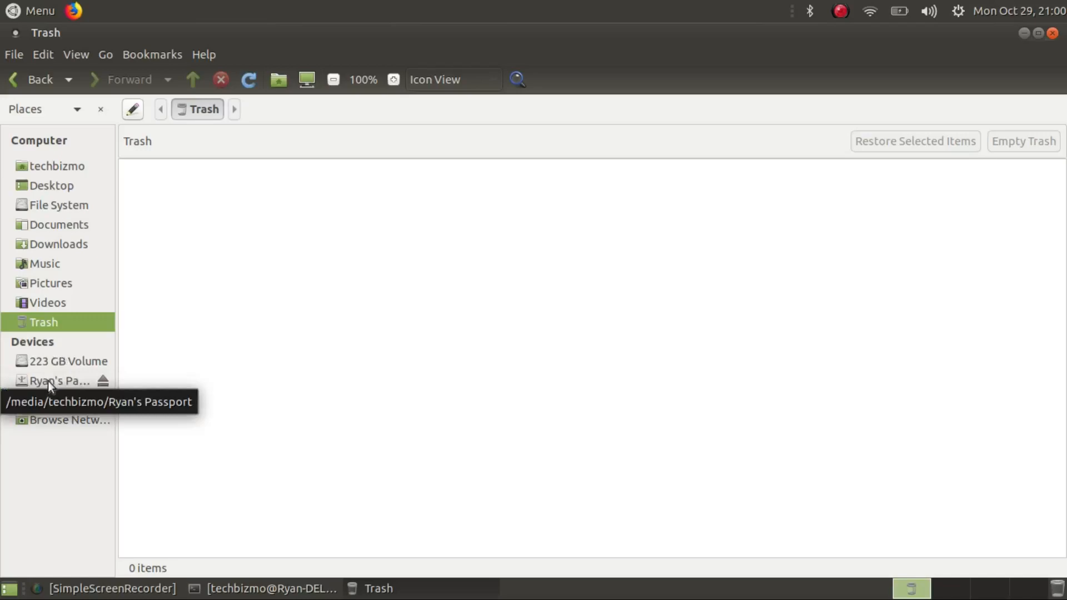
mouse_move(77, 426)
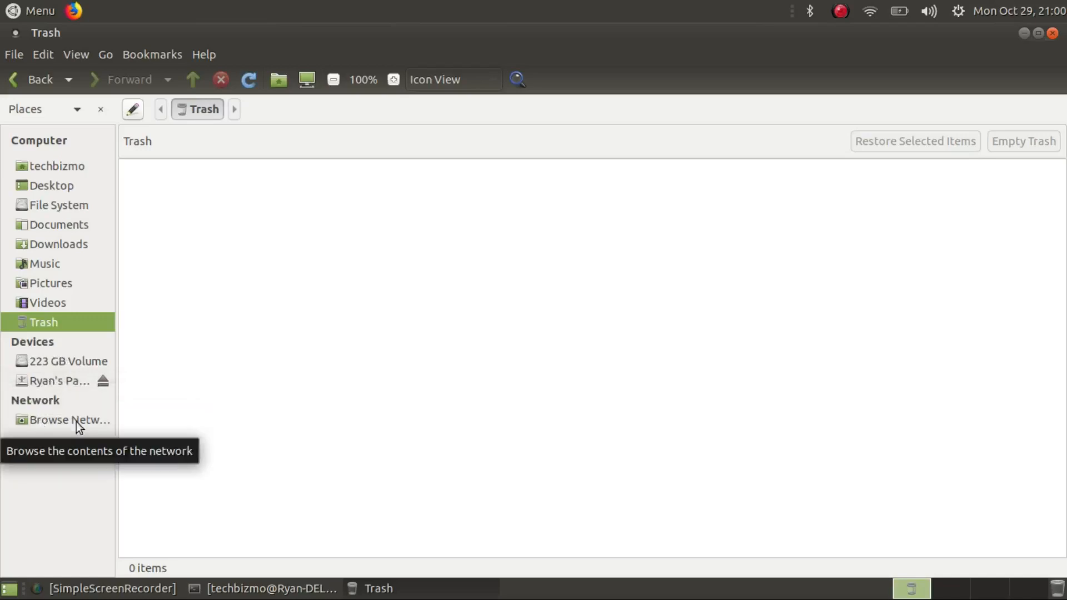
mouse_move(62, 189)
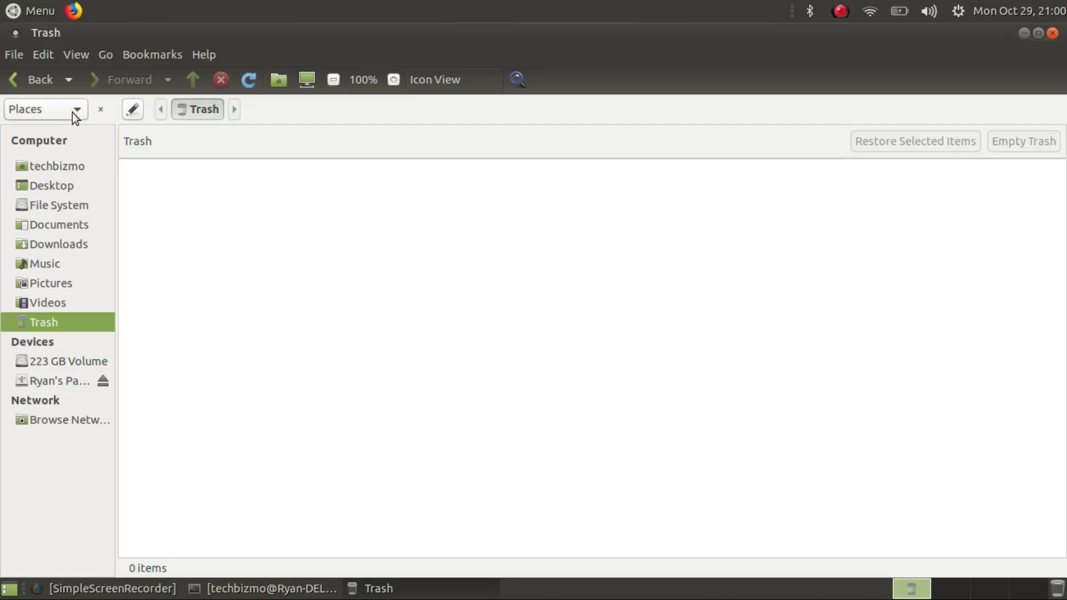
mouse_move(68, 84)
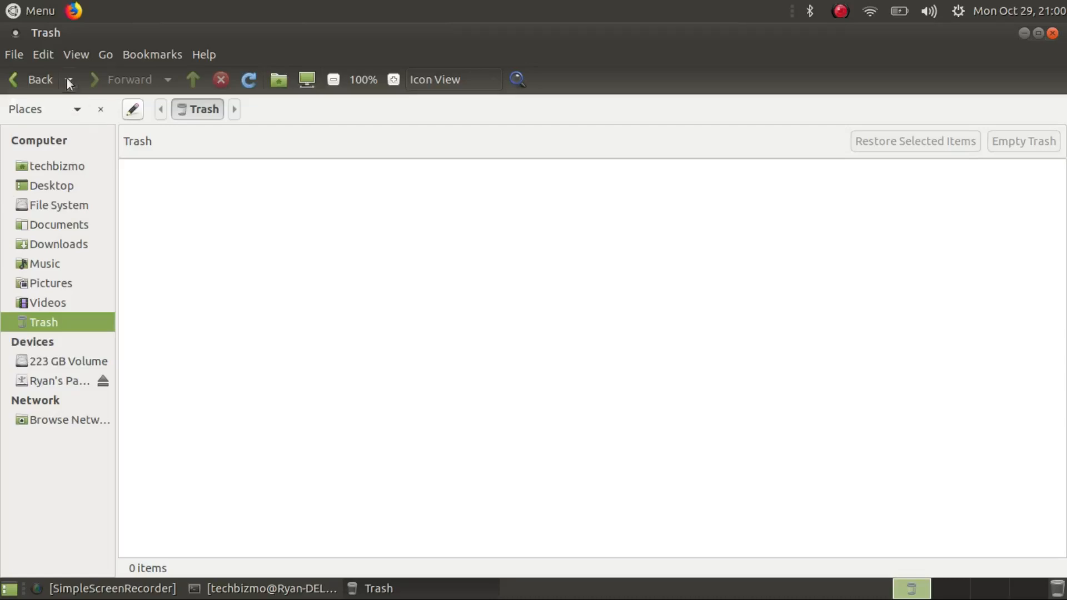
click(57, 166)
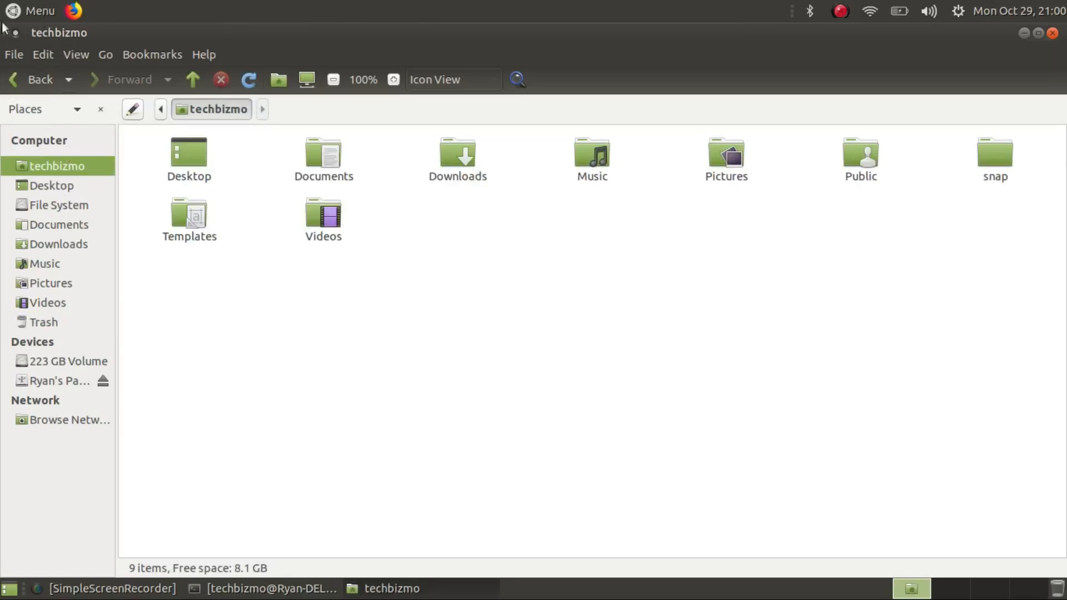
Step: Browse to the root File System in Caja and look through its Help, File and Go menus
double_click(189, 154)
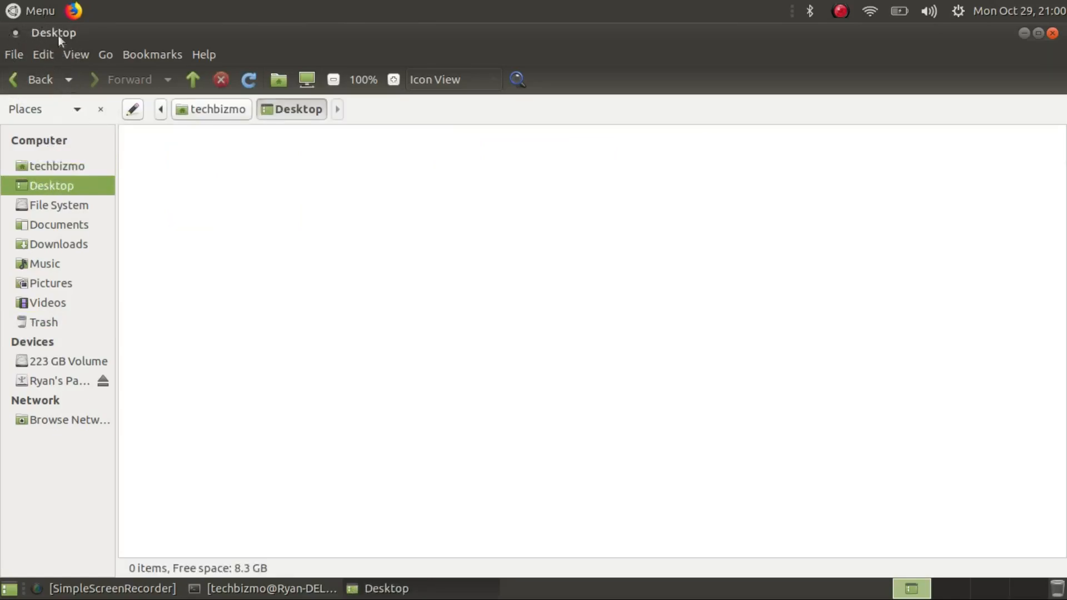
click(60, 204)
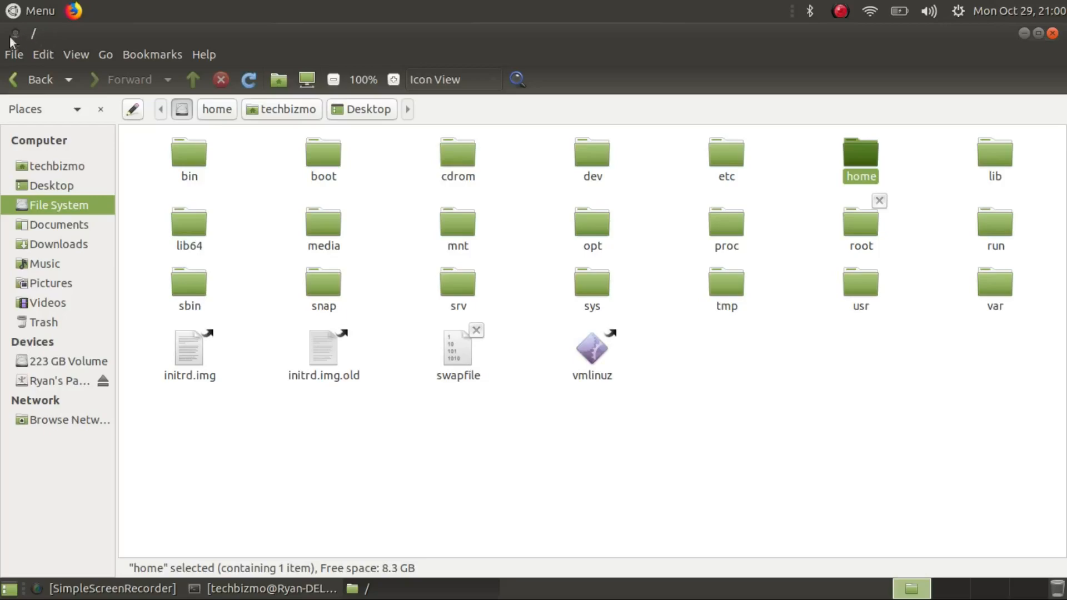
mouse_move(32, 86)
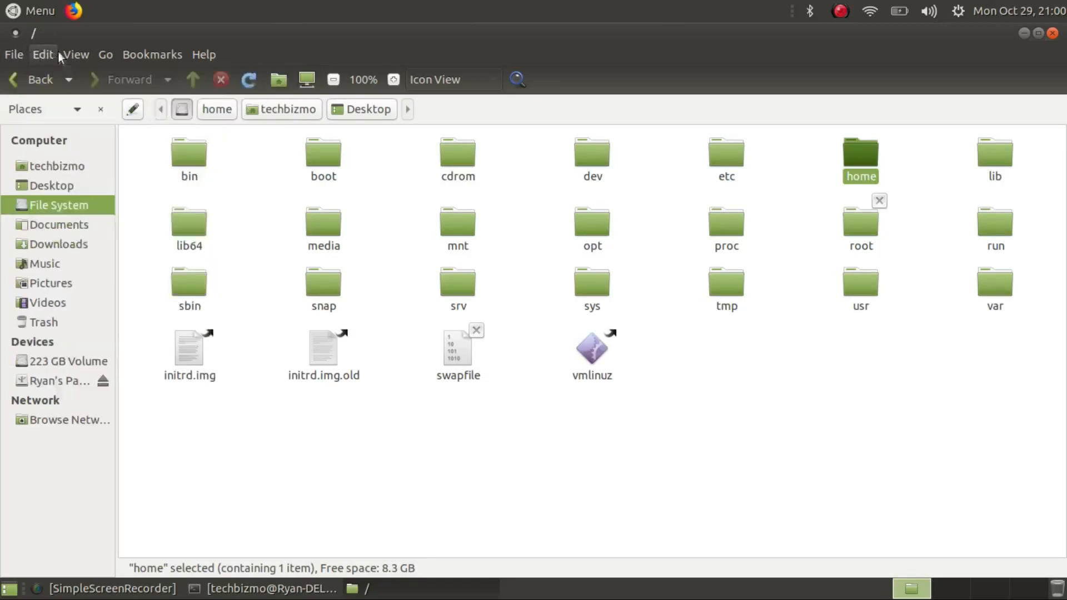
click(202, 55)
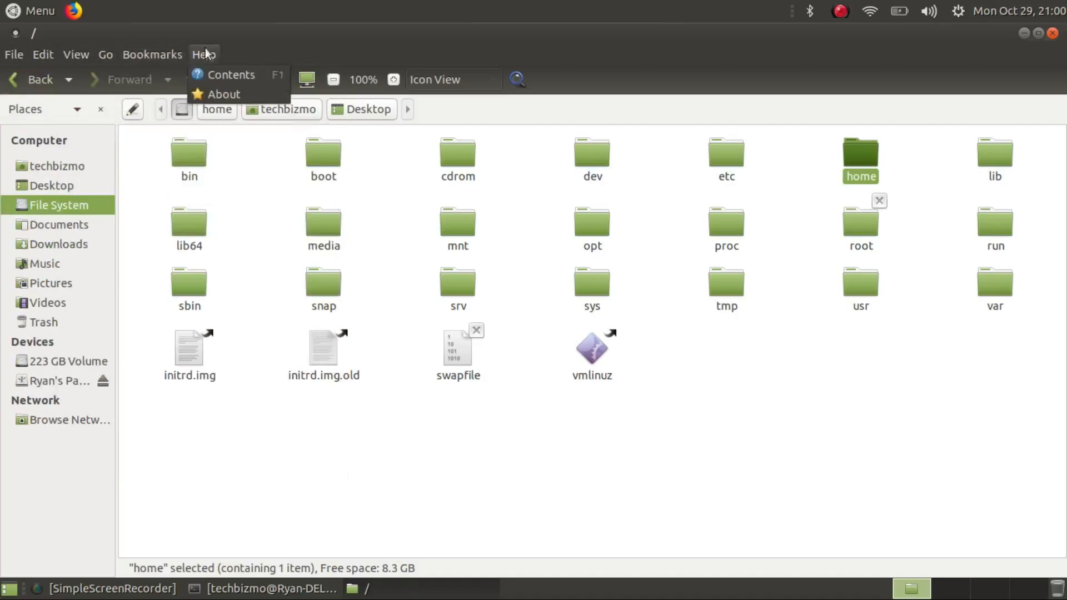
click(14, 55)
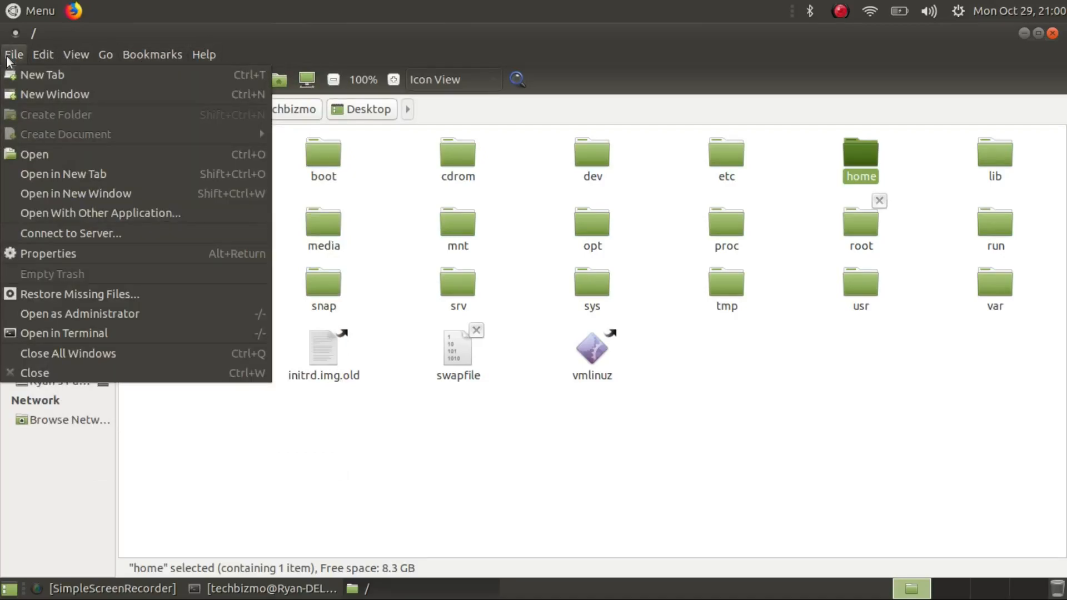
click(43, 54)
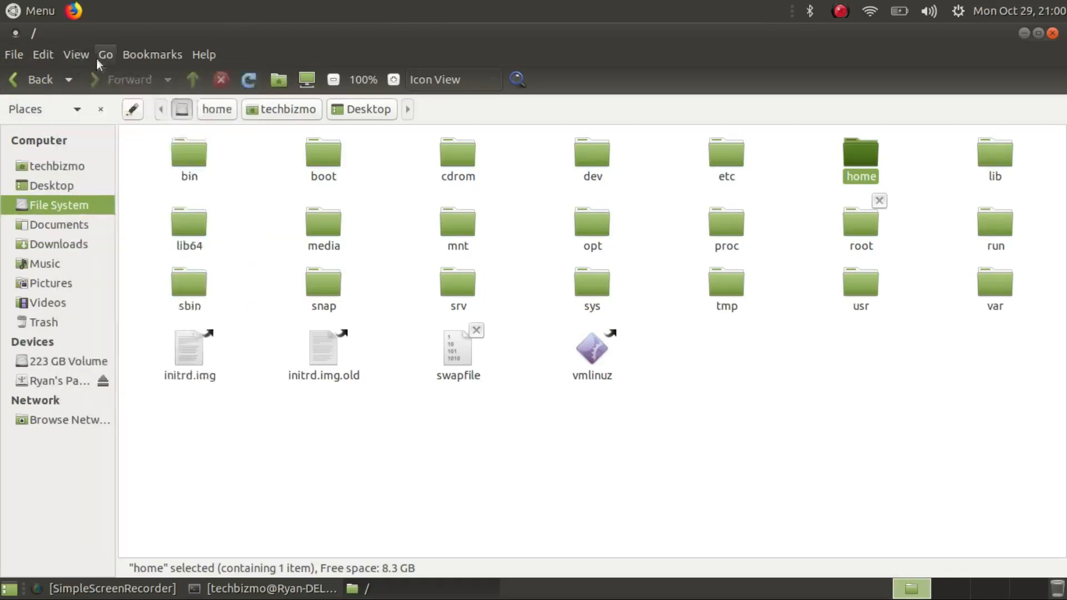
click(152, 54)
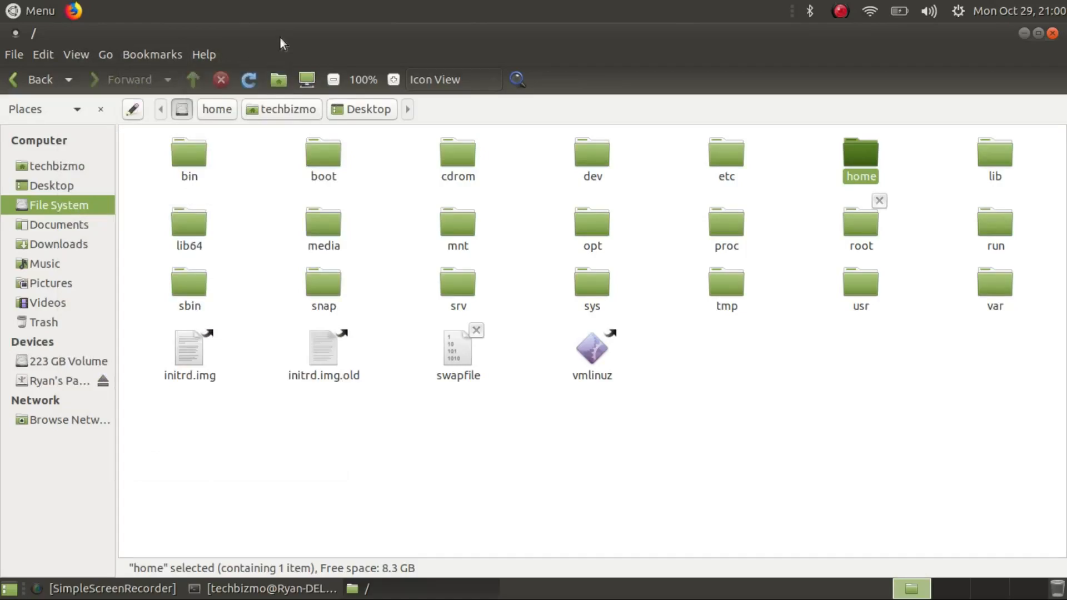
right_click(167, 160)
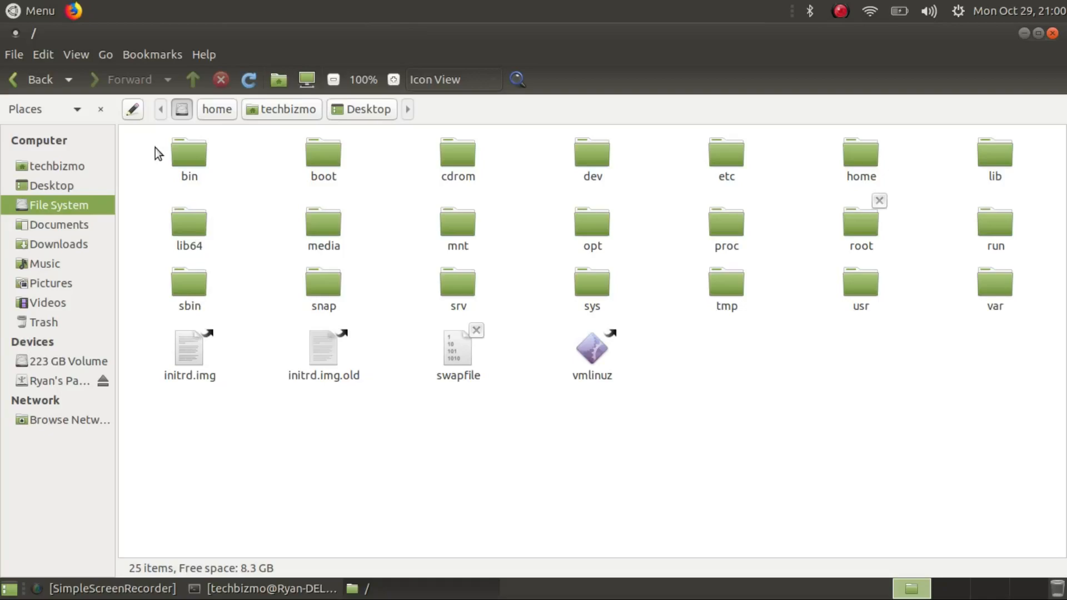
mouse_move(181, 109)
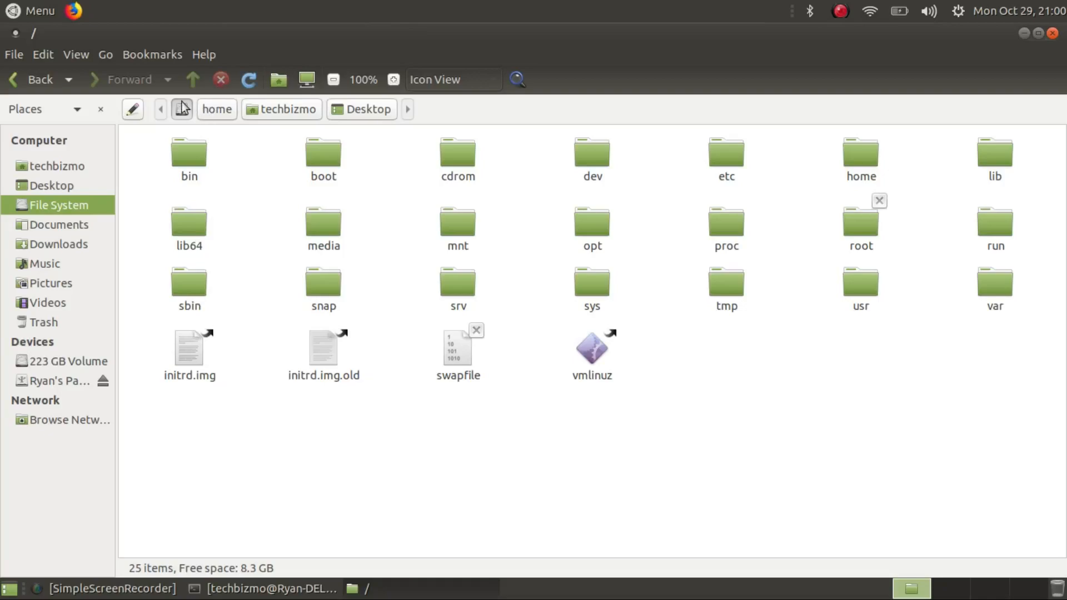
mouse_move(162, 194)
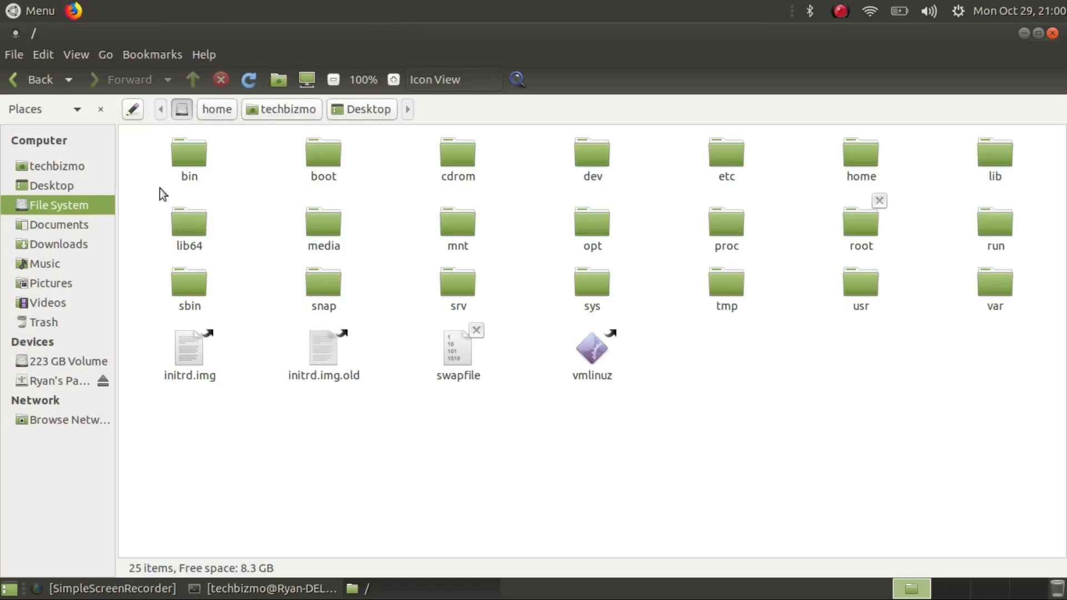
mouse_move(666, 265)
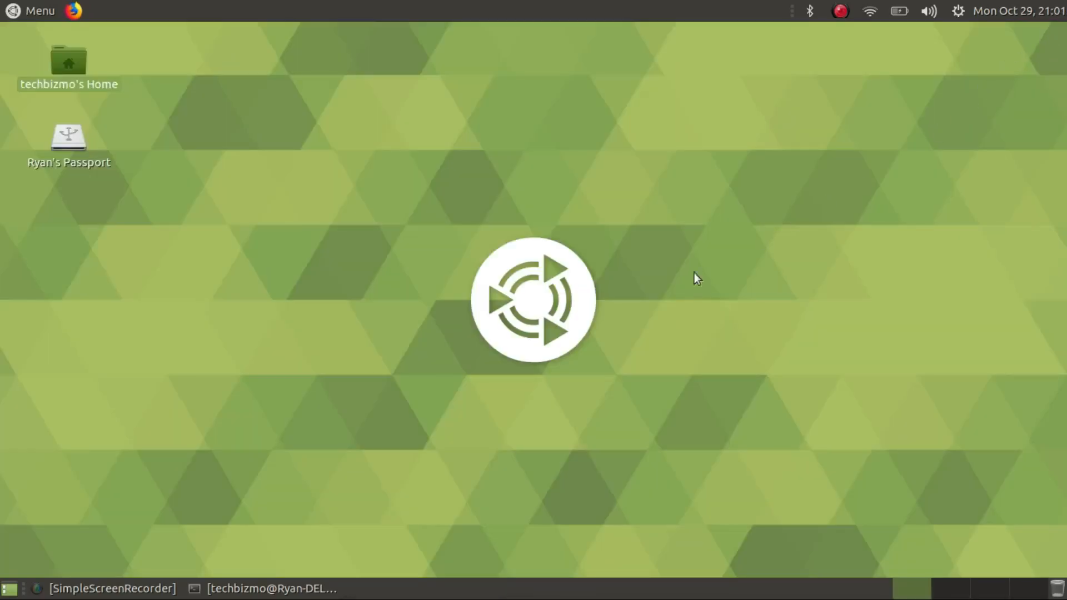
mouse_move(31, 8)
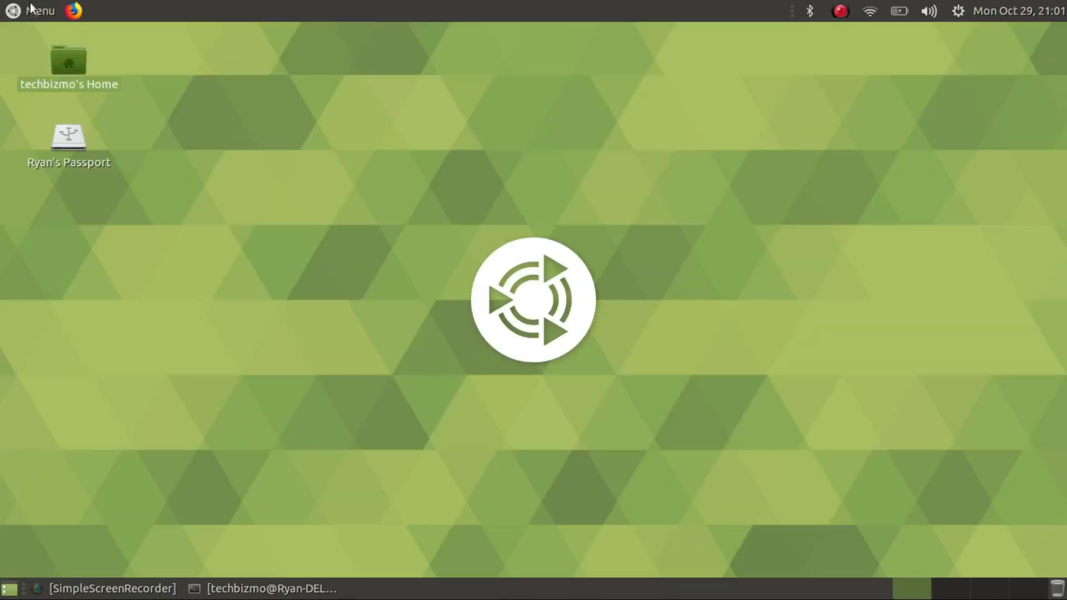
Step: Launch the Control Center from the panel's applications menu
click(31, 11)
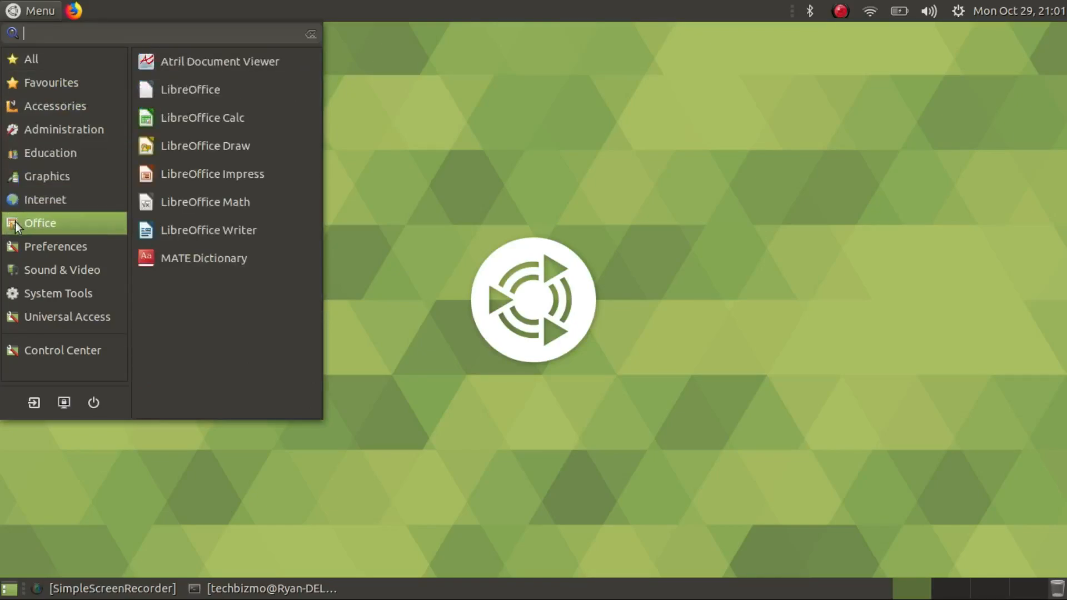
mouse_move(61, 269)
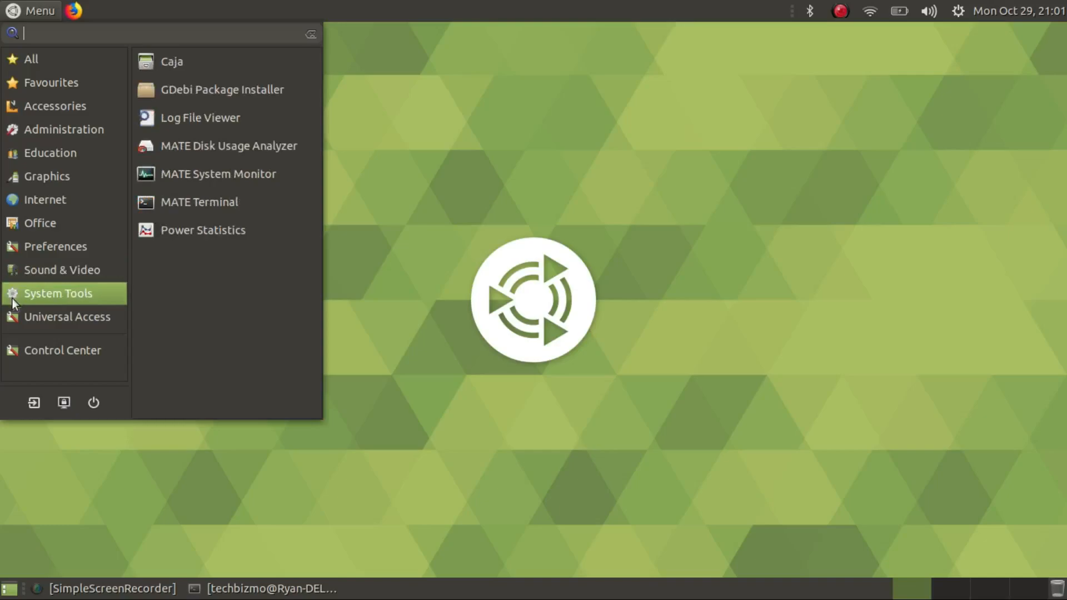
click(62, 350)
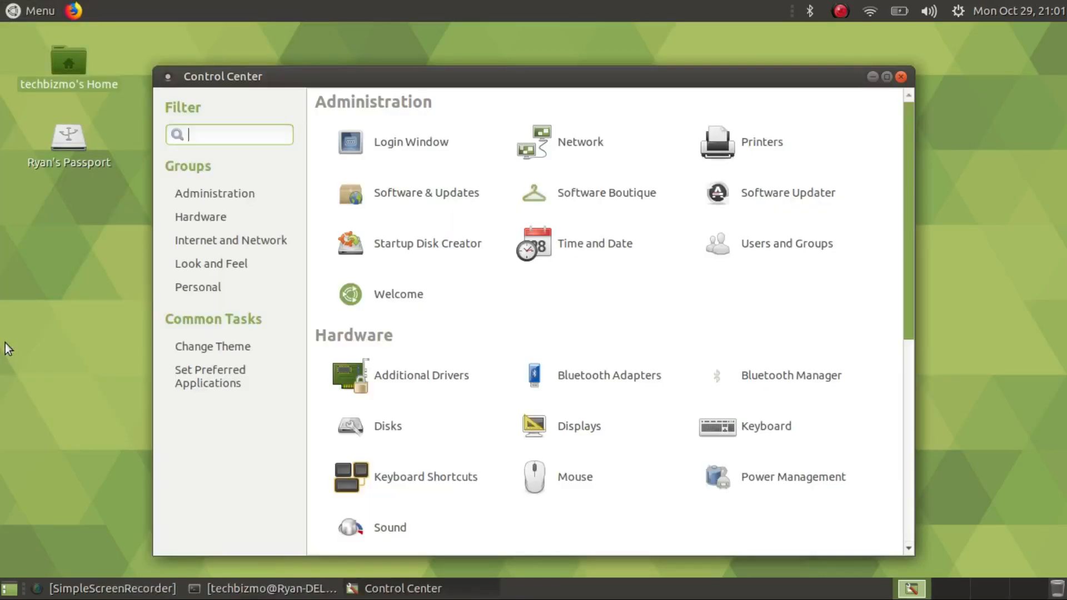
Step: Maximize Control Center and scroll to the Personal settings with About Me
click(886, 77)
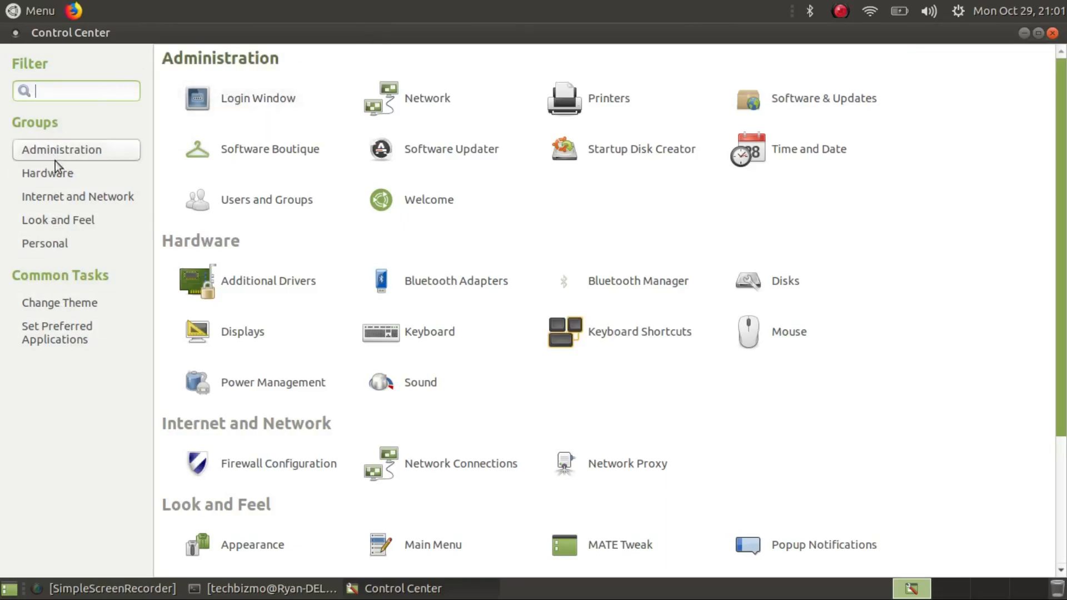
mouse_move(663, 354)
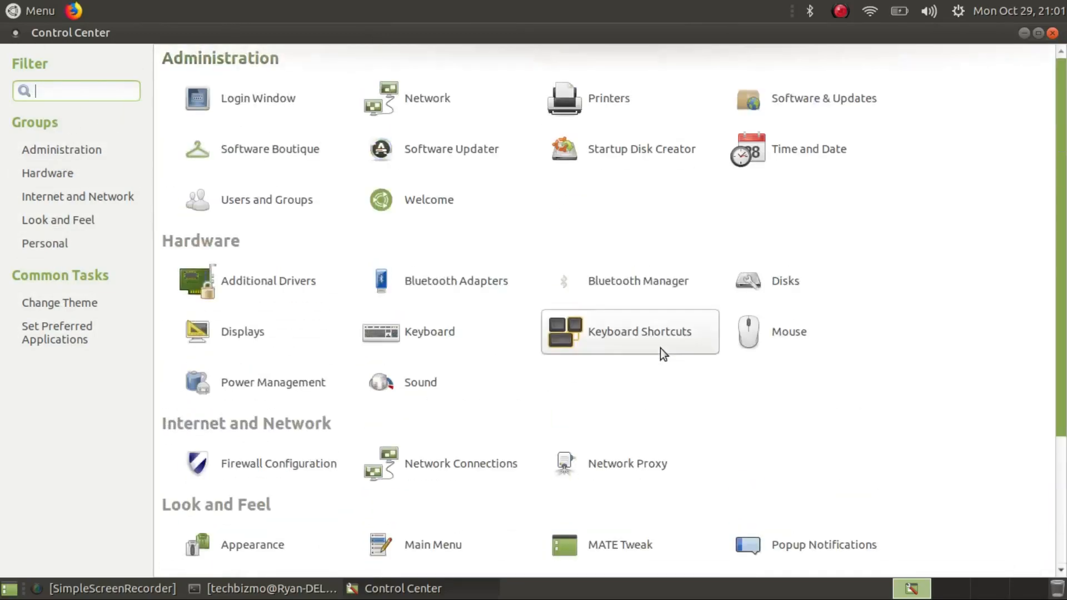
scroll(down, 3)
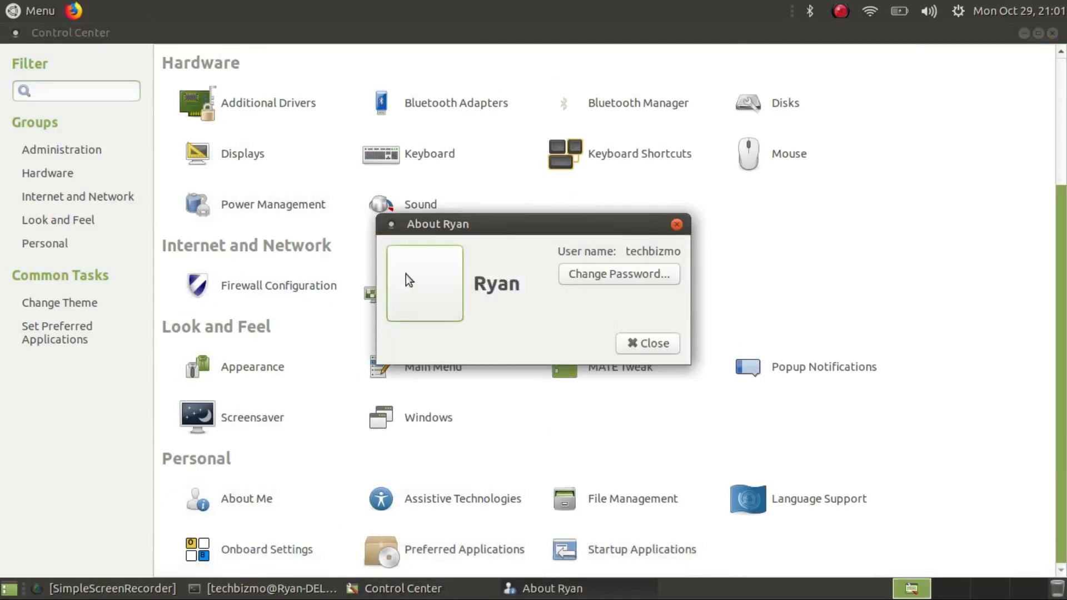
Step: Close the About Me details and return to the Control Center settings list
click(424, 282)
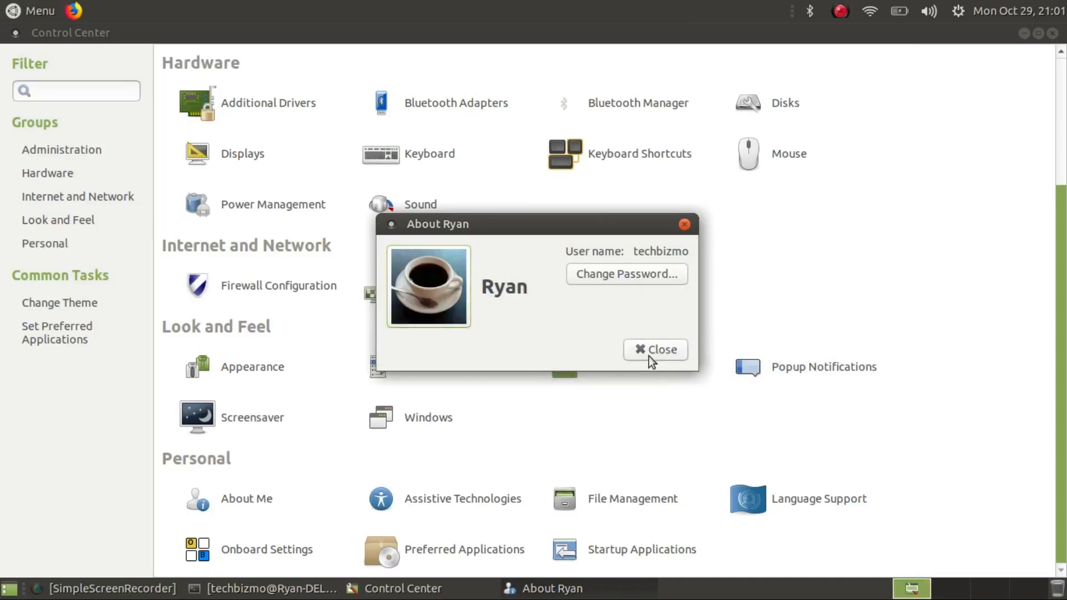
click(655, 349)
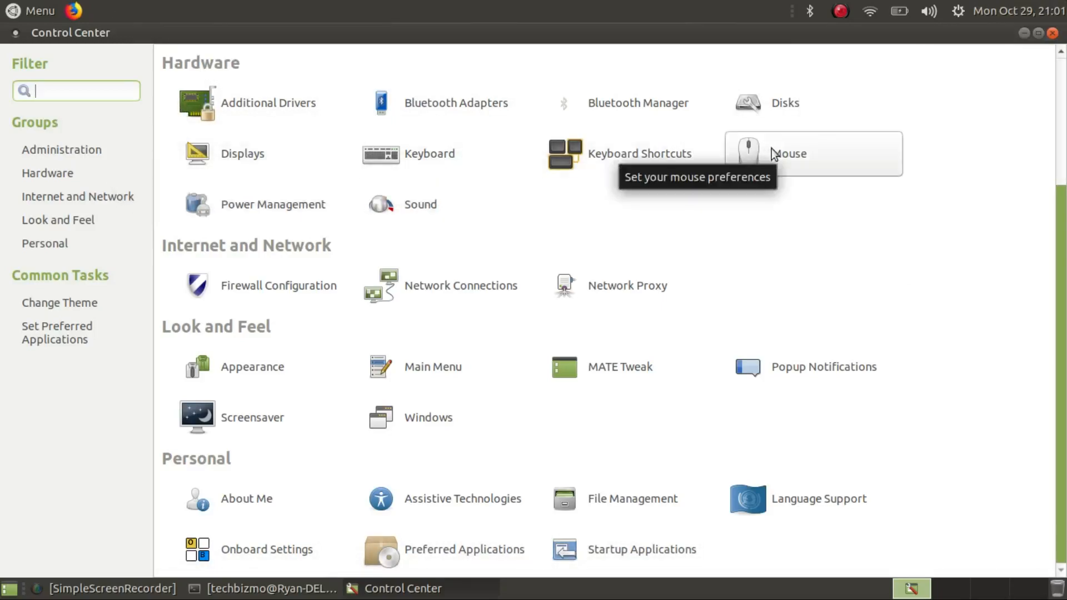
mouse_move(538, 251)
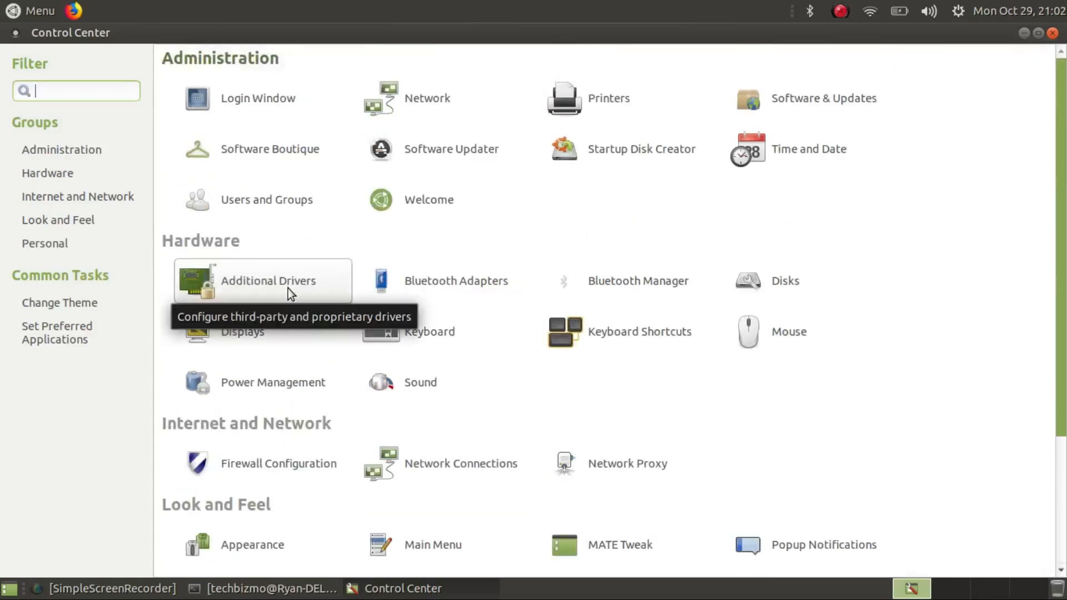
mouse_move(738, 116)
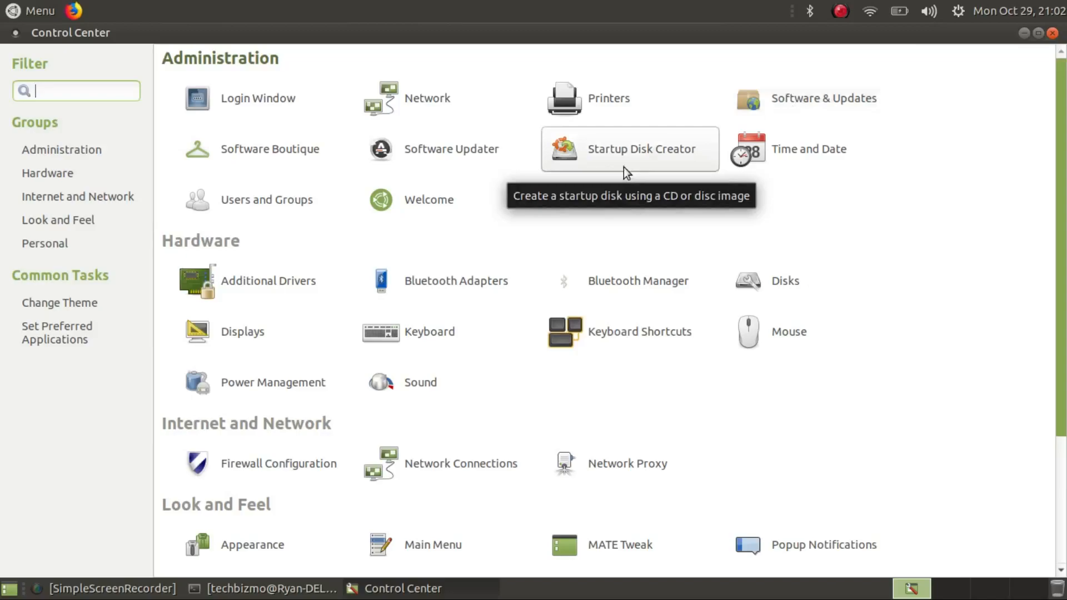
mouse_move(596, 135)
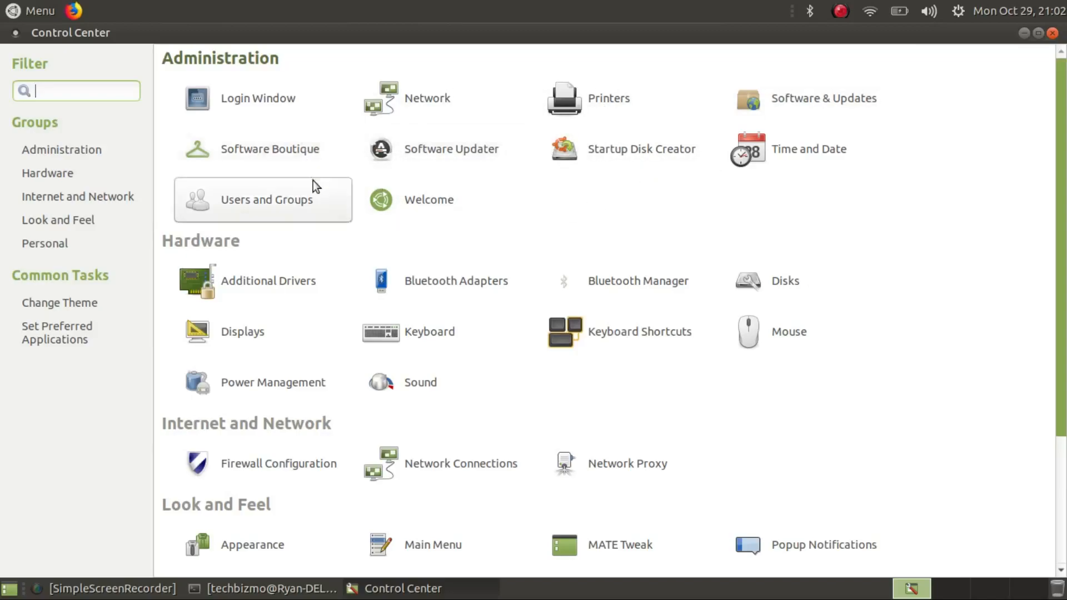
scroll(down, 3)
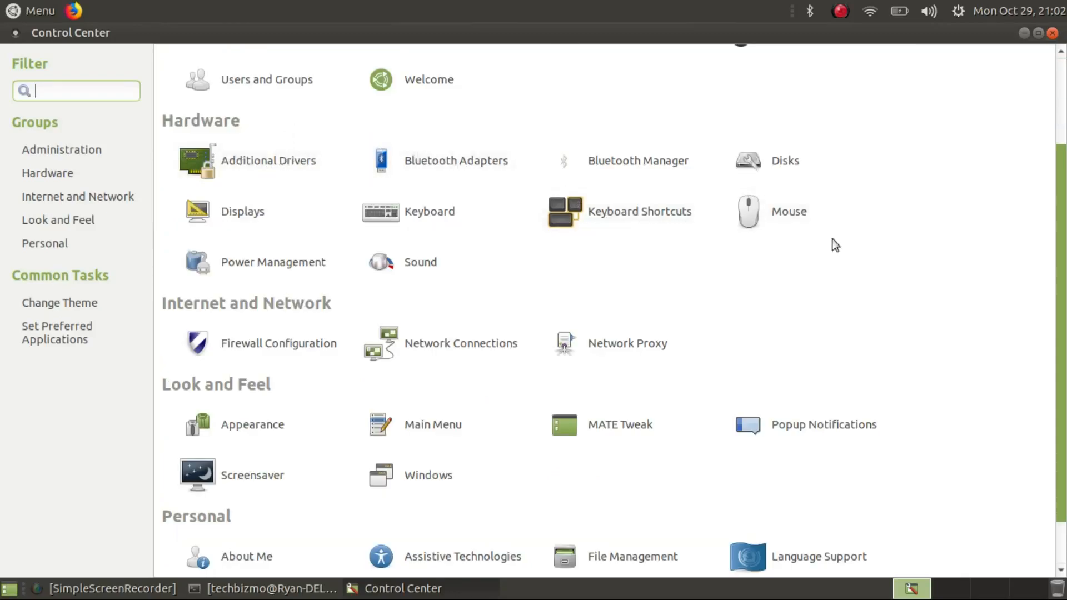
scroll(down, 3)
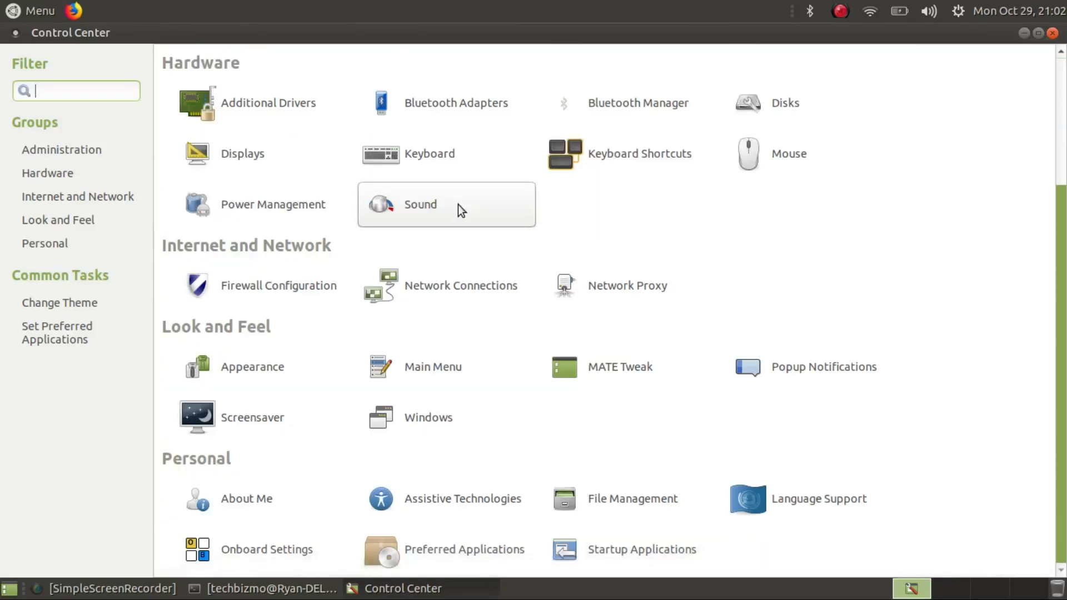
mouse_move(314, 322)
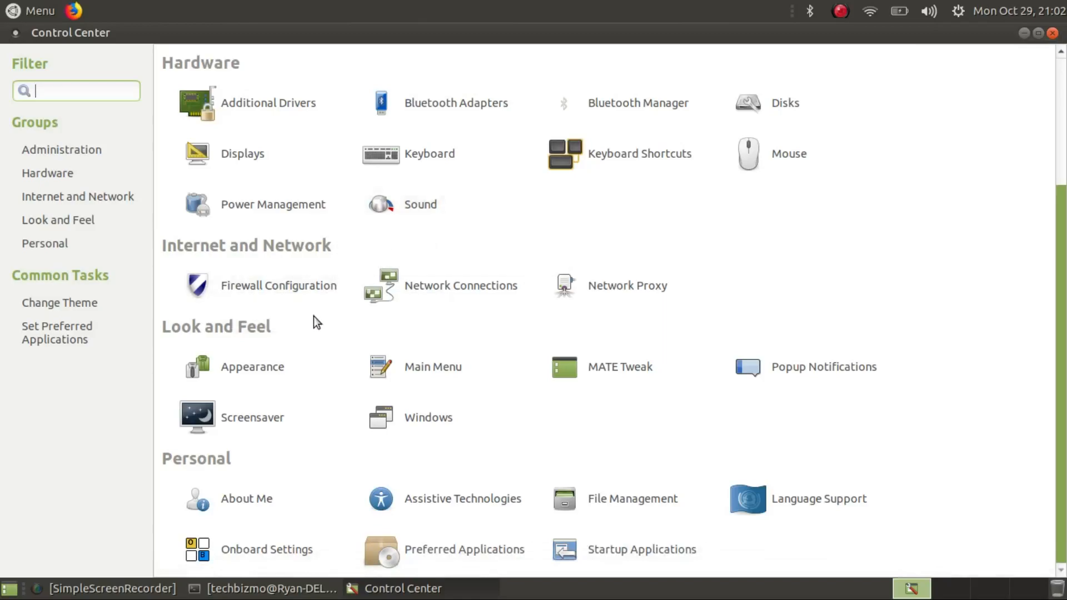
mouse_move(551, 439)
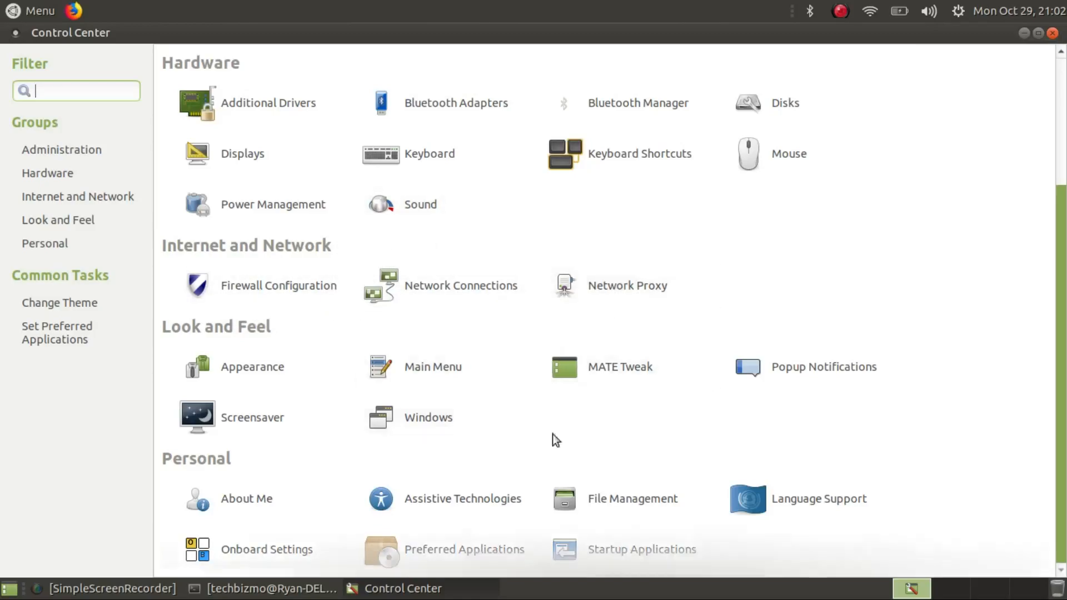
mouse_move(433, 366)
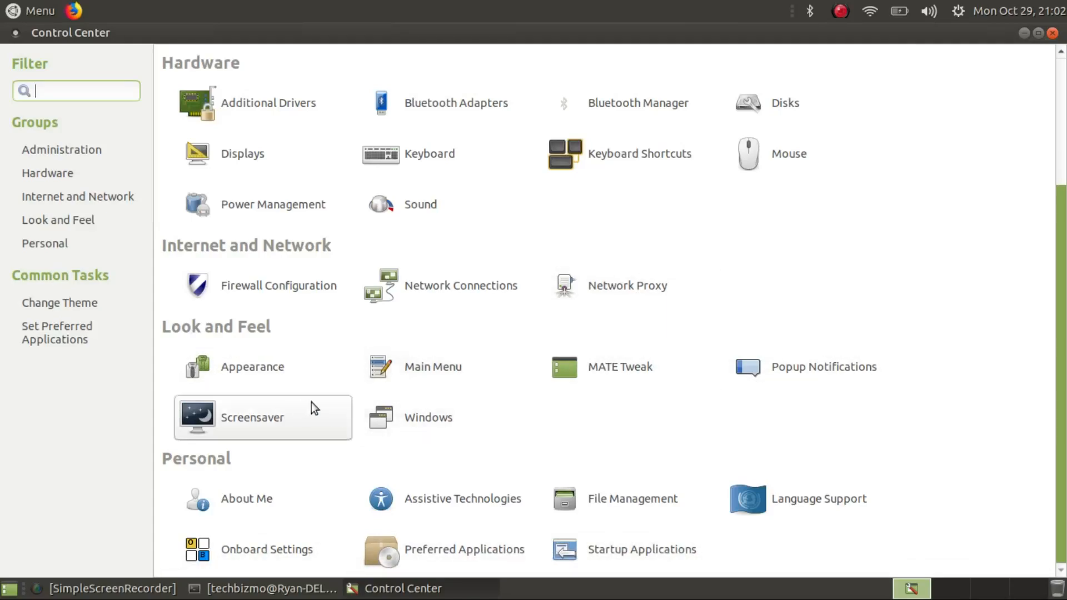
mouse_move(715, 581)
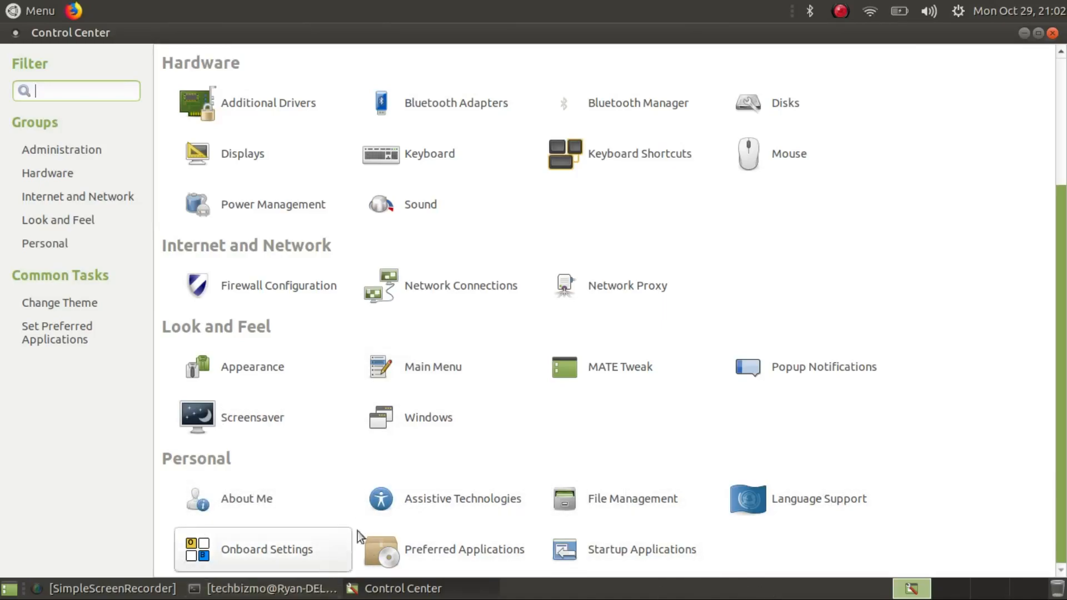
mouse_move(618, 367)
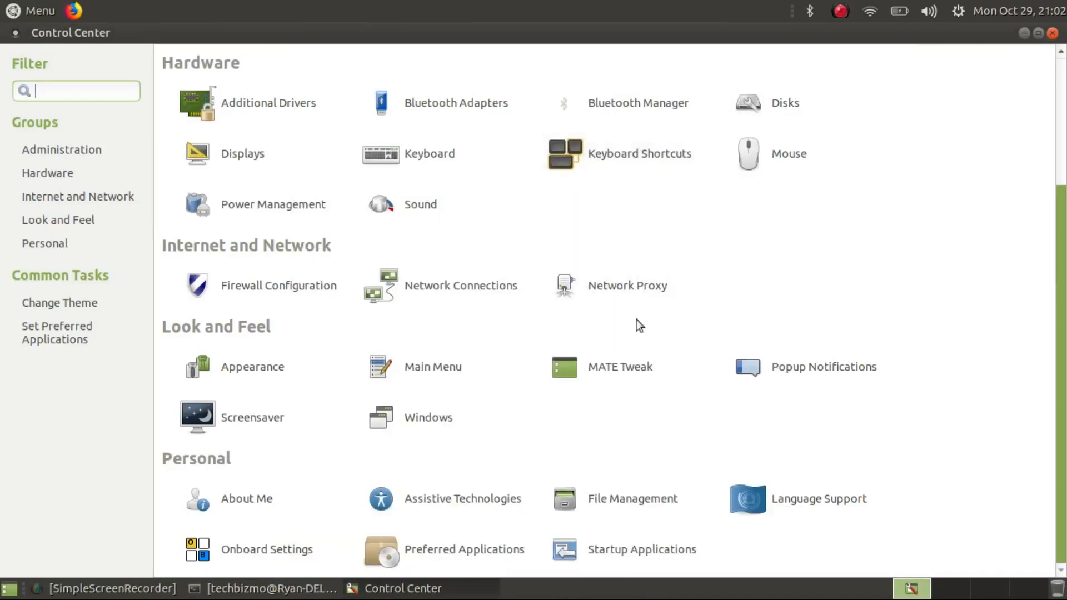
double_click(620, 366)
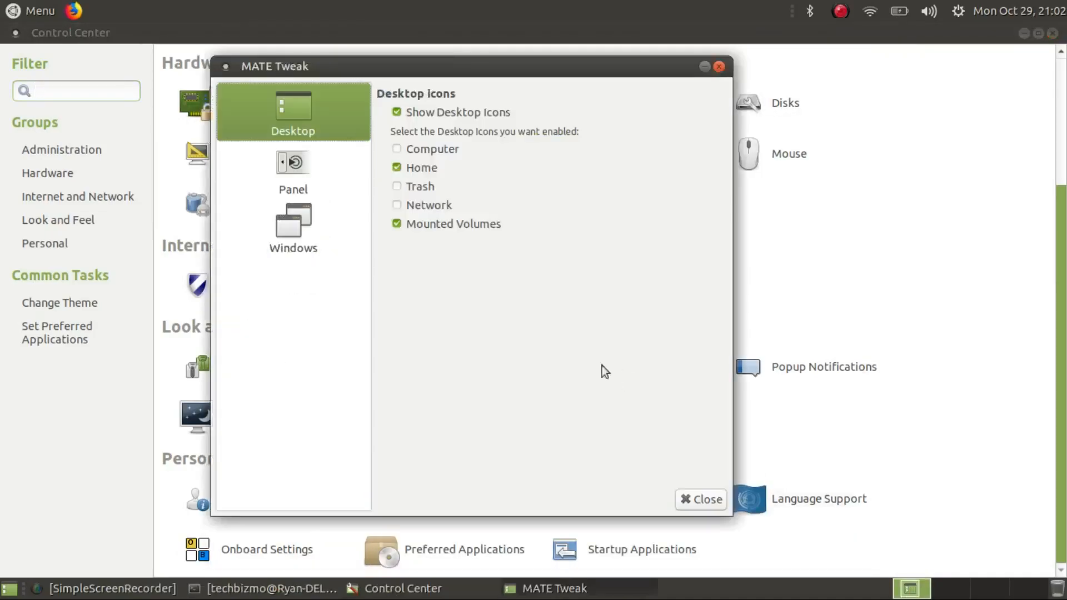
click(292, 228)
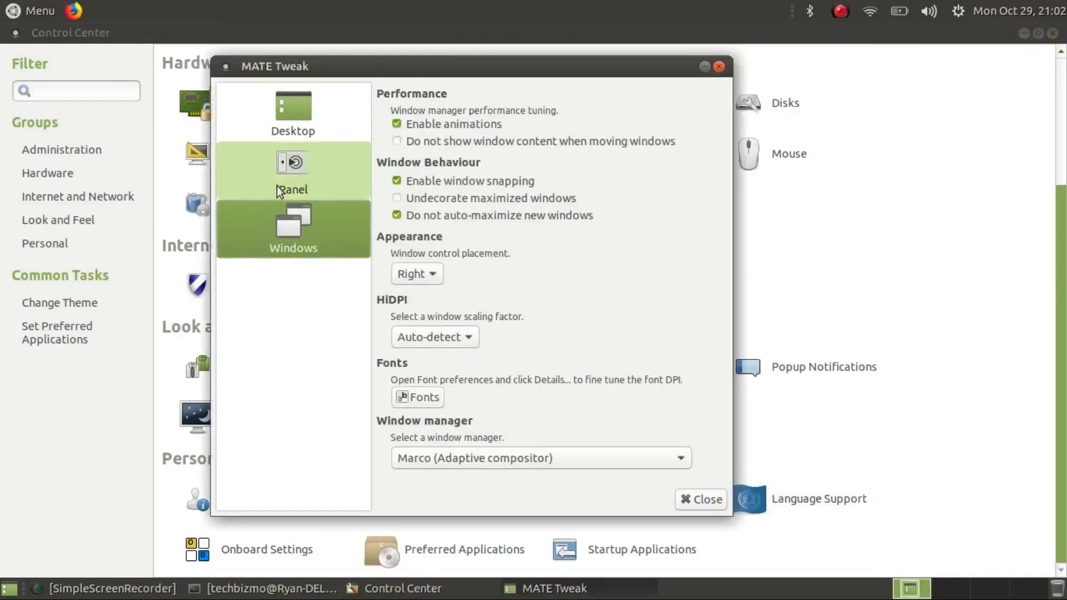
click(292, 113)
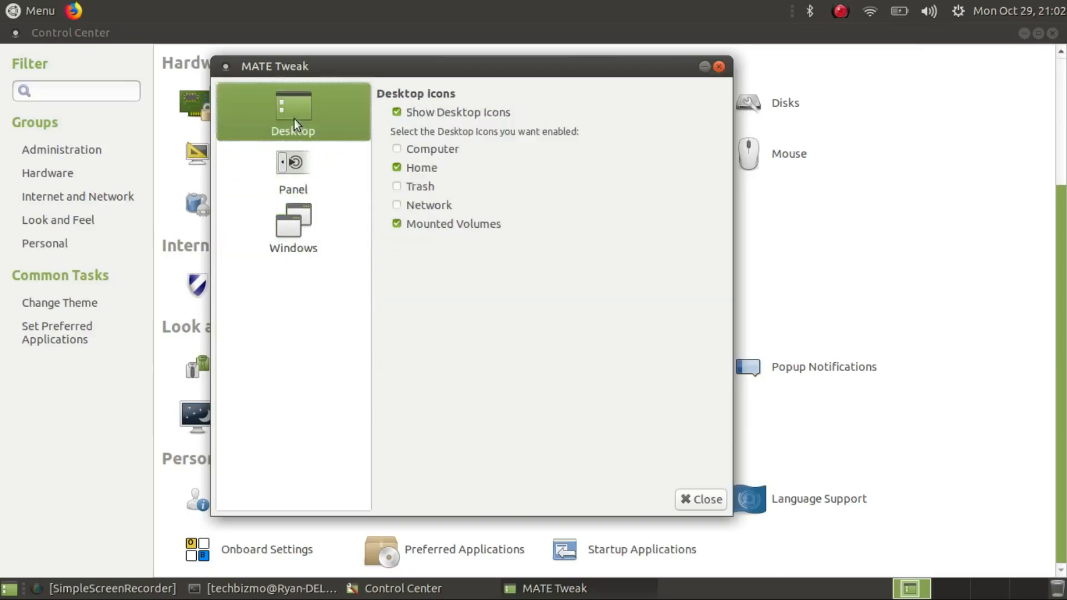
click(701, 499)
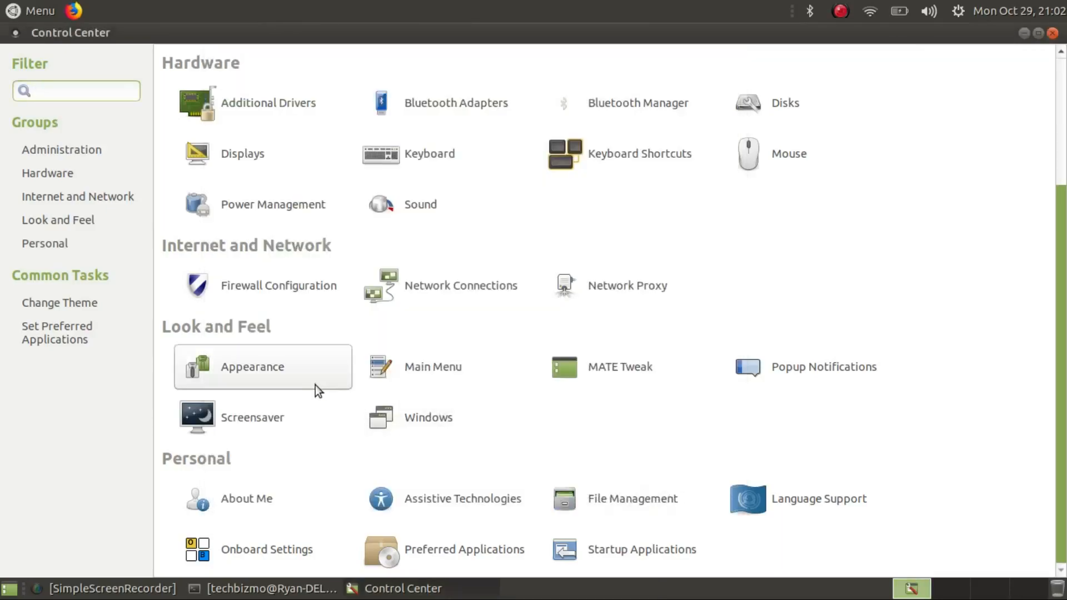
Step: Run sudo apt install numix-gtk-theme in the terminal and confirm the installation
click(253, 367)
text(sudo apt install numix-)
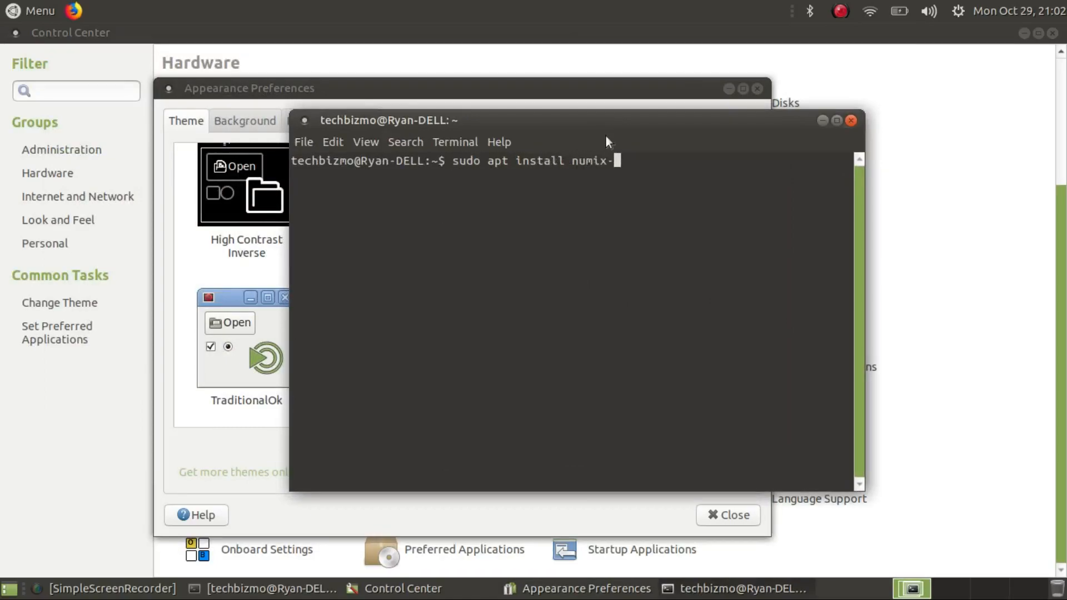
text(gtk)
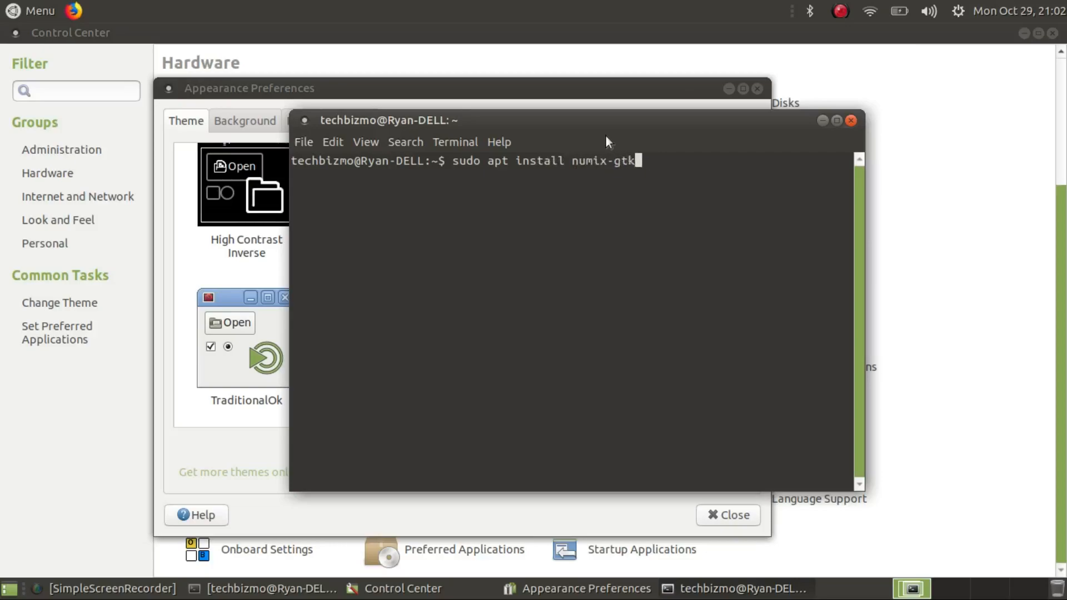
text(-theme)
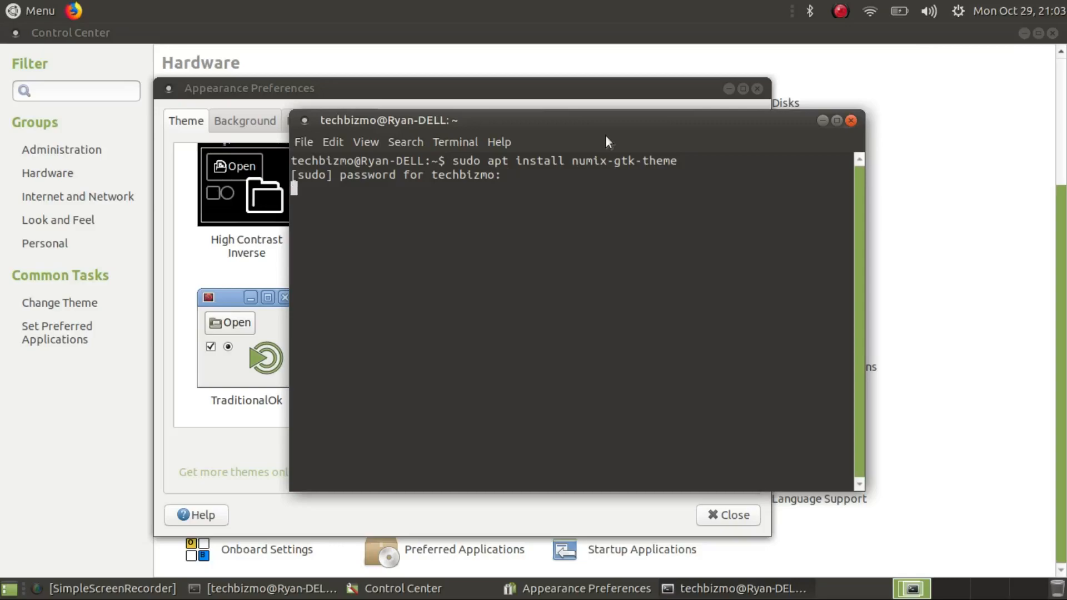
key(Return)
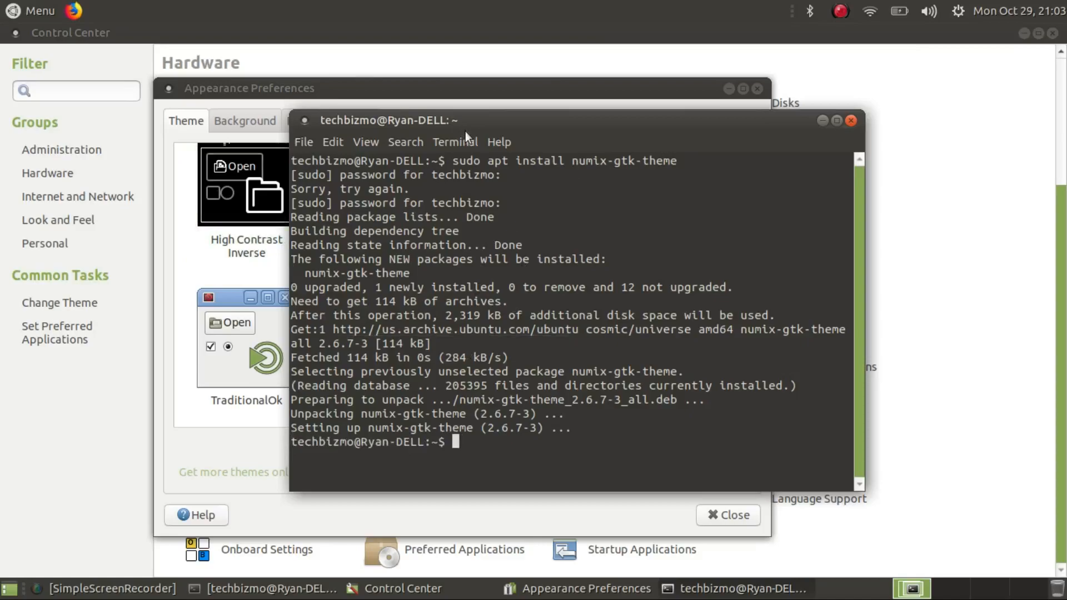
text(sudo apt install numix-gtk-theme)
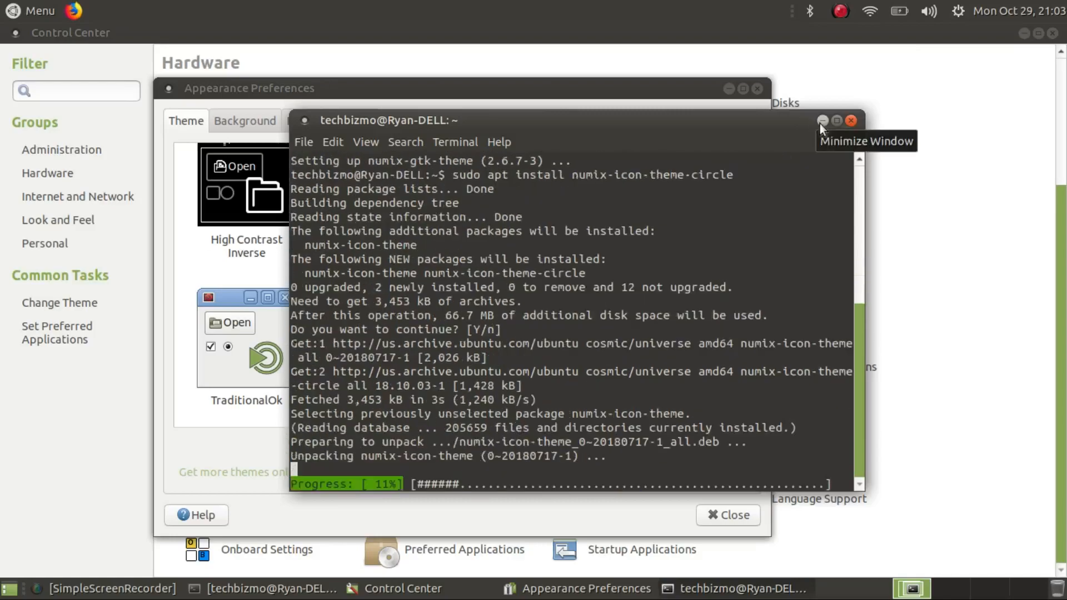
mouse_move(815, 85)
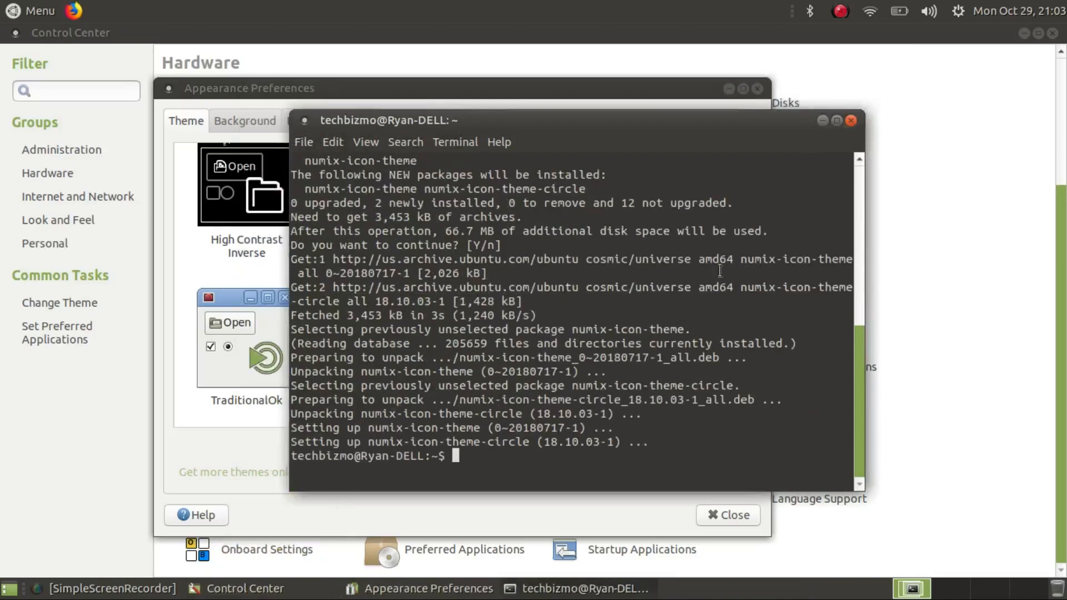
Step: Close the terminal and scroll the Appearance Preferences theme list to the new Numix theme
click(850, 121)
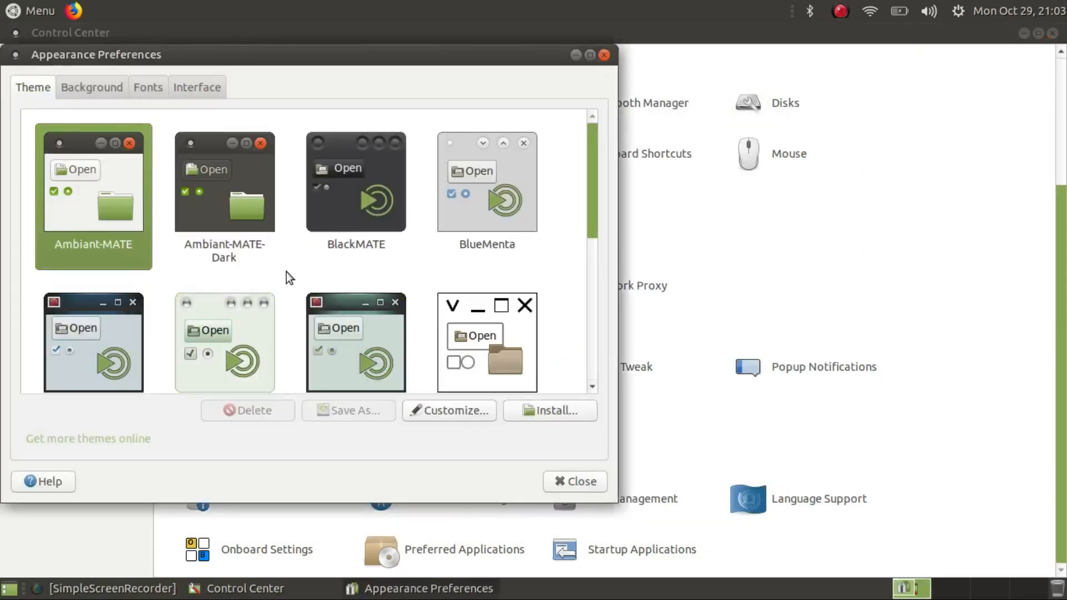
scroll(down, 3)
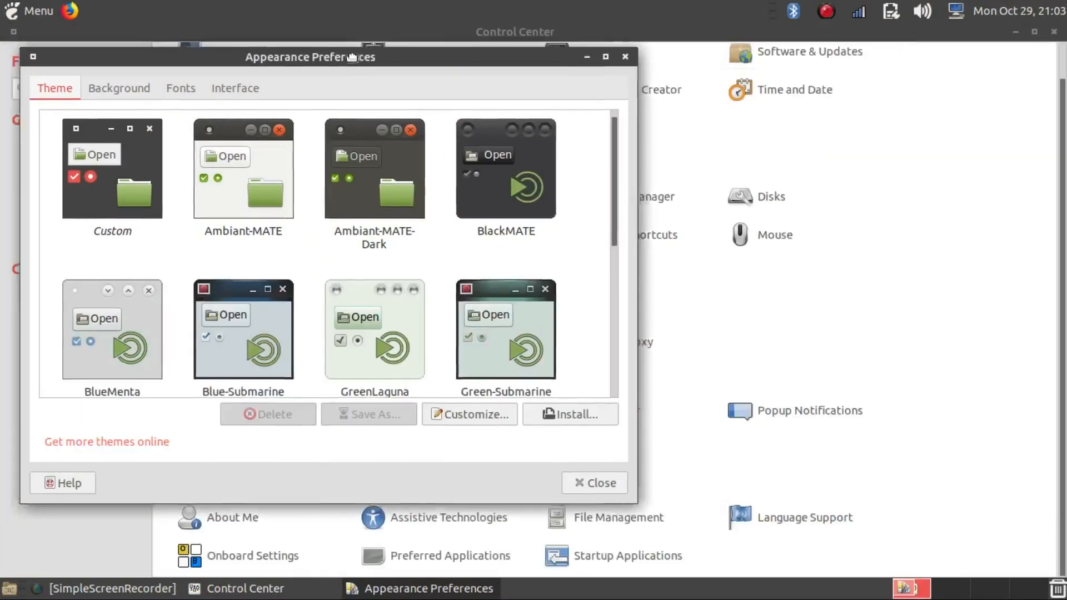
click(459, 111)
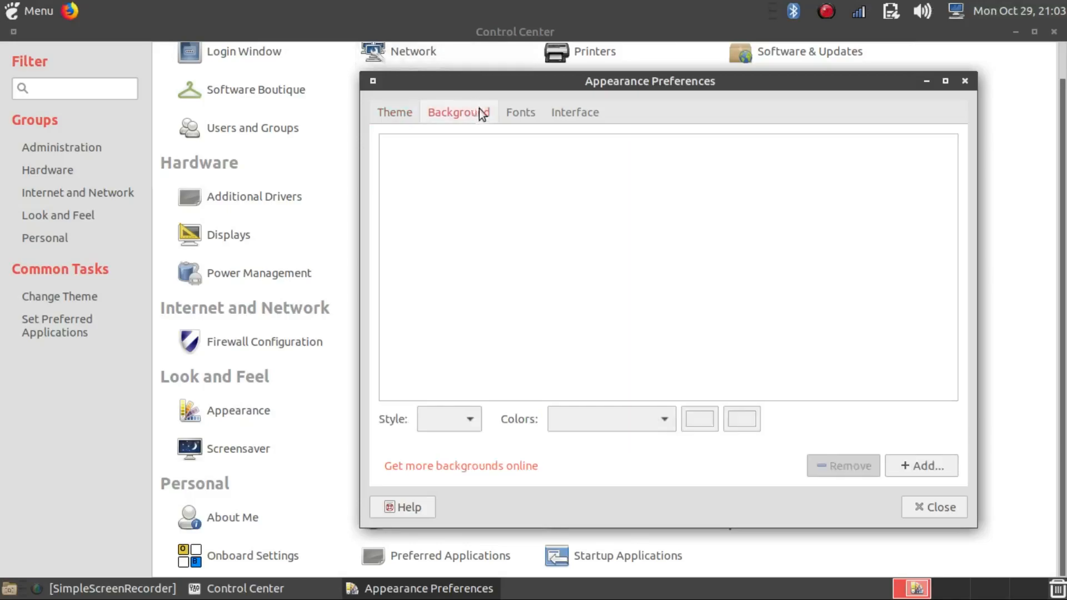
click(394, 112)
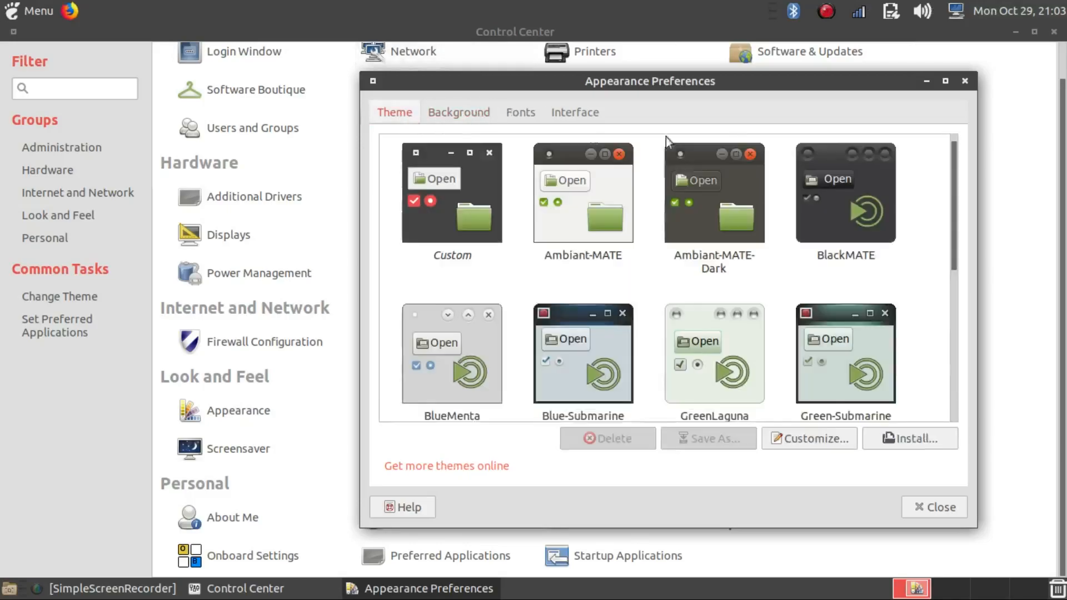
scroll(down, 3)
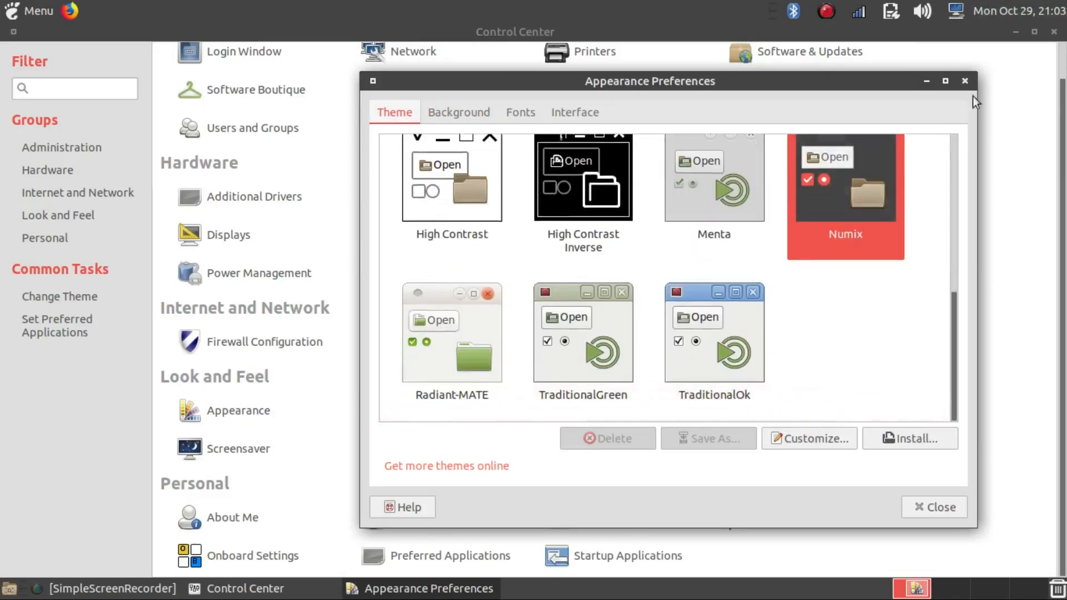
Step: Customize the theme to use Numix Circle icons with the Numix controls
click(808, 437)
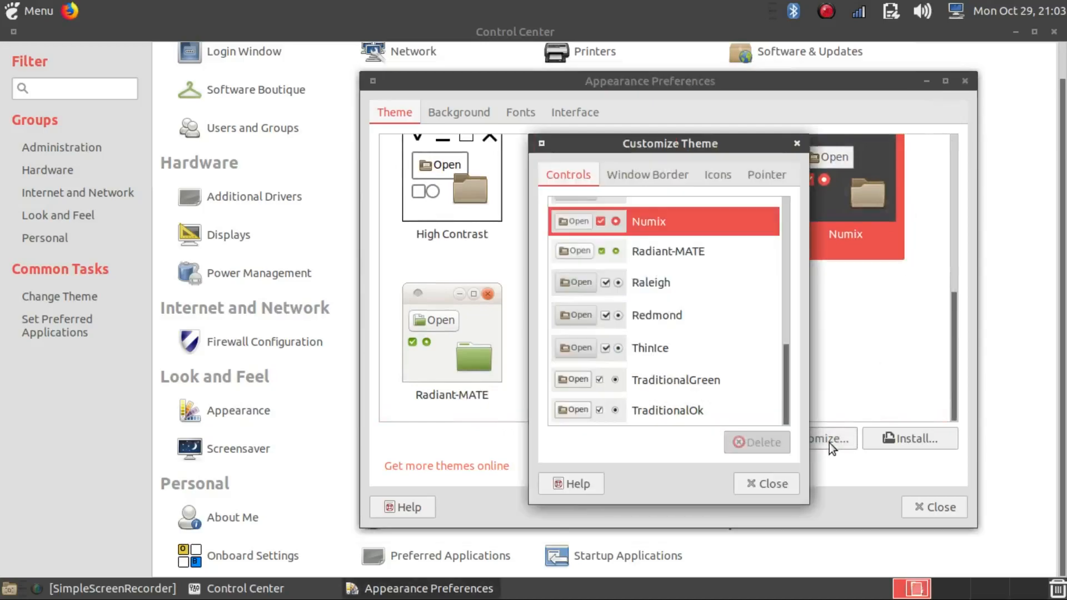
click(717, 175)
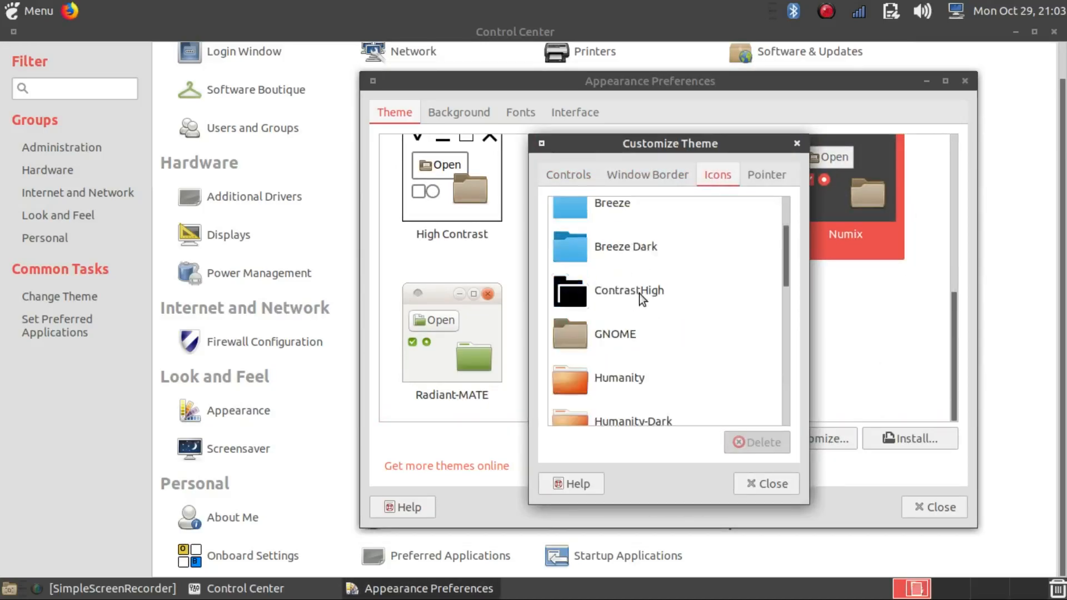
click(627, 330)
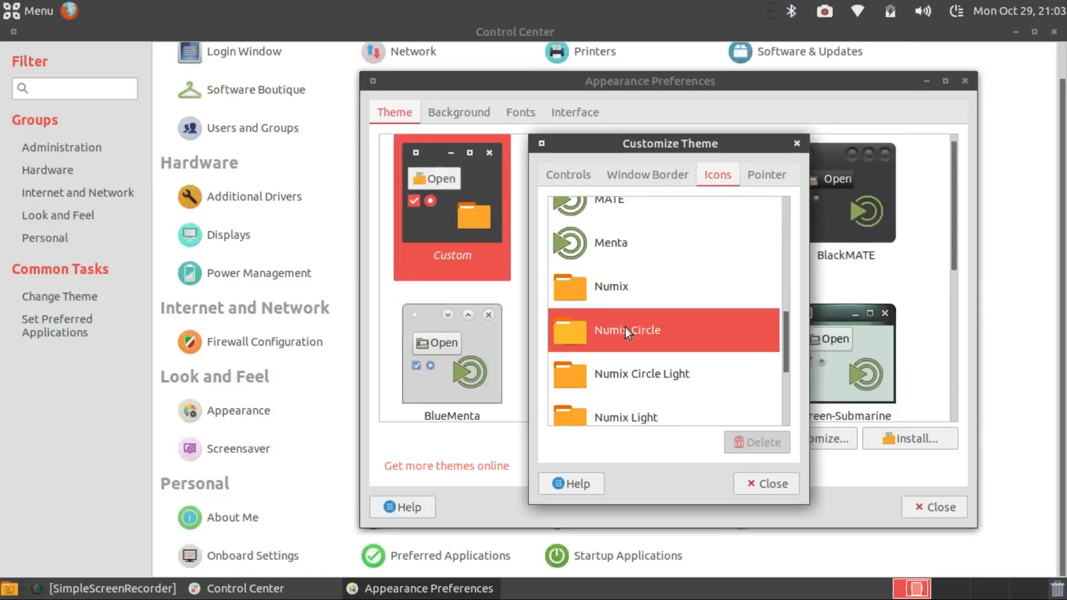
Step: Preview the new icons on the desktop and panel menus, then close the customization dialog
click(956, 11)
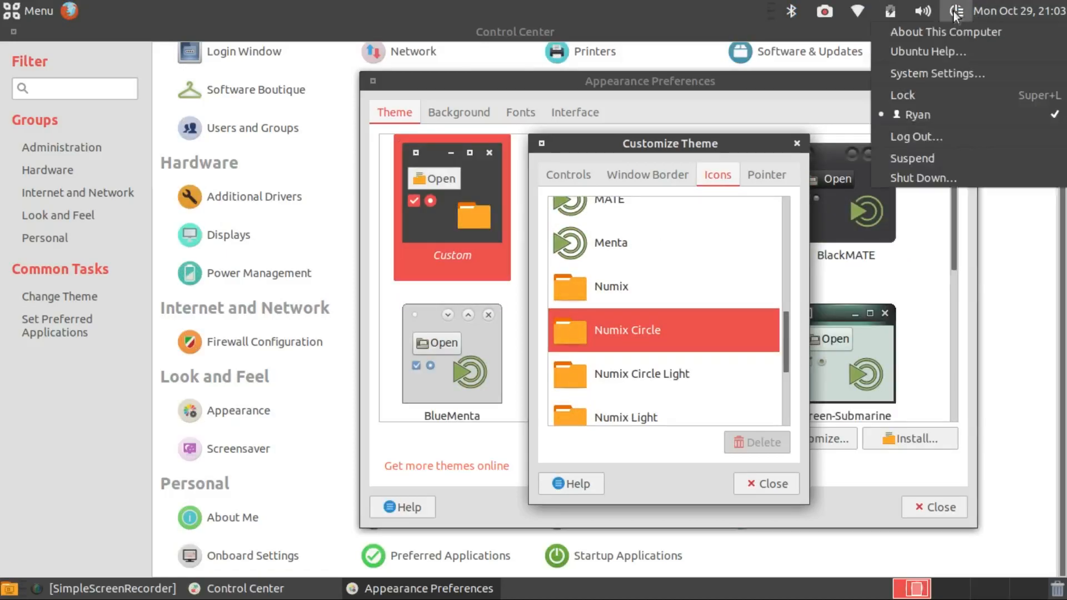
click(32, 11)
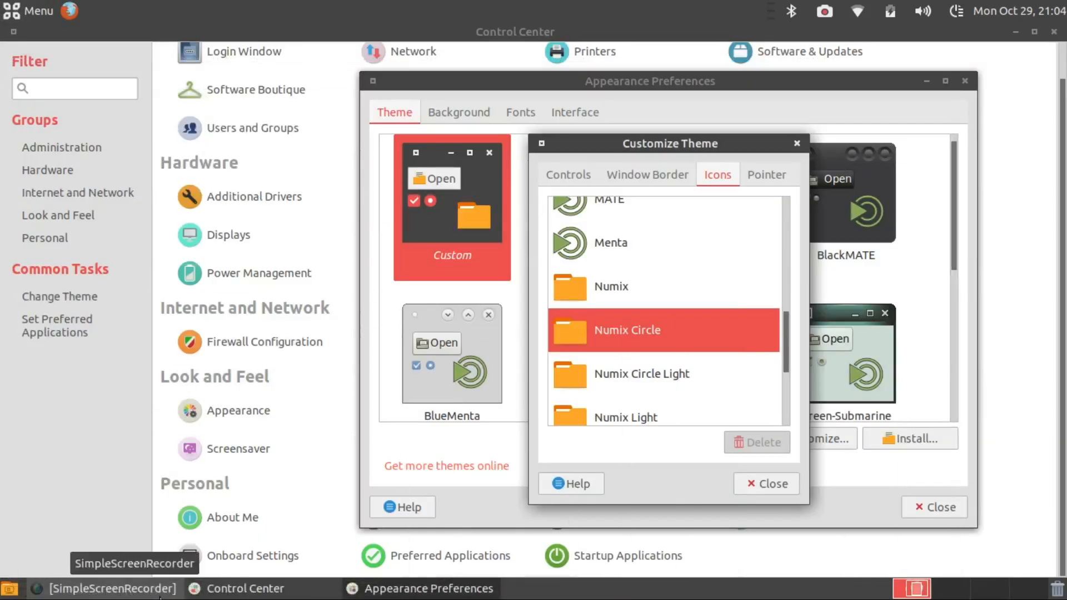
click(252, 588)
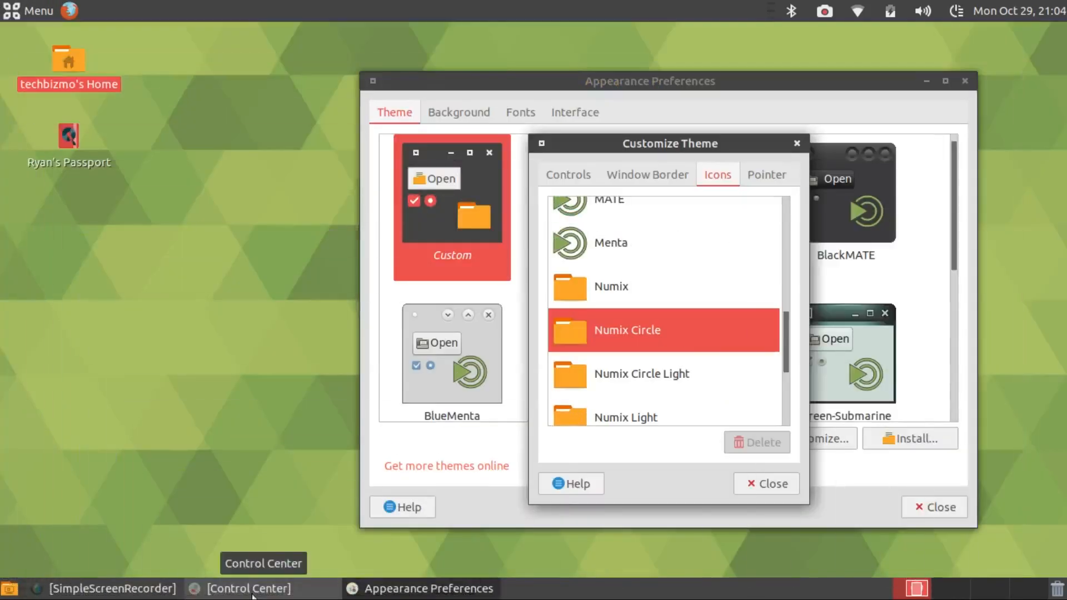
click(247, 589)
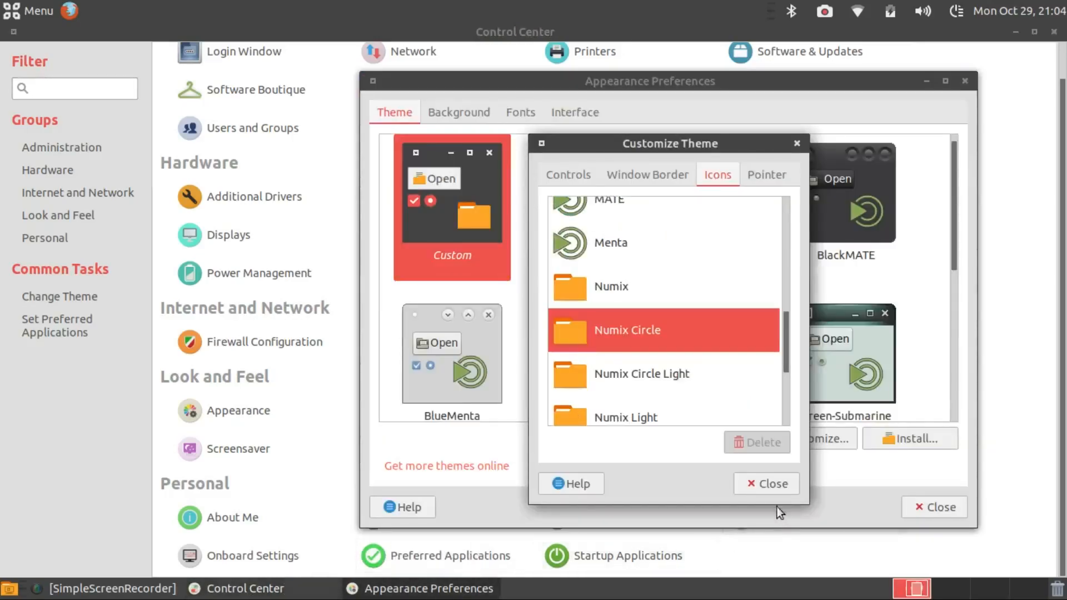
click(765, 483)
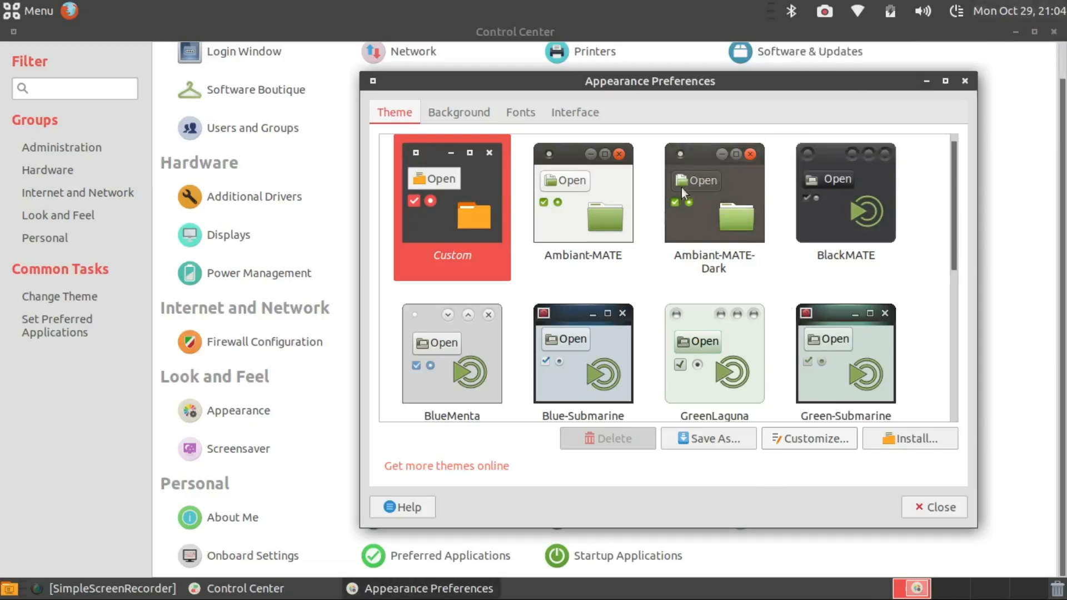
Step: Keep the green ubuntu MATE wallpaper in the Background choices and close Appearance Preferences
click(458, 111)
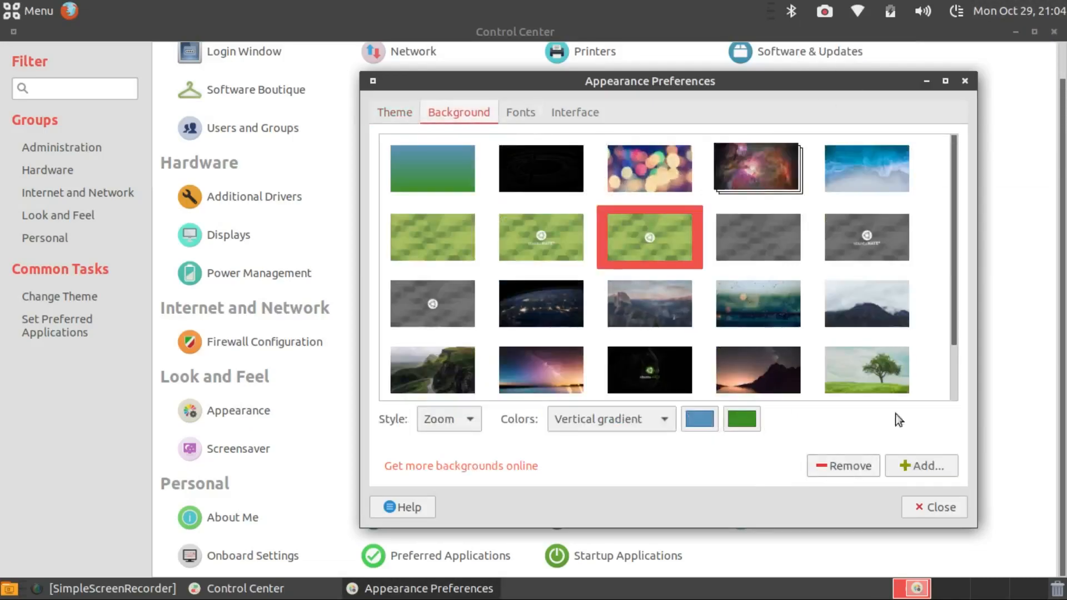
click(540, 236)
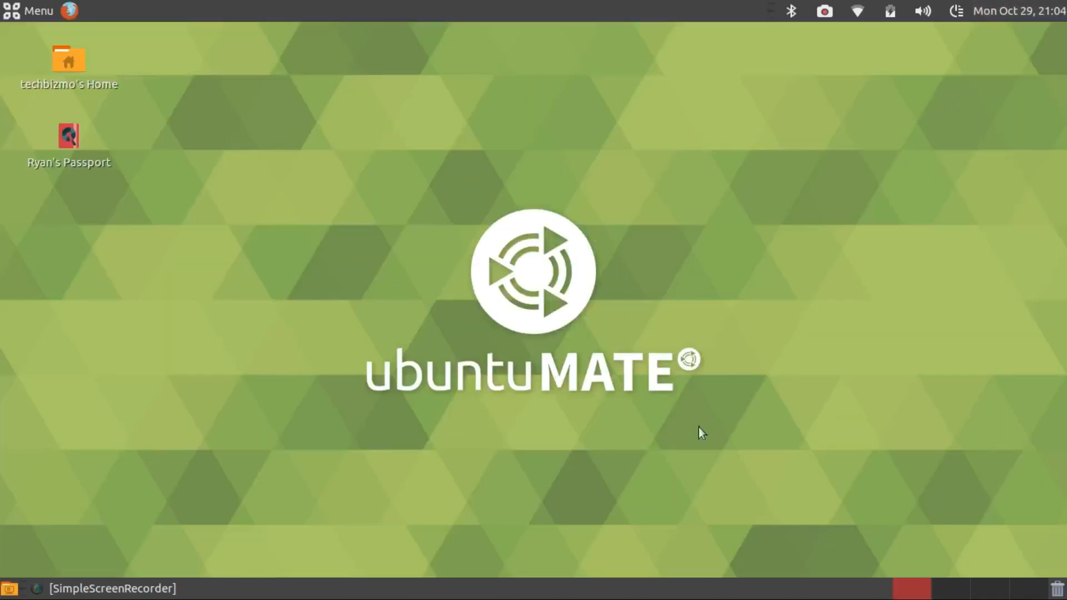
mouse_move(457, 124)
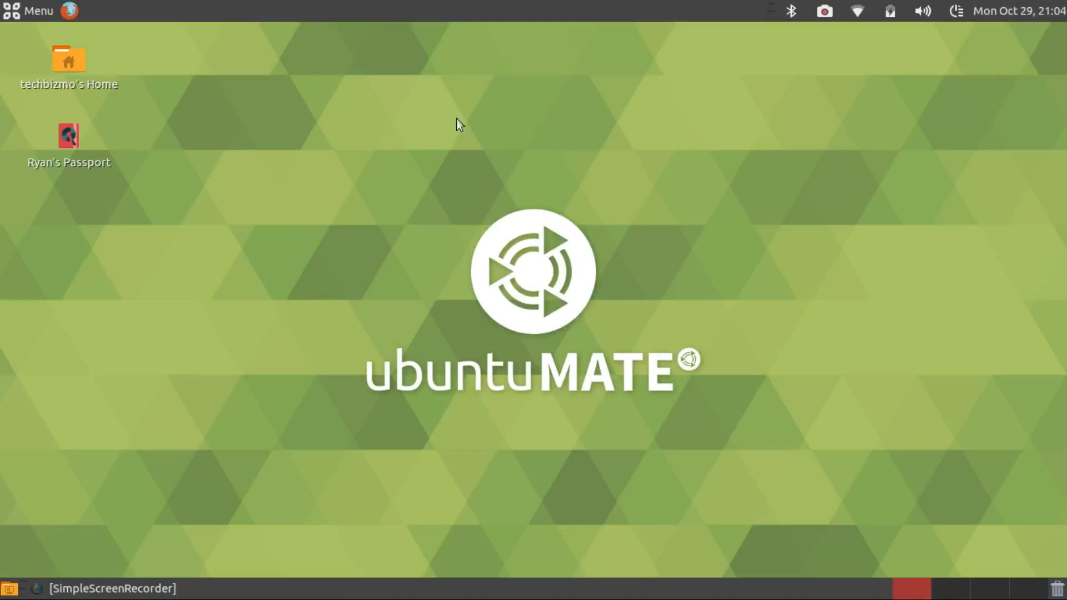
click(31, 10)
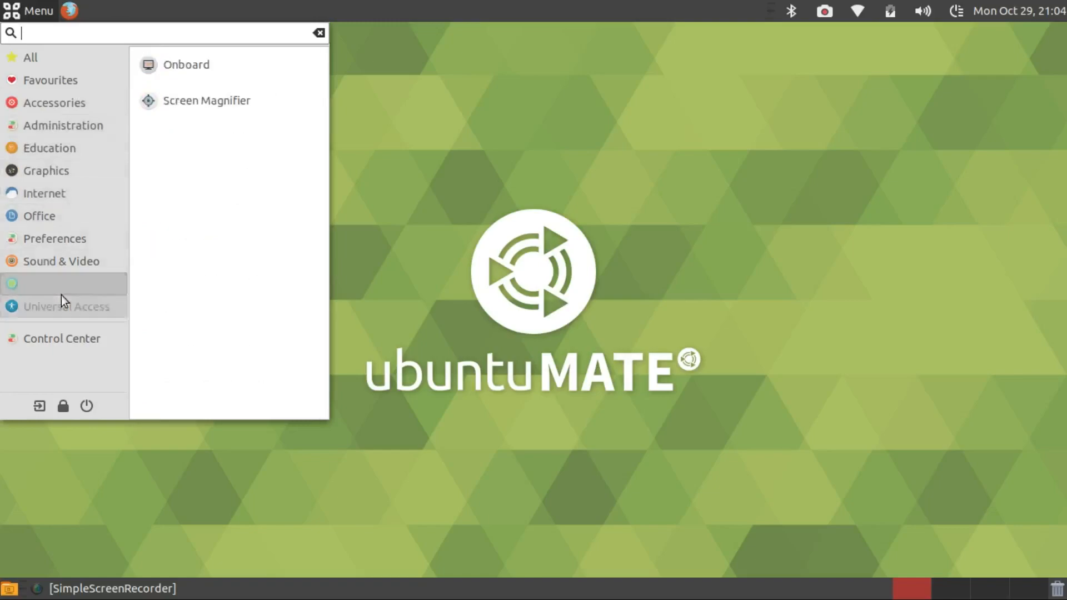
click(62, 338)
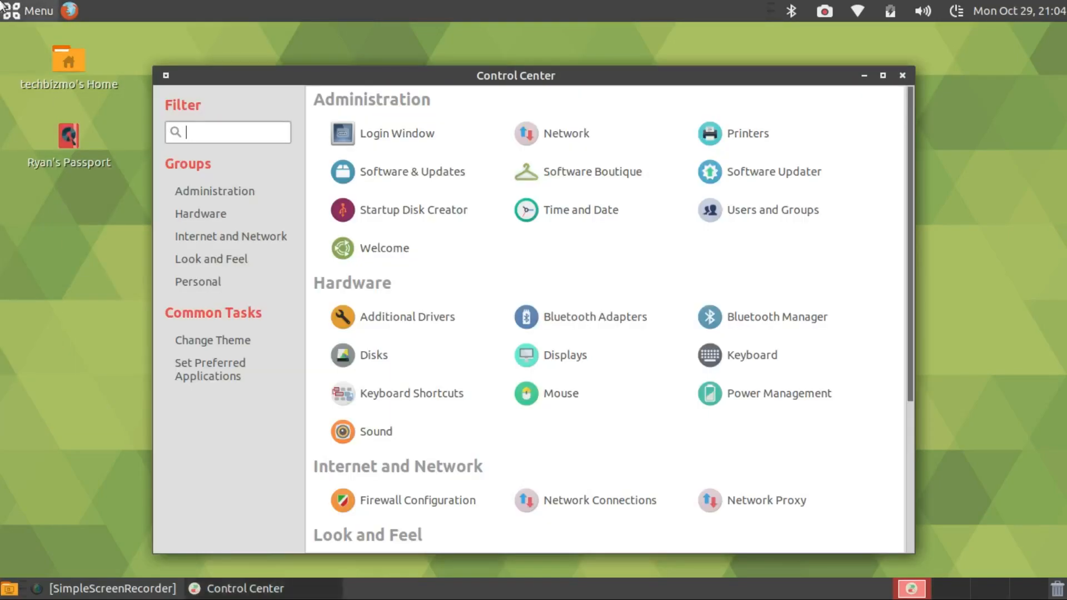
scroll(down, 3)
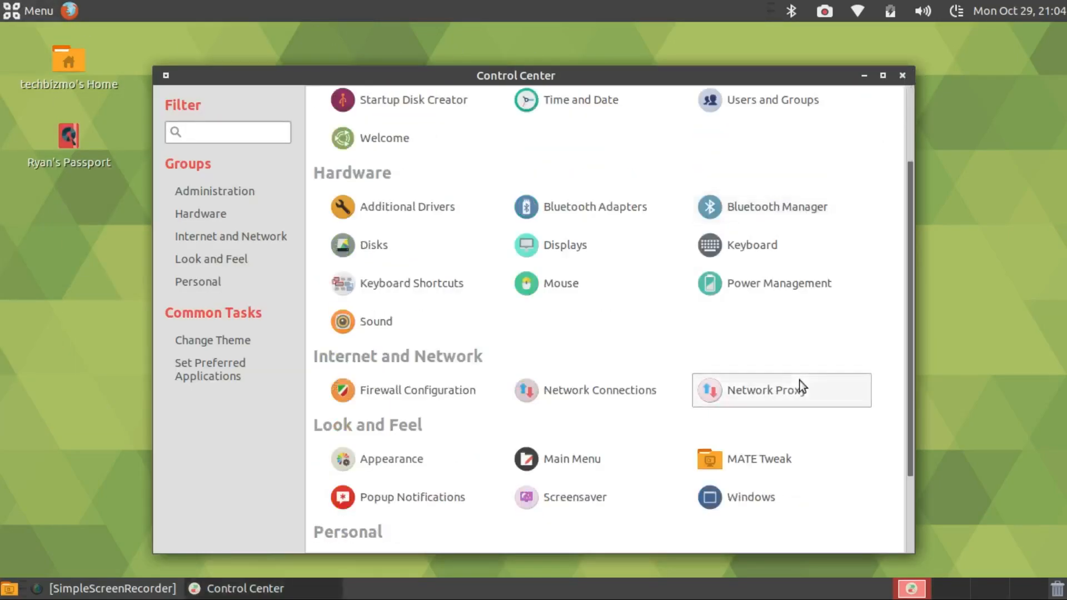
scroll(down, 3)
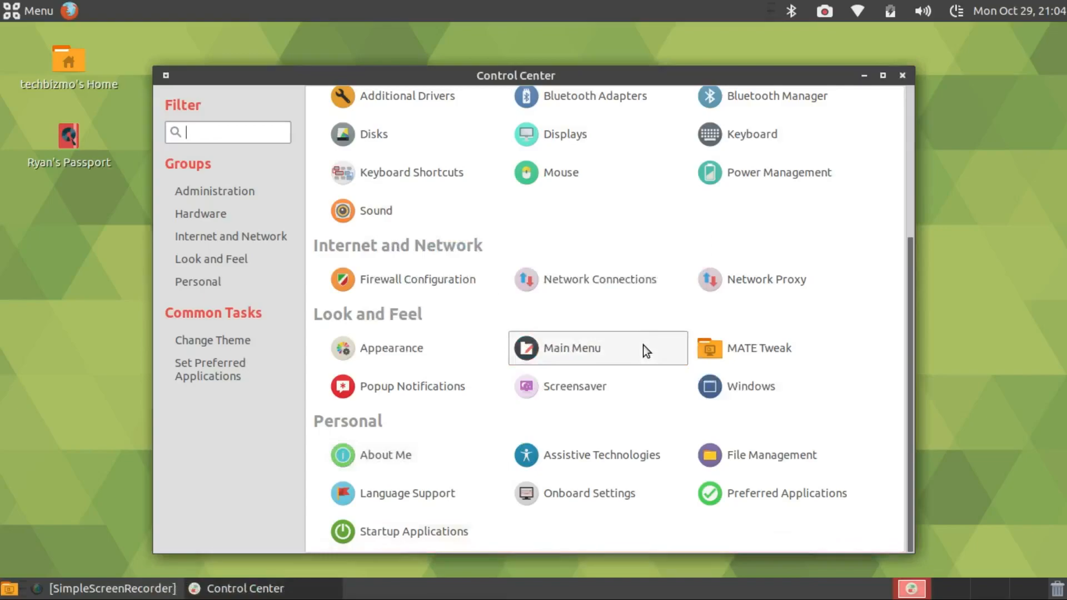
click(882, 75)
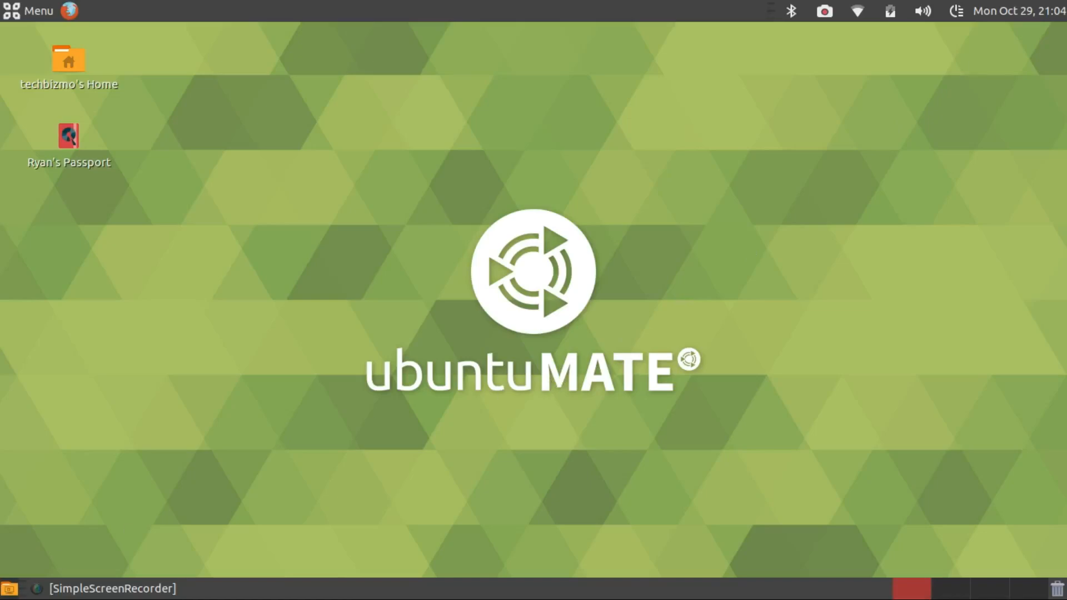
mouse_move(434, 267)
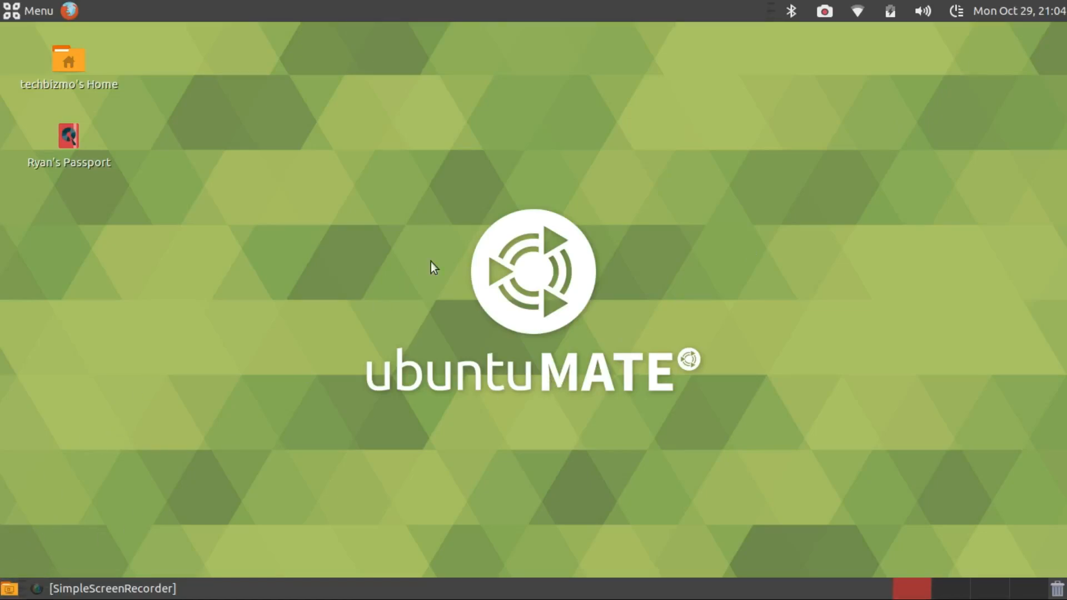
mouse_move(724, 11)
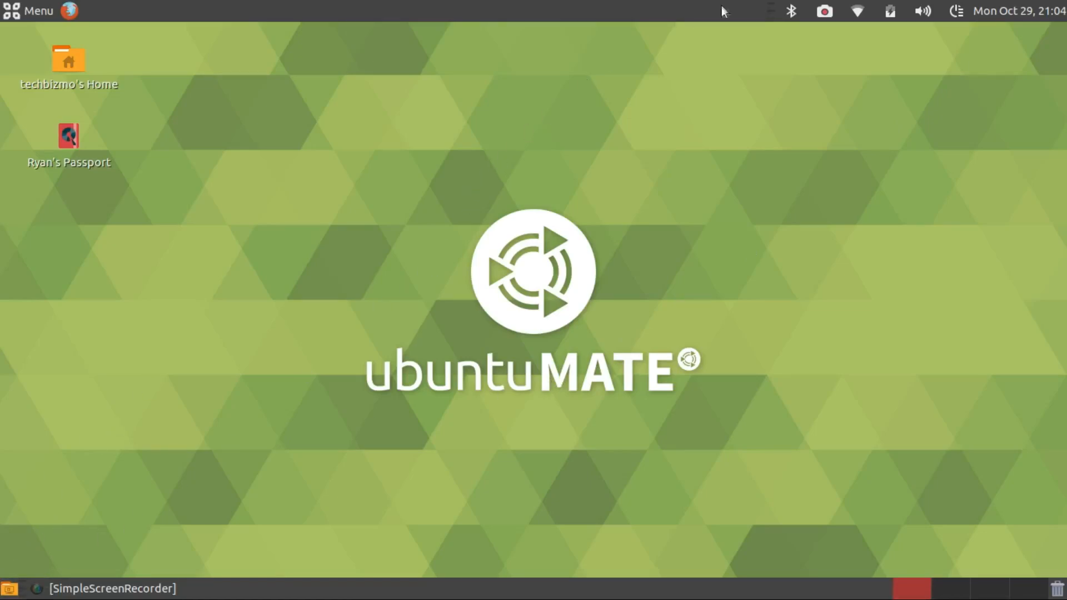
mouse_move(417, 168)
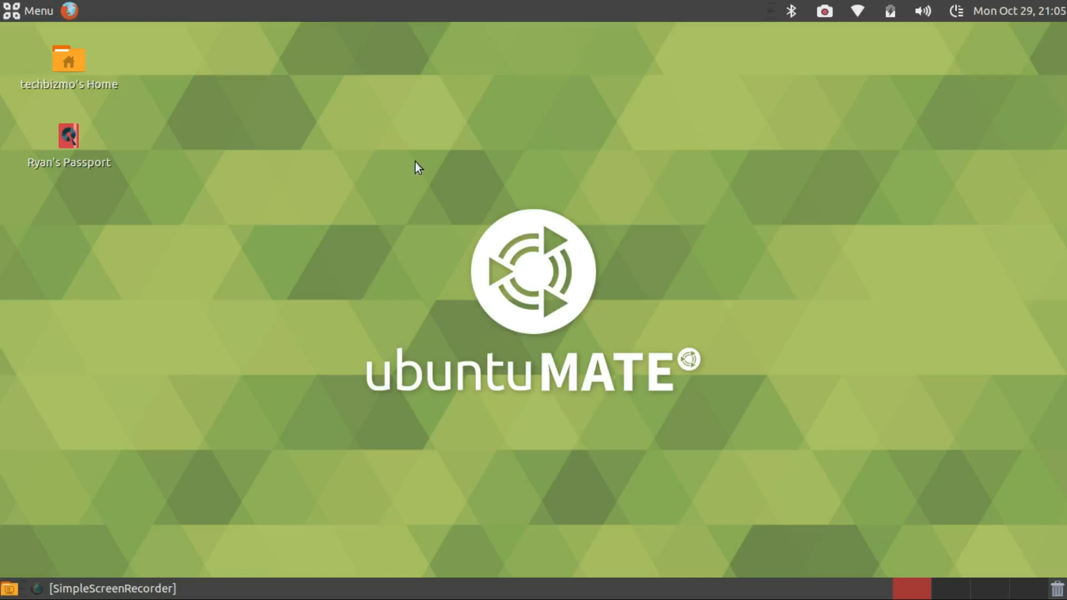
mouse_move(455, 414)
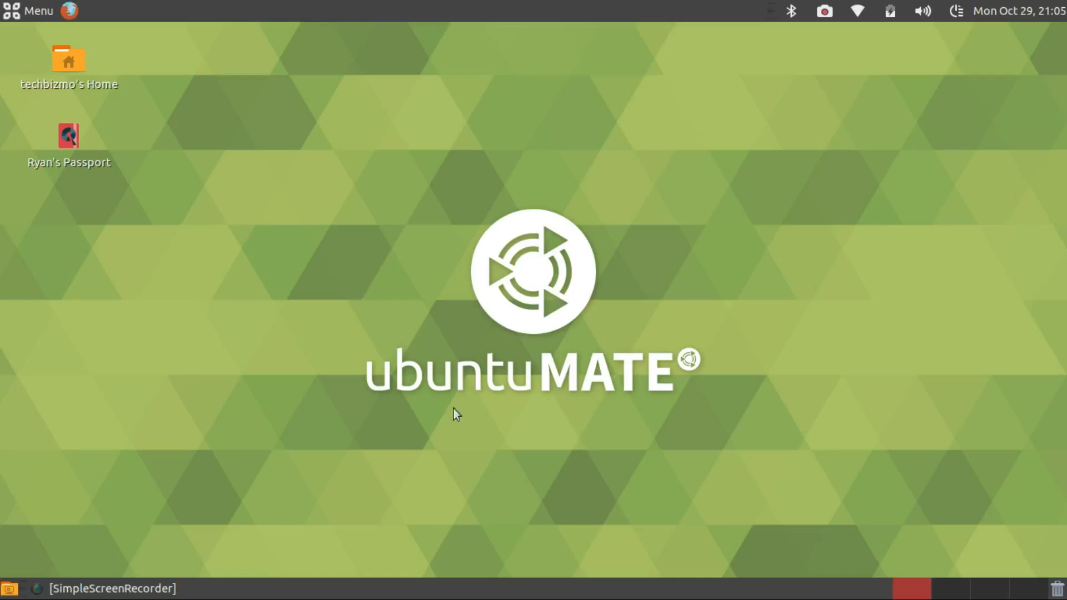
mouse_move(613, 474)
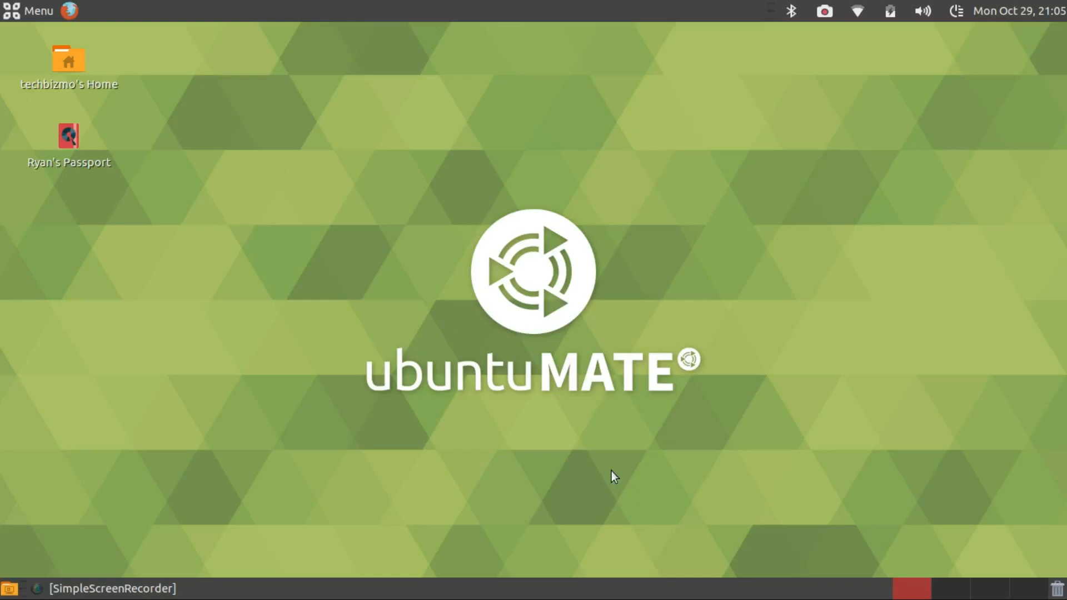
mouse_move(401, 279)
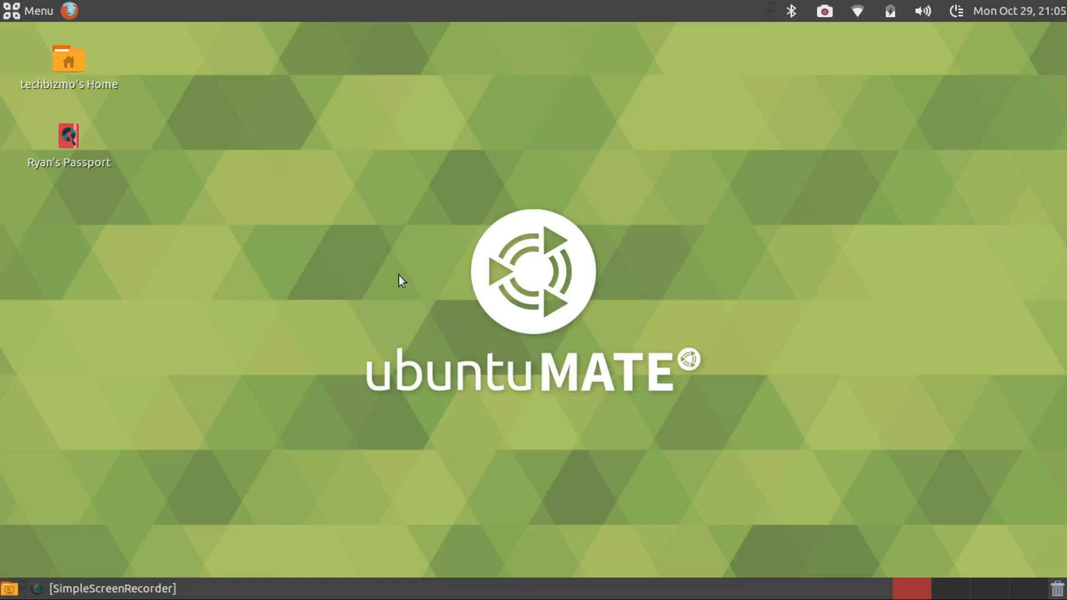